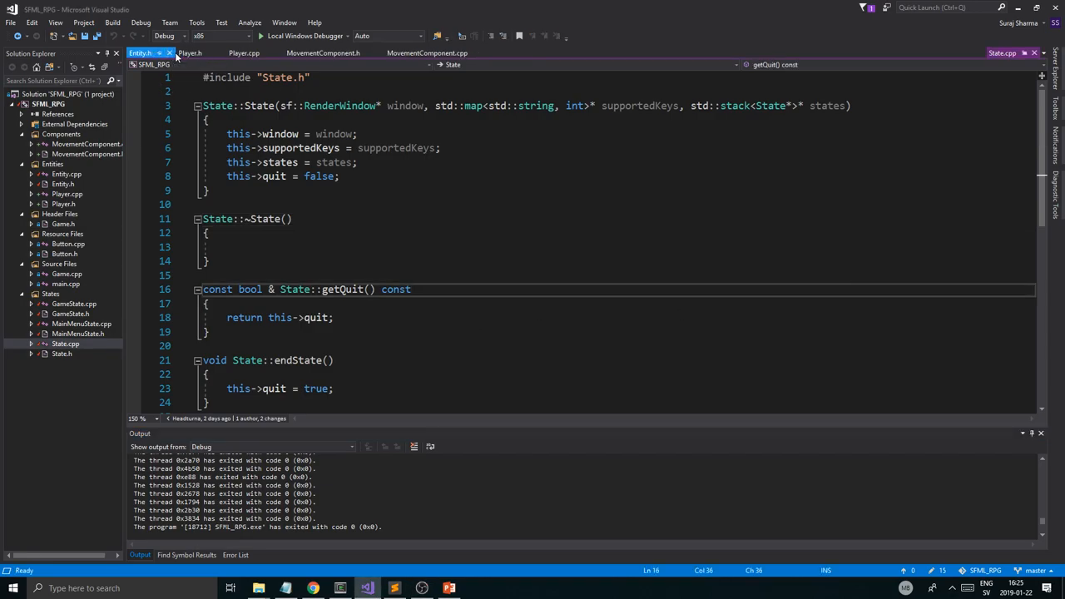
# Step: Review MovementComponent.h and MovementComponent.cpp after closing the Entity and Player files
pyautogui.click(170, 52)
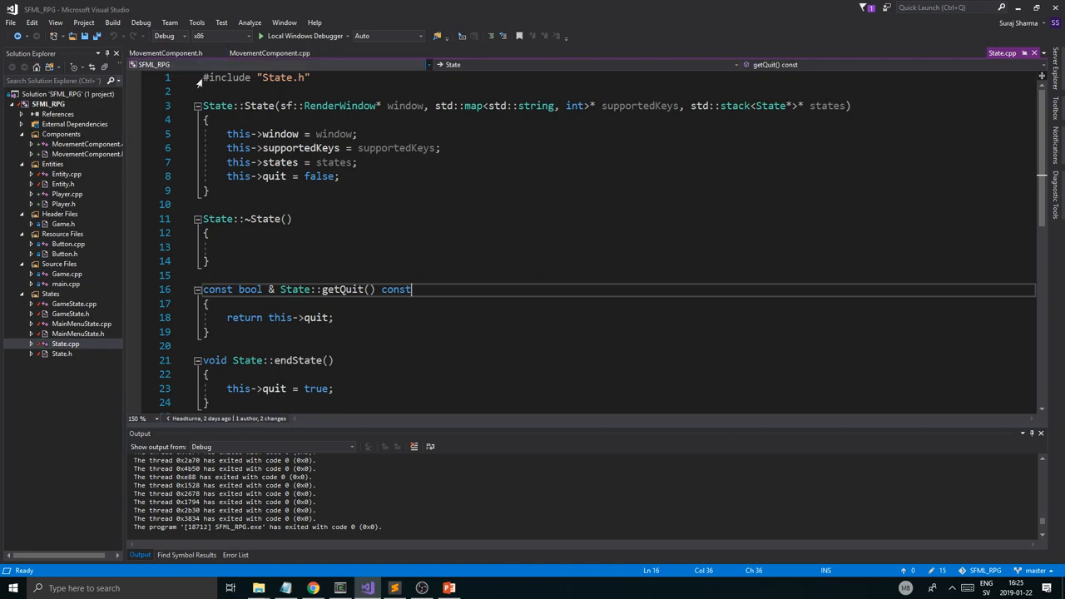
pyautogui.click(166, 52)
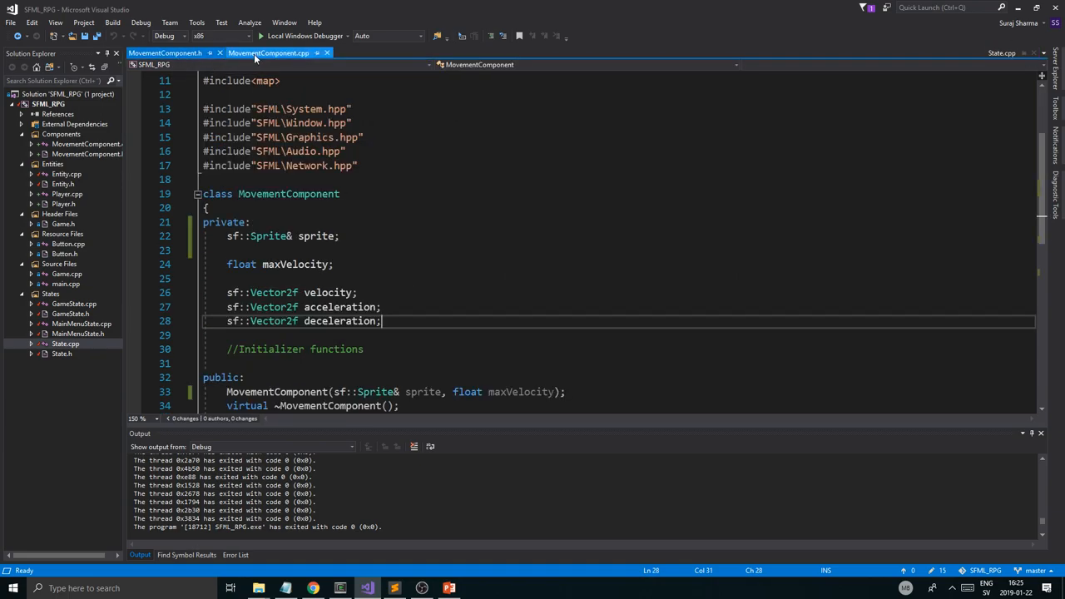
pyautogui.moveTo(268, 53)
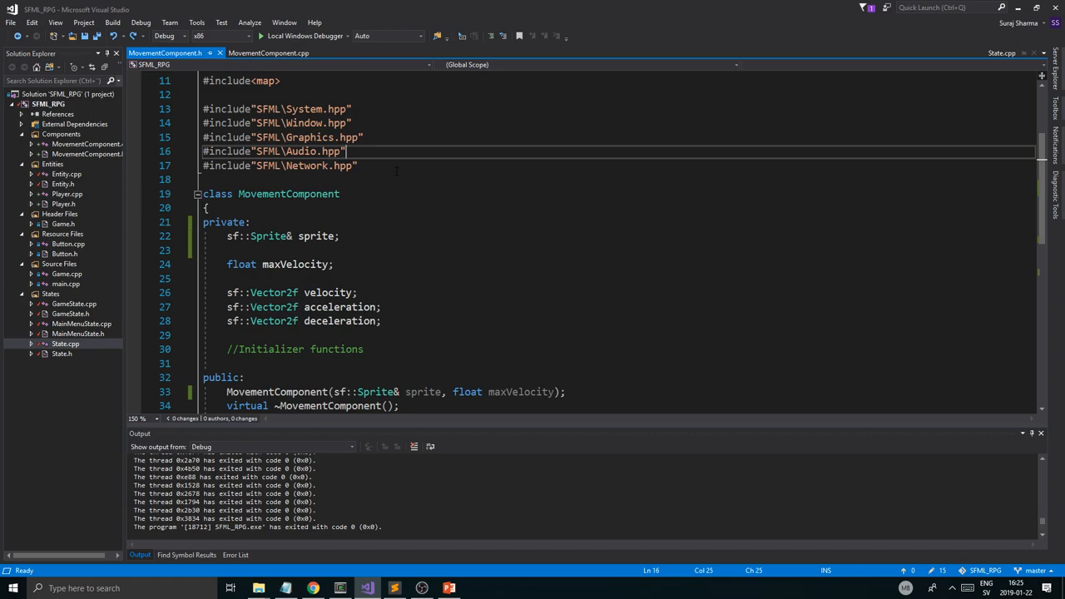
pyautogui.scroll(-3)
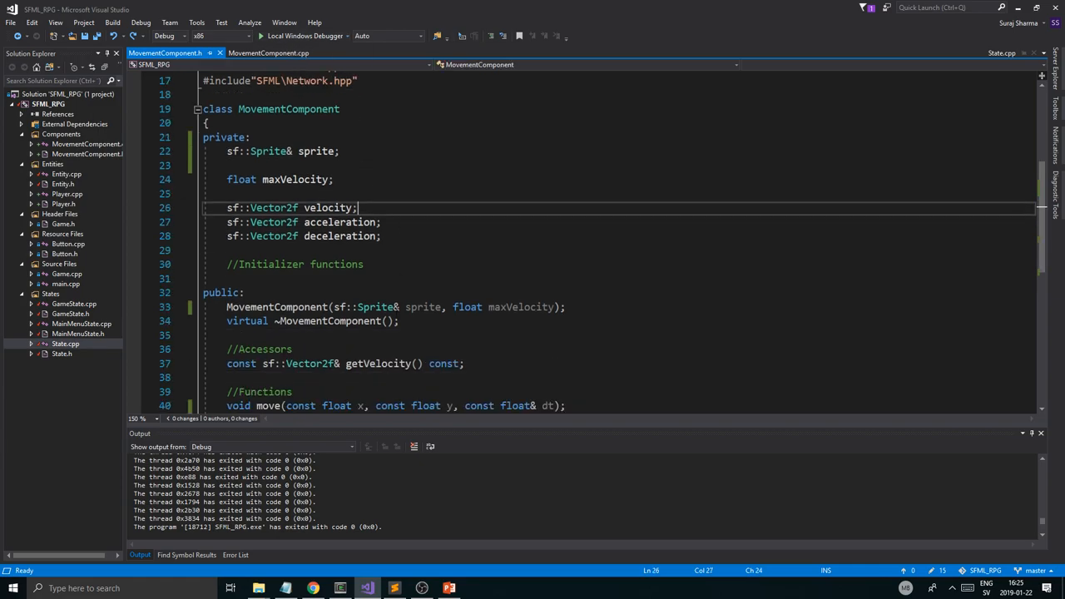
pyautogui.click(268, 52)
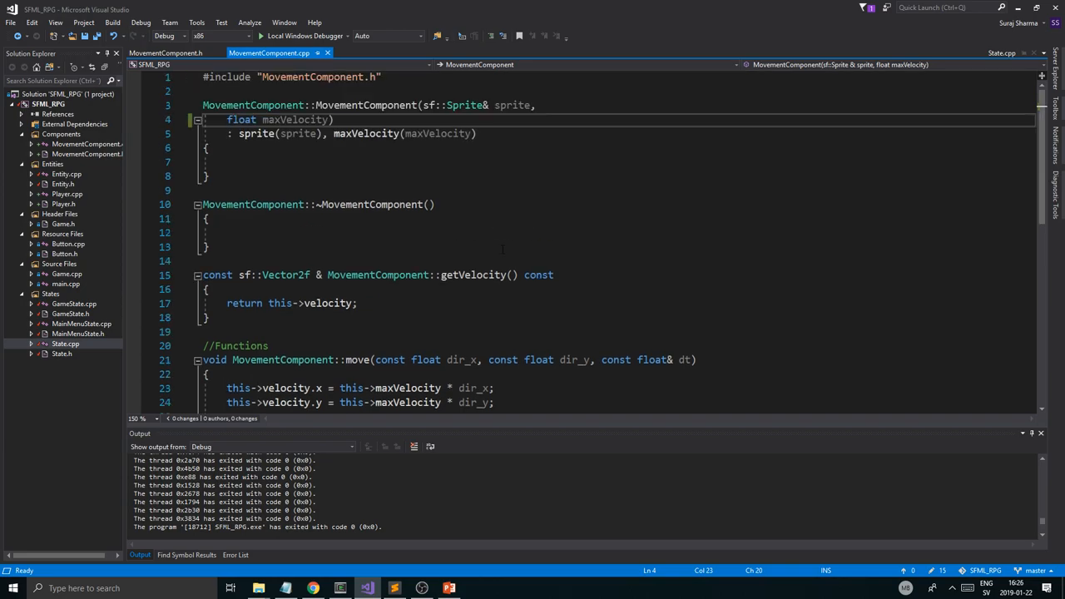
pyautogui.scroll(-3)
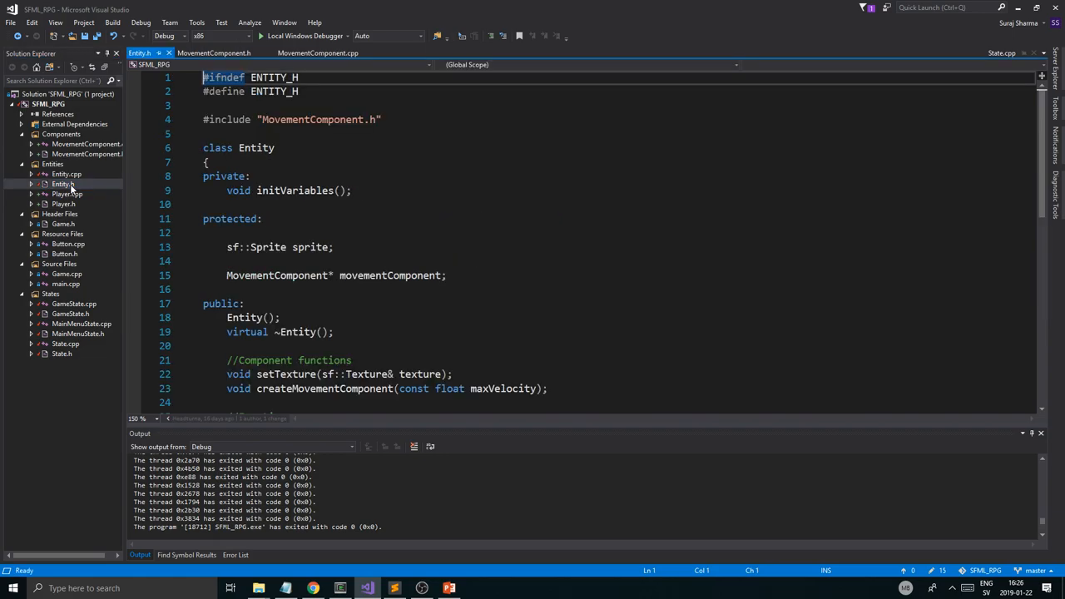
# Step: Make Entity::update call movementComponent->update(dt) when the component exists
pyautogui.scroll(-3)
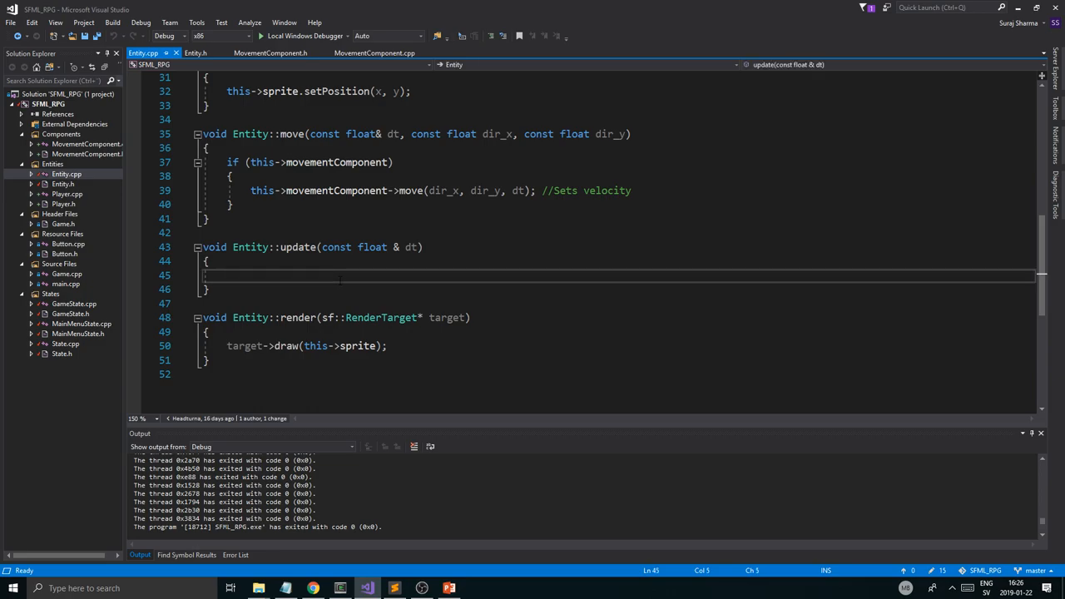
pyautogui.write('if(this->movement')
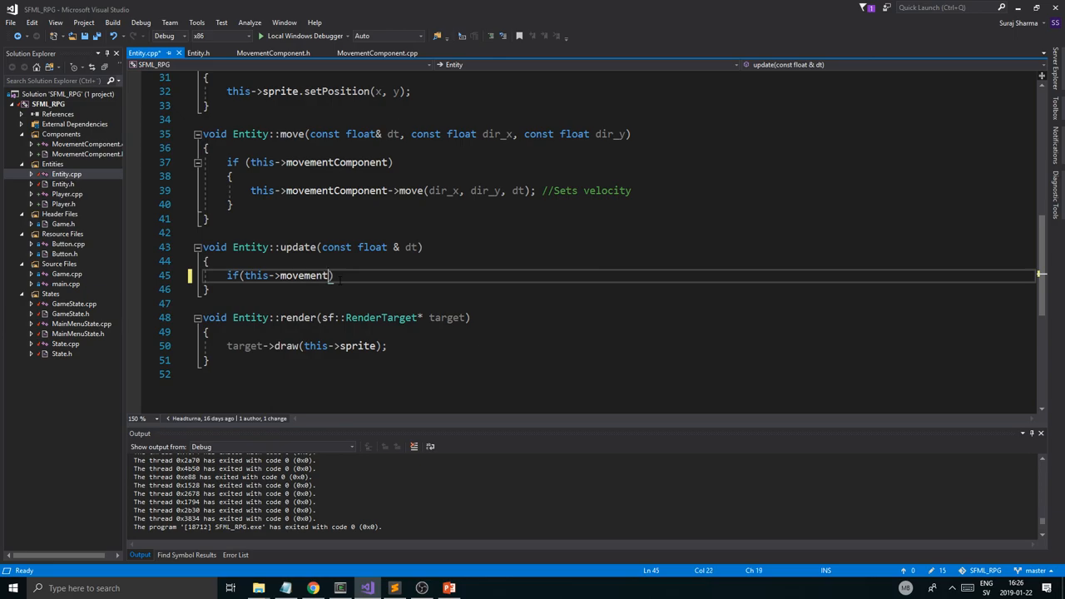
pyautogui.write('Component')
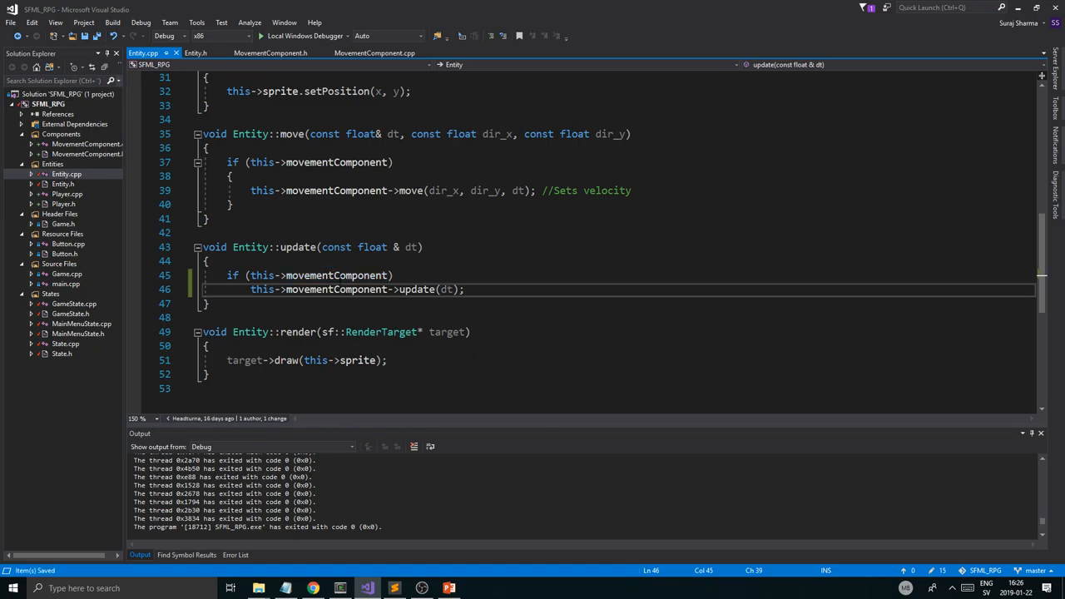
# Step: Add a 'const float& dt' parameter to Entity.h's move declaration and save
pyautogui.scroll(3)
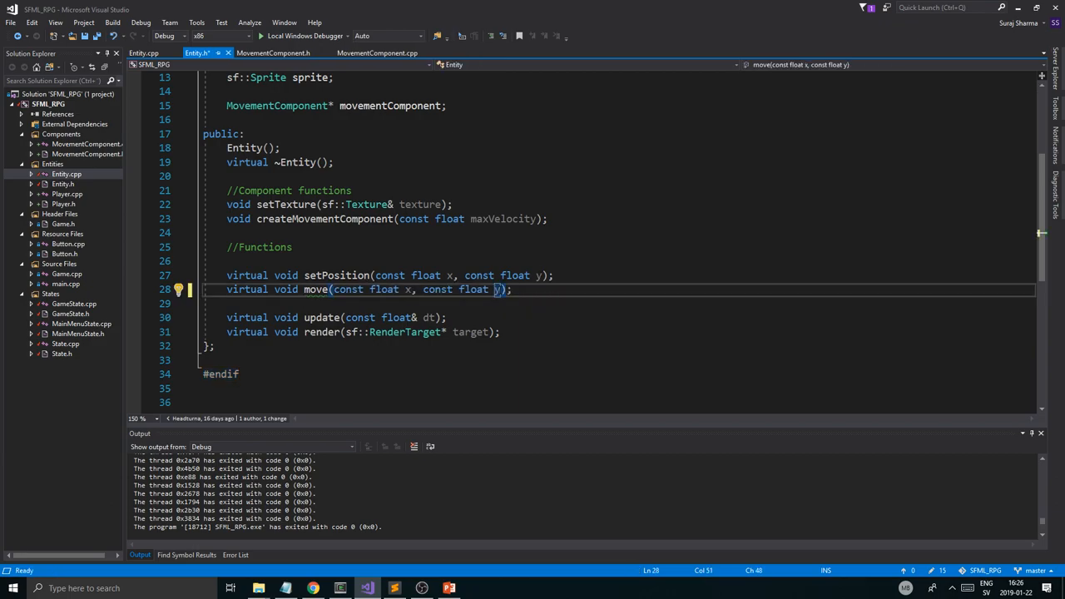
pyautogui.write(', const float& dt')
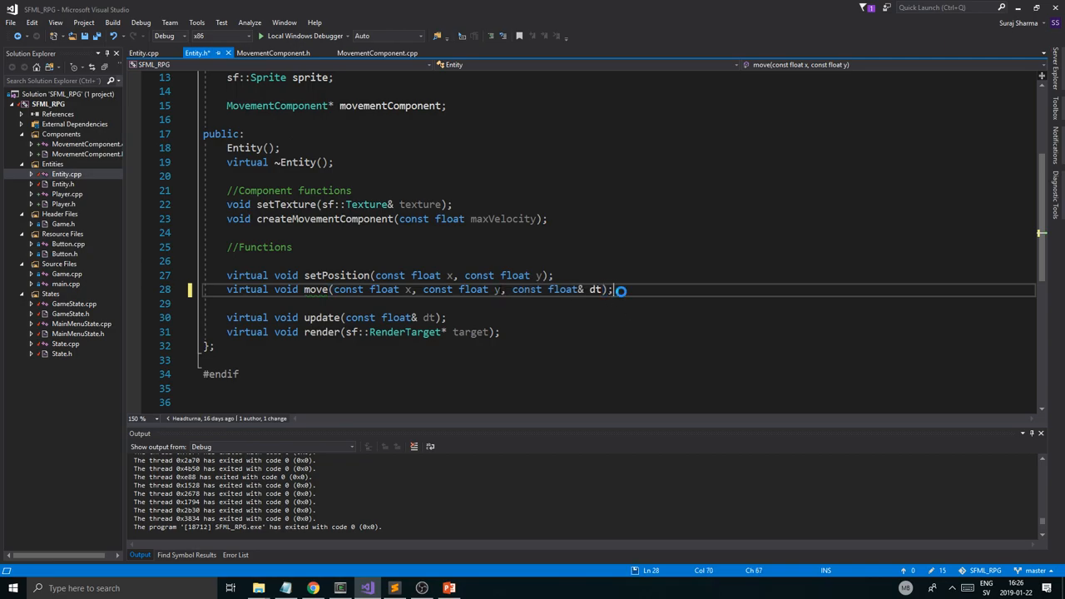
pyautogui.press('ctrl+s')
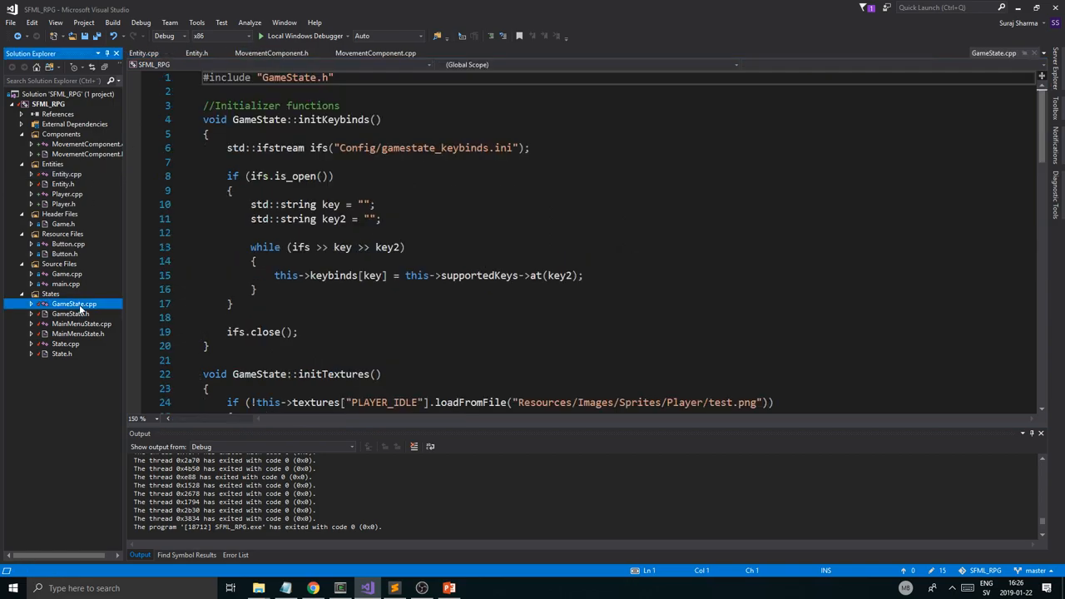
# Step: Collapse initKeybinds and append ', dt' to the player move calls in updateInput
pyautogui.click(198, 120)
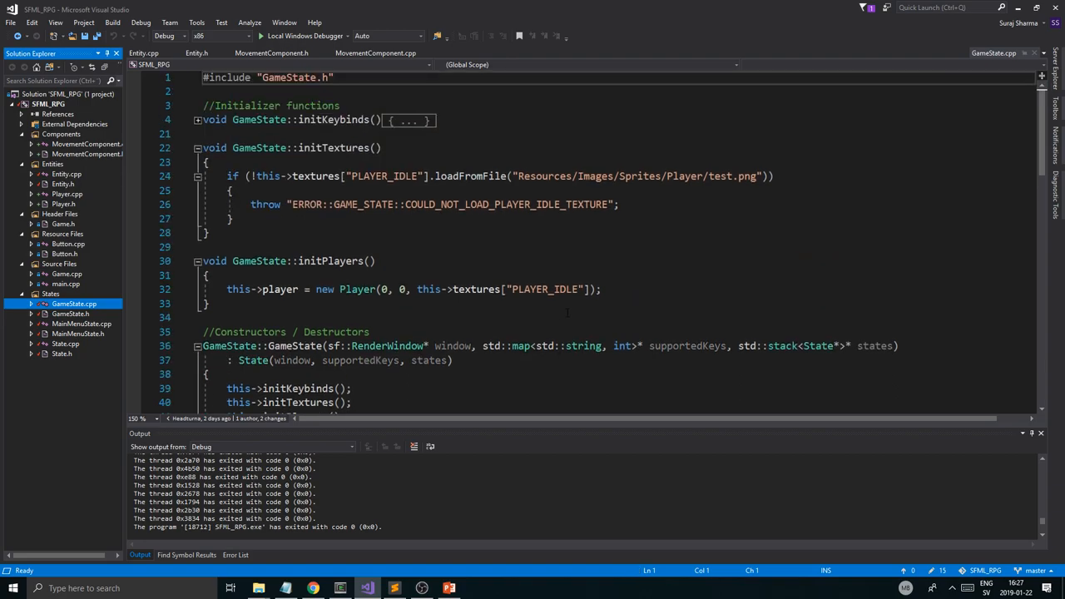
pyautogui.scroll(-3)
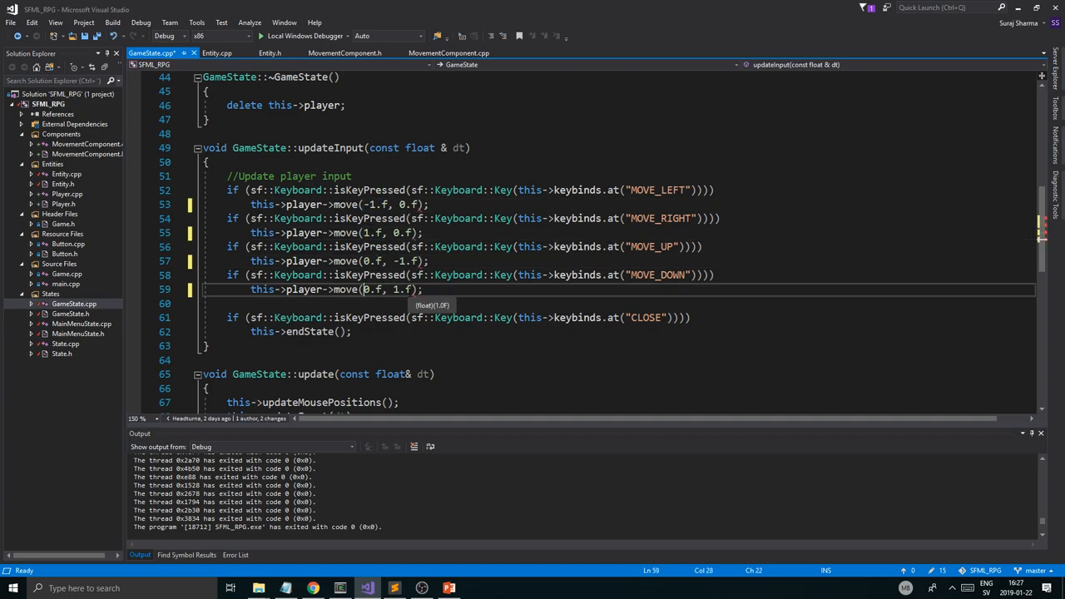
pyautogui.write(', dt')
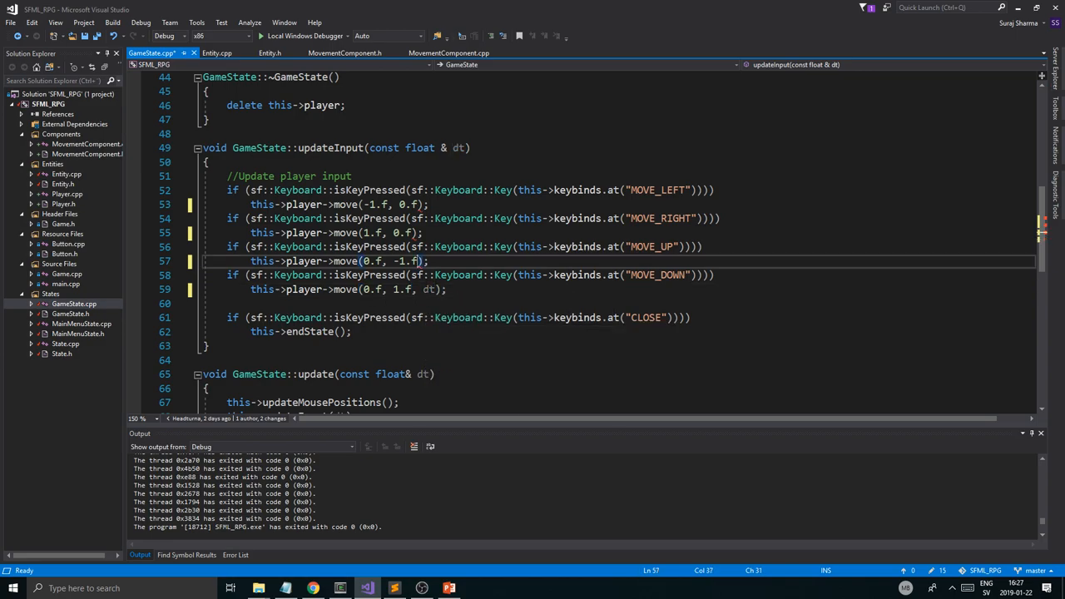
pyautogui.write(', dt')
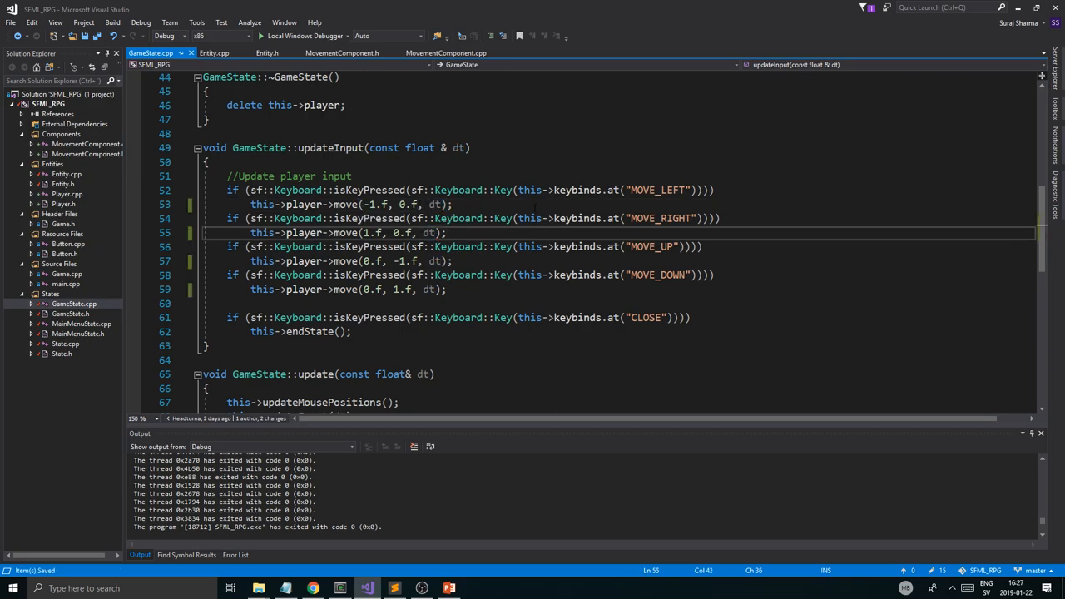
pyautogui.scroll(-3)
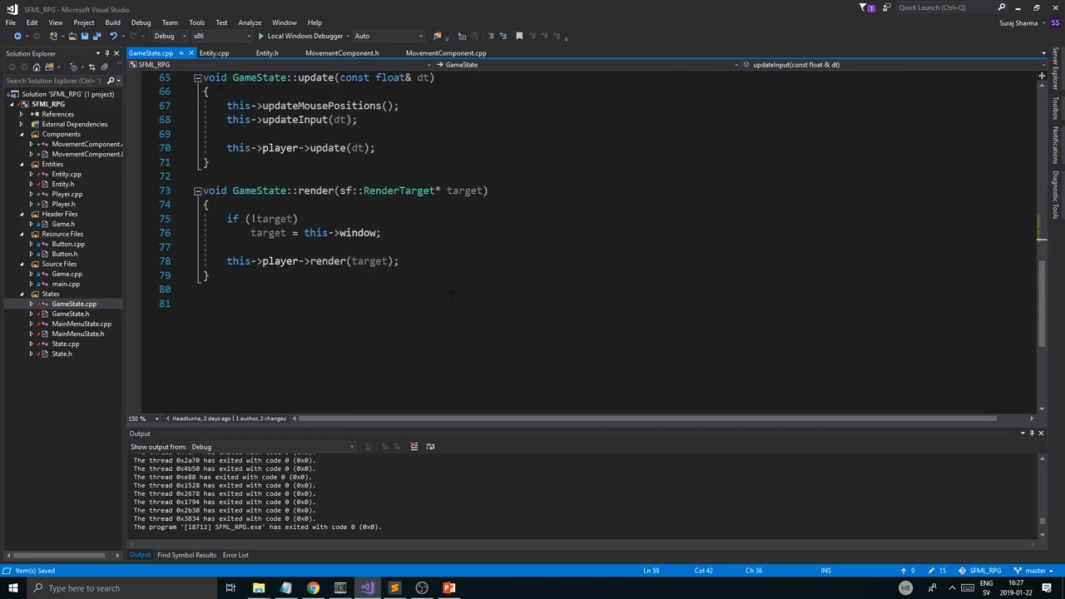
pyautogui.scroll(3)
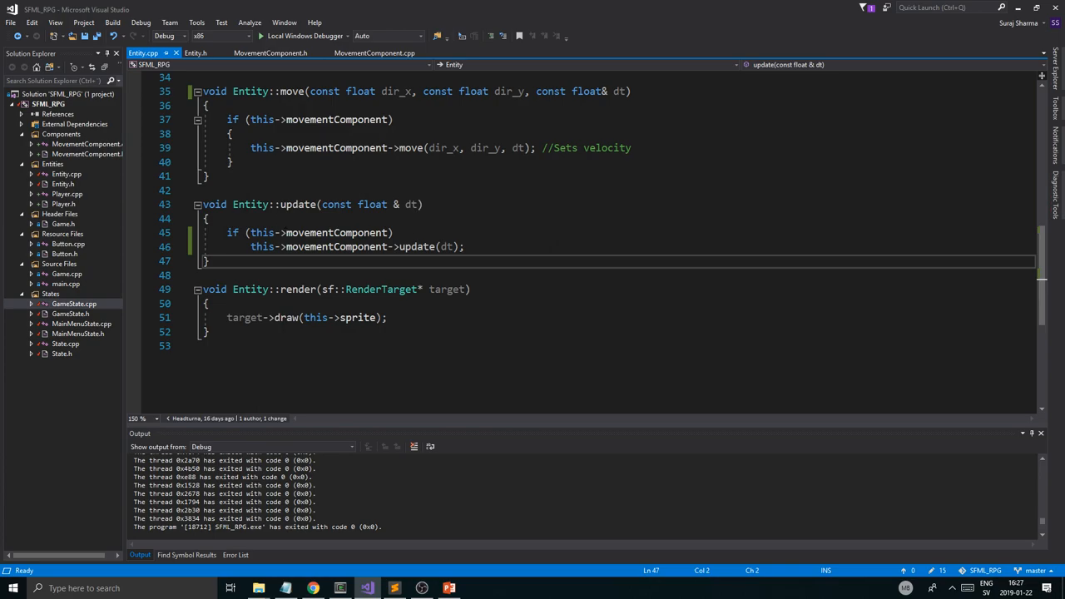
pyautogui.scroll(3)
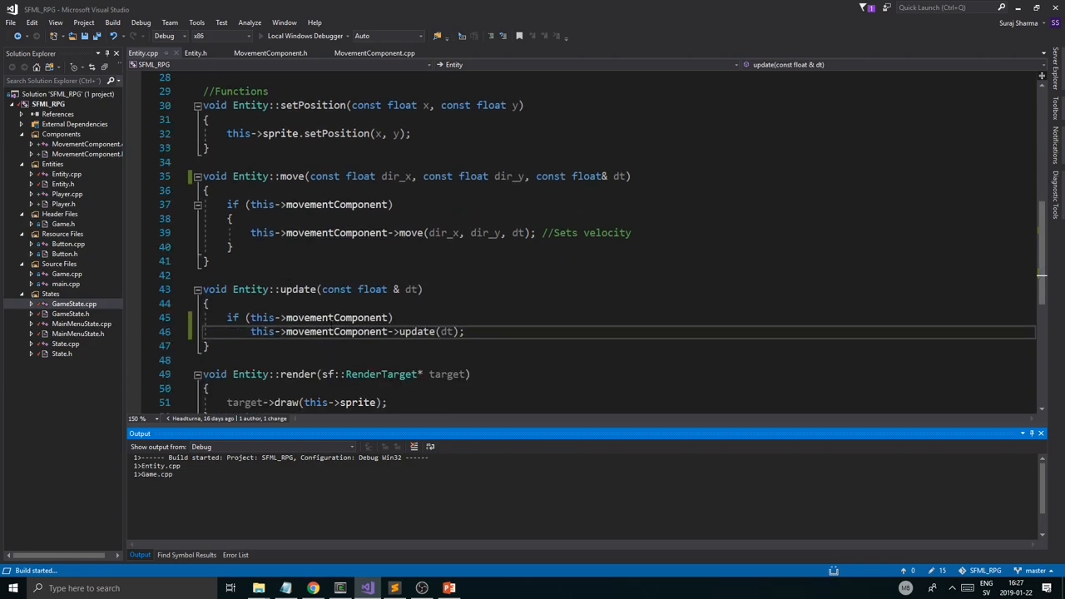
# Step: Build and launch SFML_RPG to its main menu, then return to MovementComponent.cpp
pyautogui.click(269, 52)
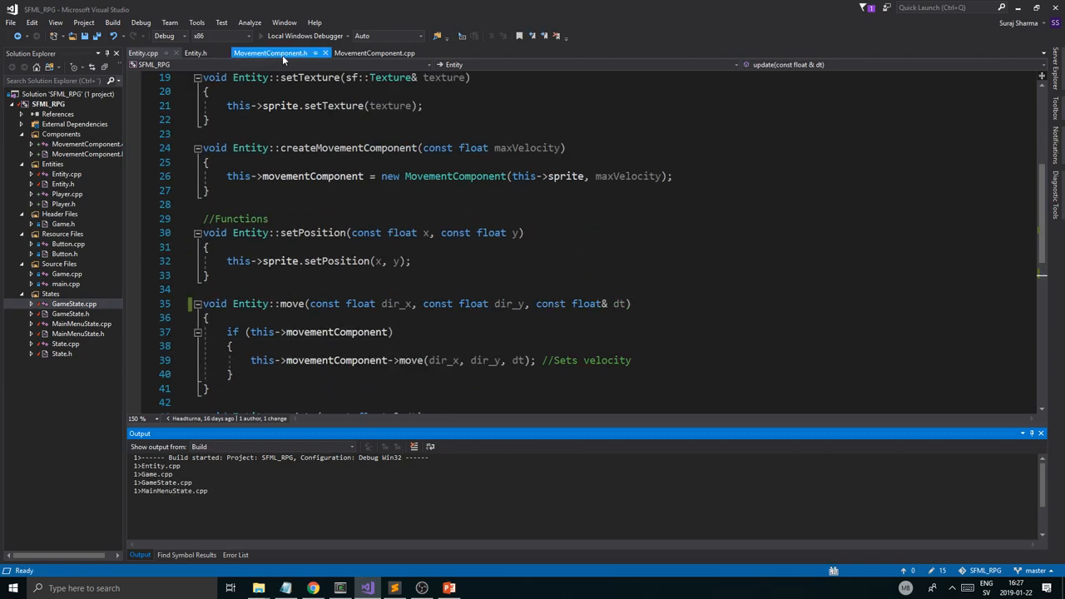
pyautogui.click(374, 52)
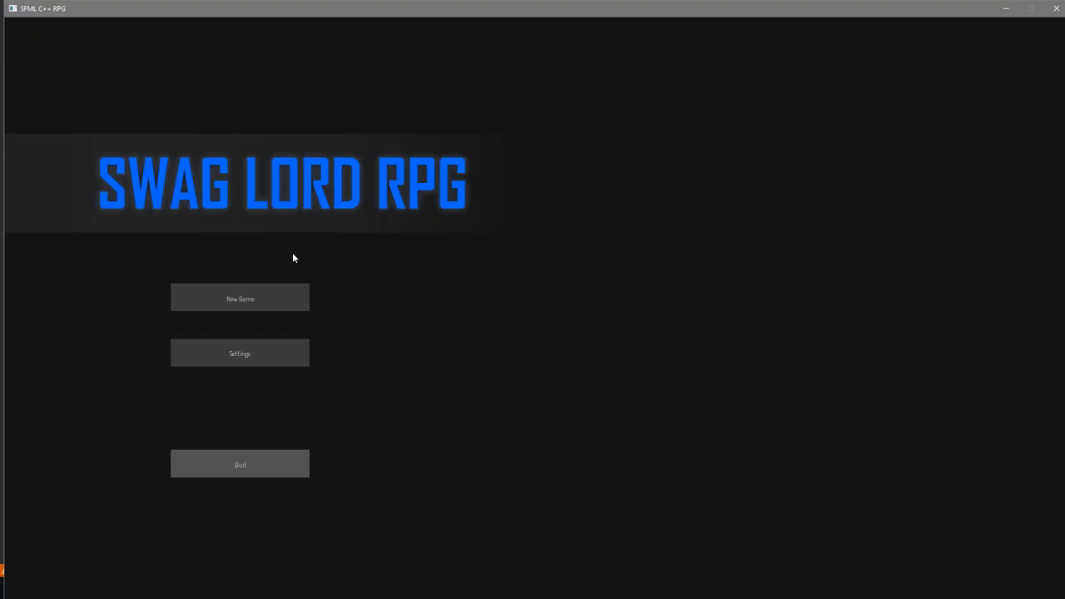
pyautogui.click(240, 297)
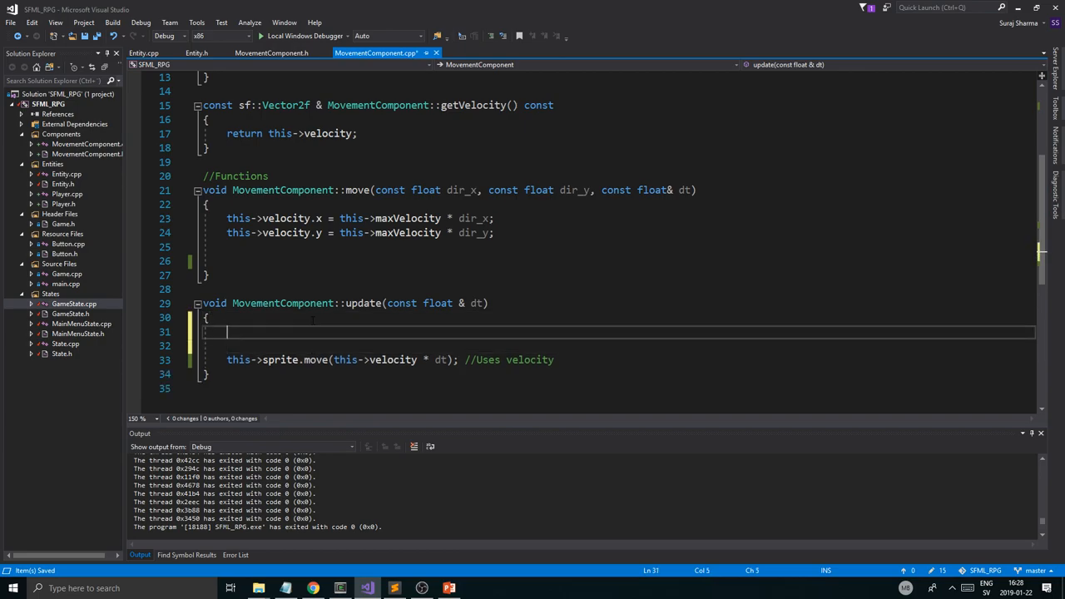
# Step: Add //Deceleration and //Final move comments in MovementComponent::update
pyautogui.write('//D')
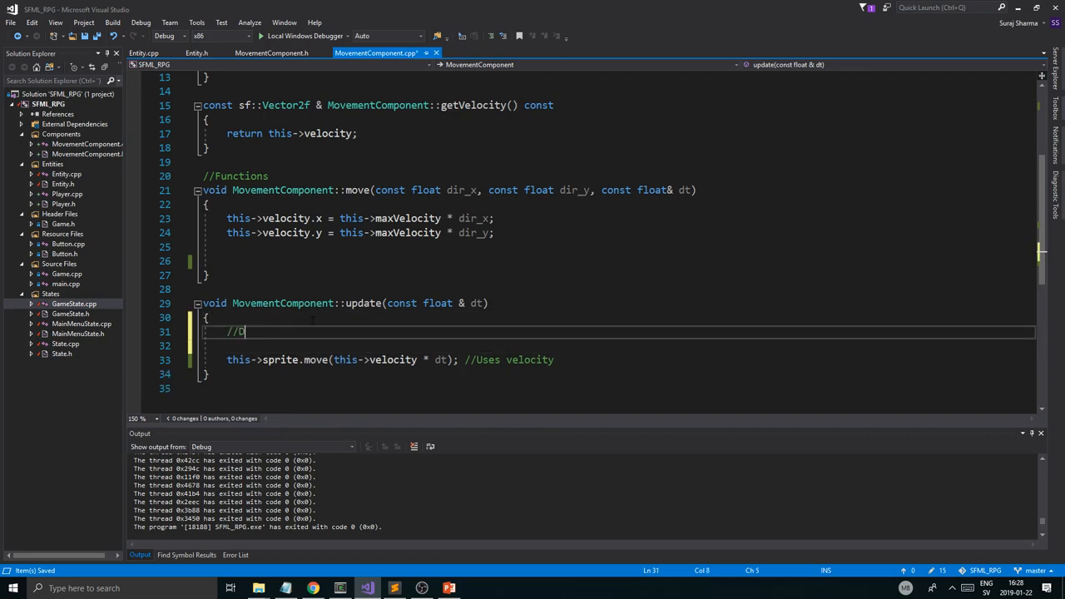
pyautogui.write('eceleration')
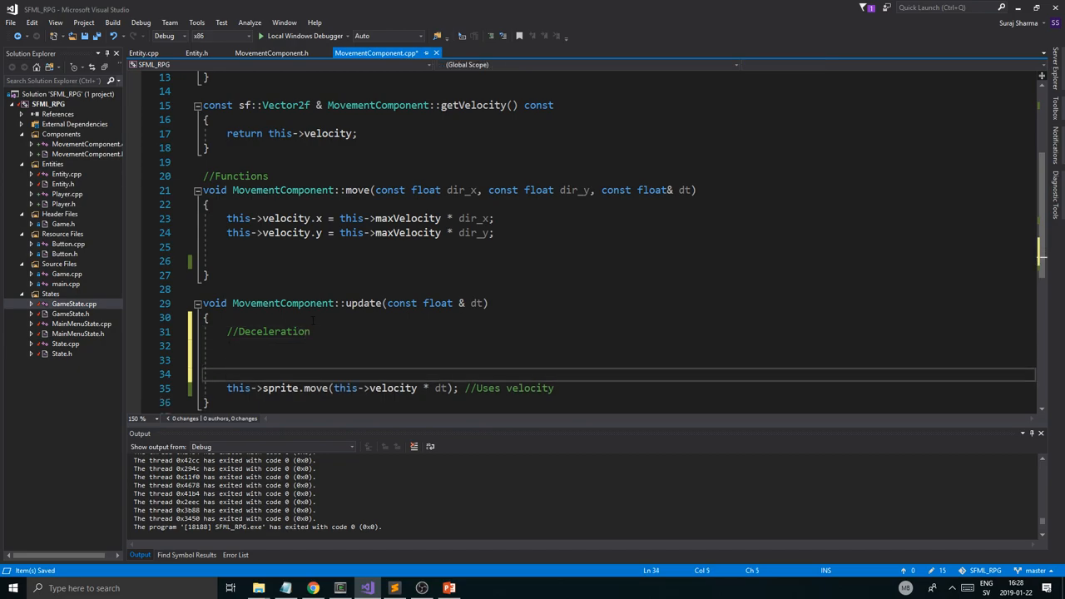
pyautogui.write('//Final move')
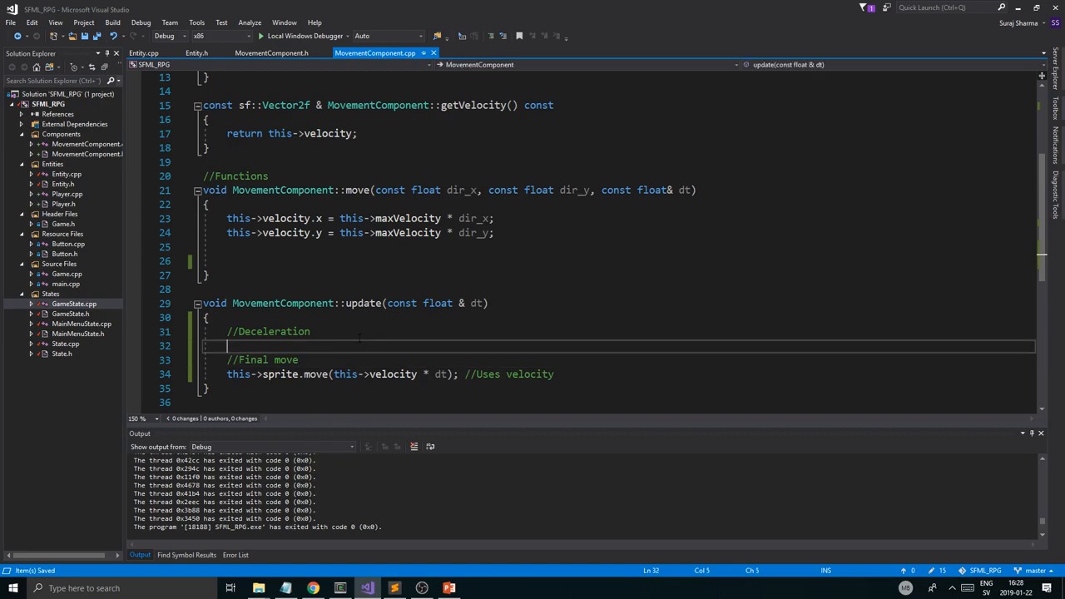
# Step: Add an //Acceleration comment at the top of move() and select dir_x in the x velocity line
pyautogui.click(208, 203)
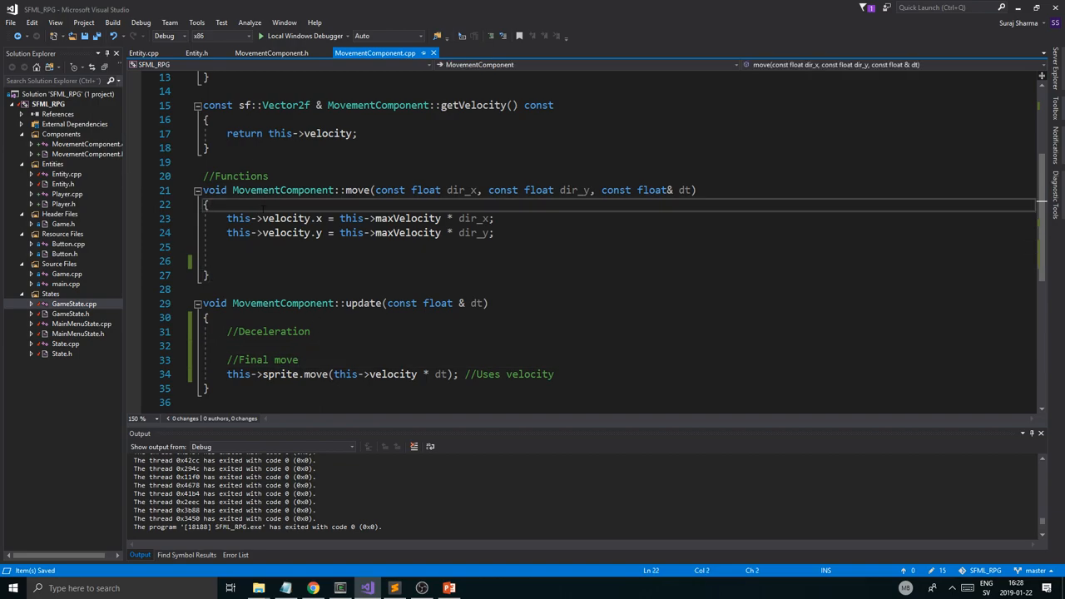
pyautogui.write('//Acceleration')
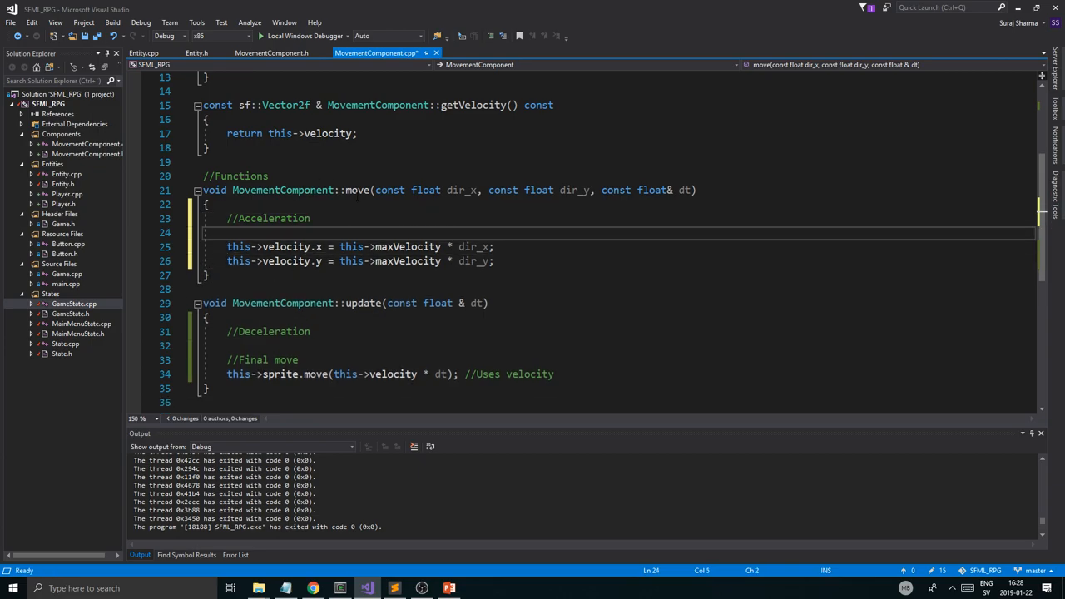
pyautogui.click(309, 332)
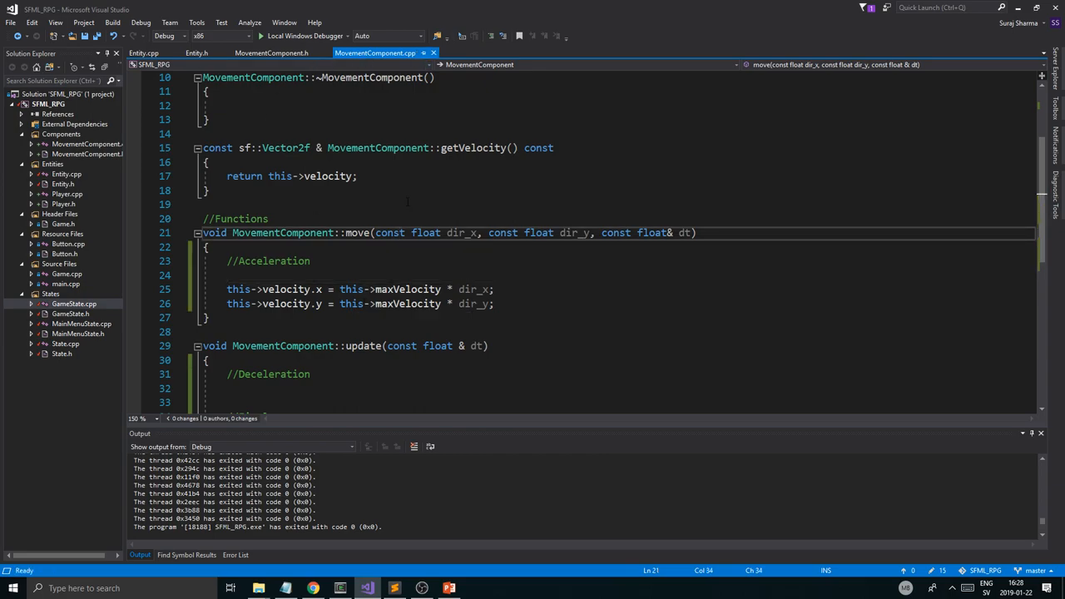
pyautogui.doubleClick(408, 289)
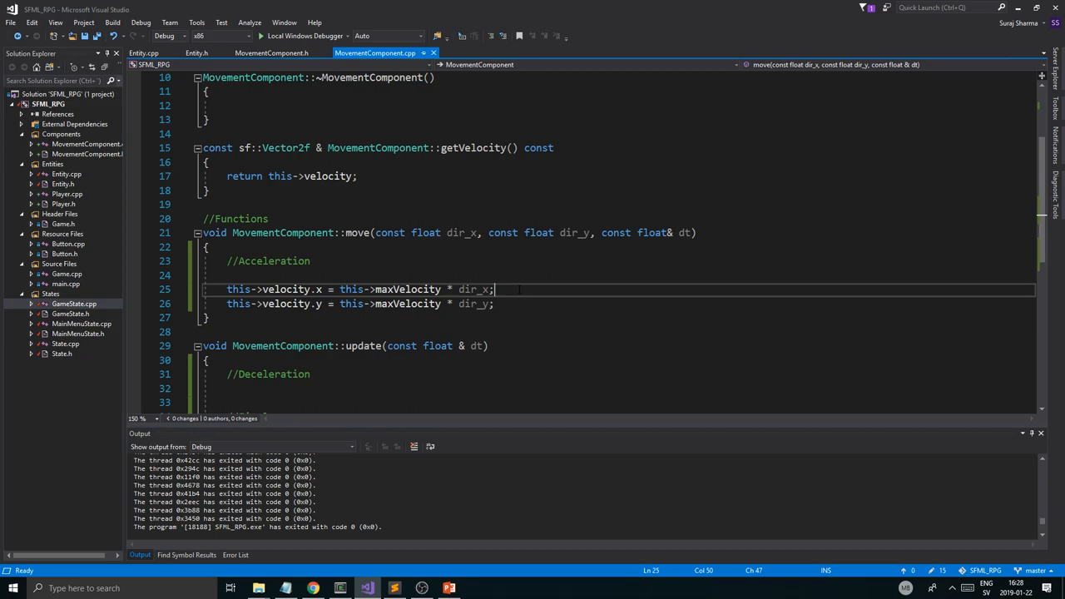
# Step: Give the MovementComponent constructor float acceleration and deceleration parameters with initializers
pyautogui.scroll(3)
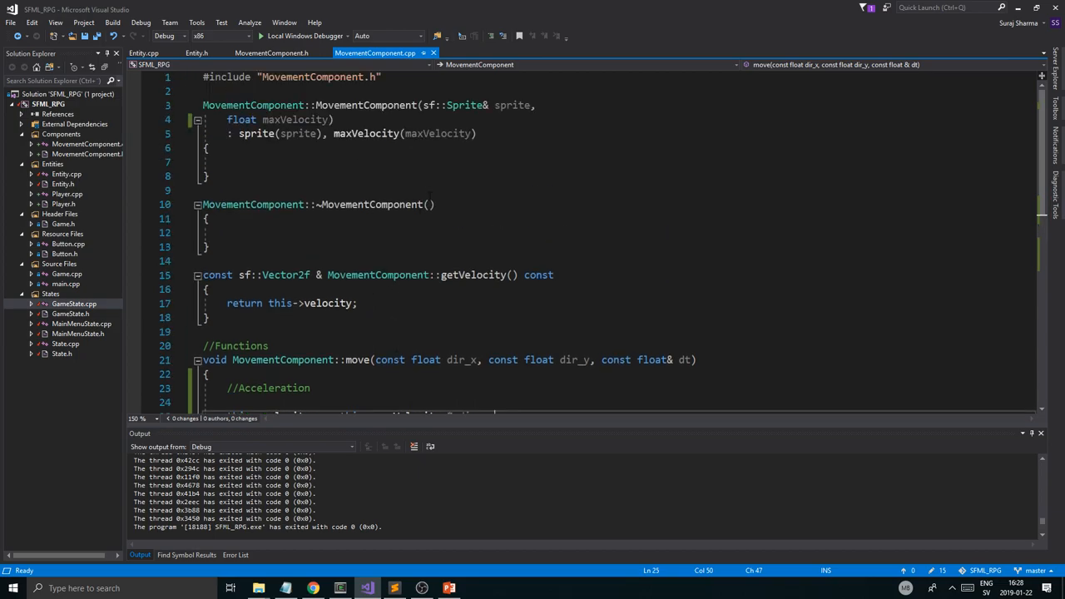
pyautogui.doubleClick(296, 120)
pyautogui.write(', ')
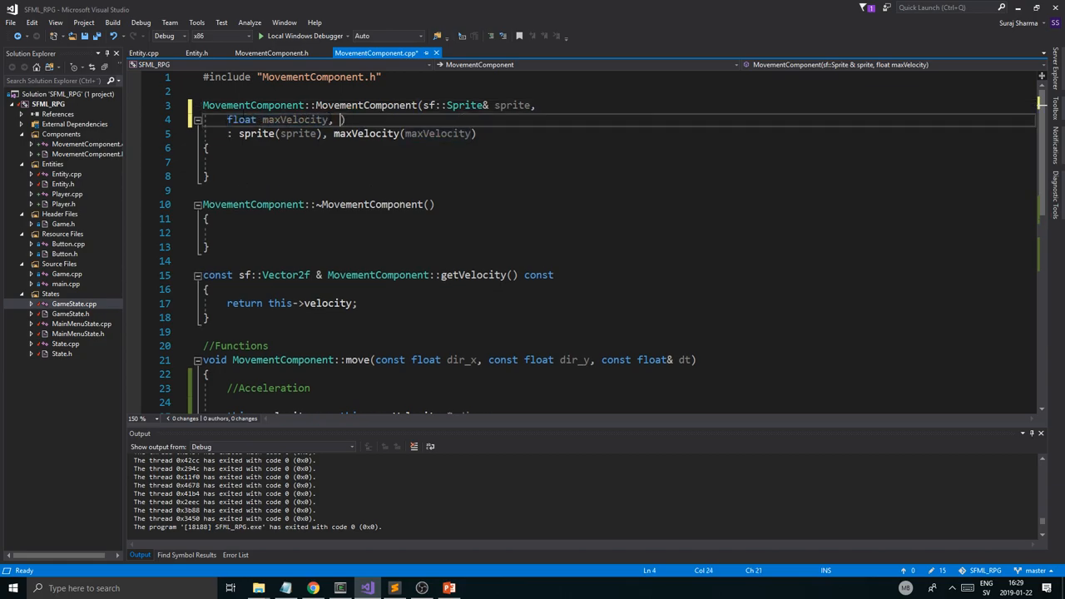
pyautogui.write('float acceleration, float deceleration')
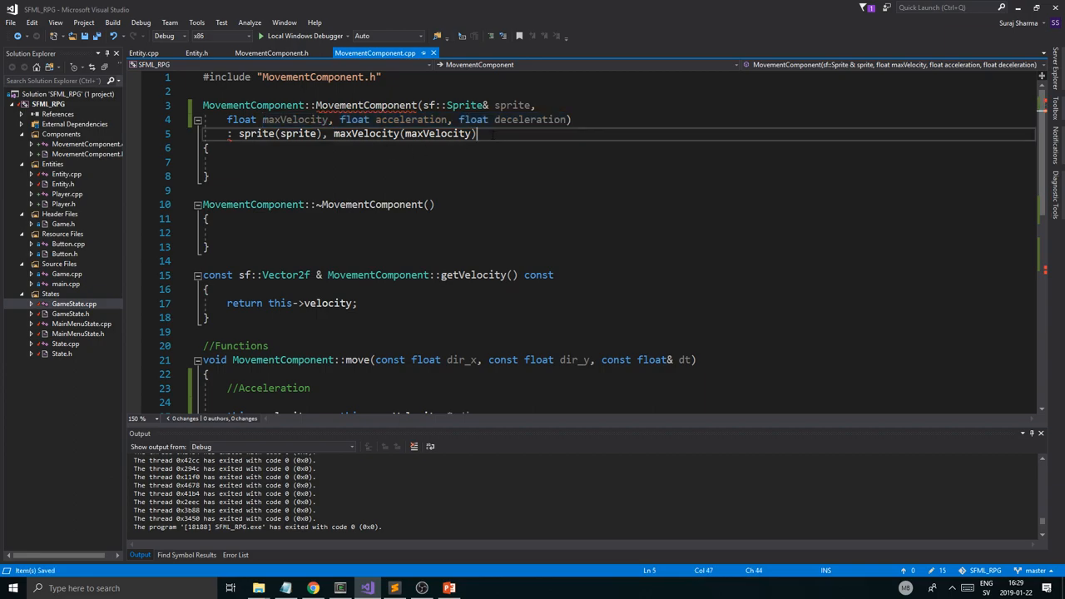
pyautogui.write(',')
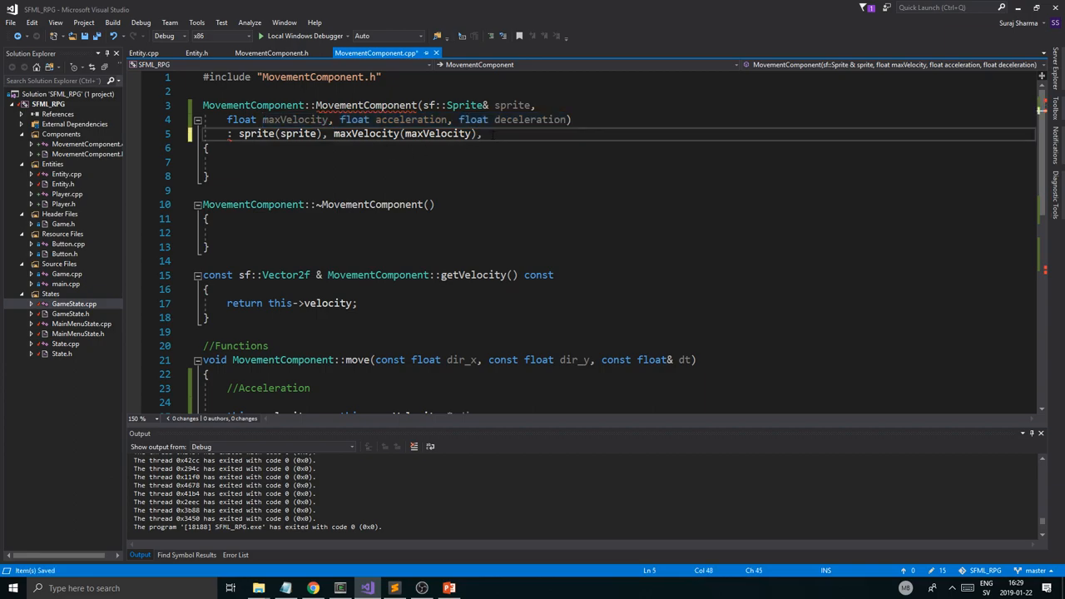
pyautogui.write('acceleration(acceleration),')
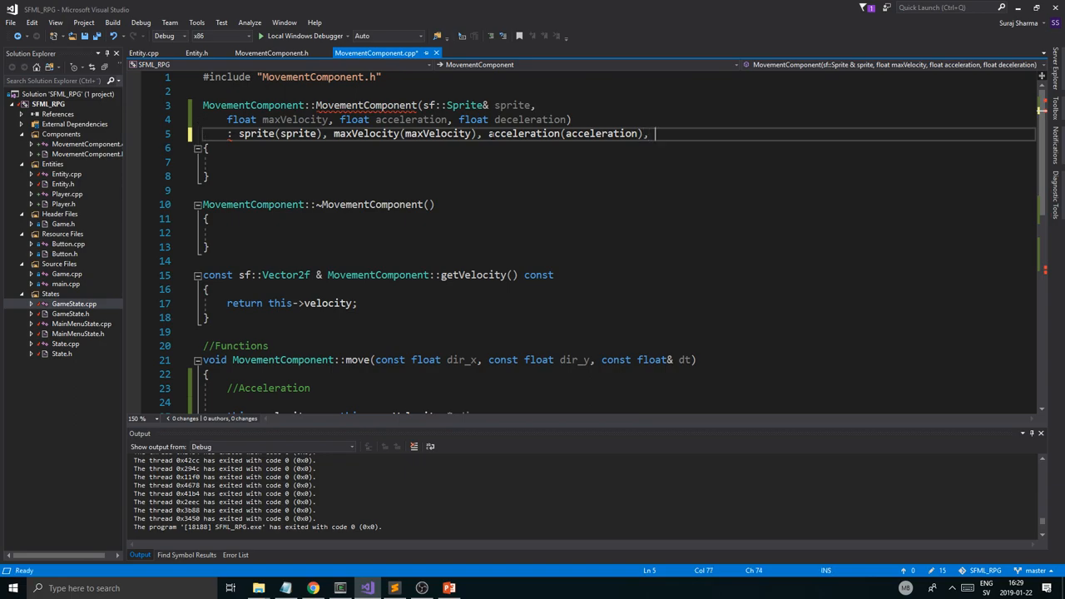
pyautogui.write('deceleration()')
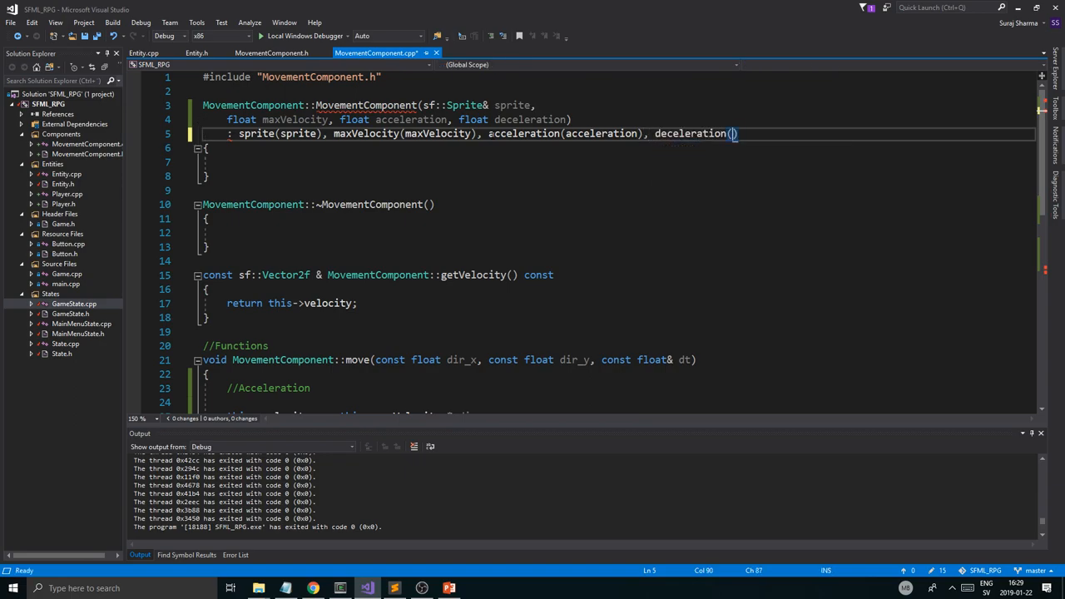
pyautogui.write('deceleration')
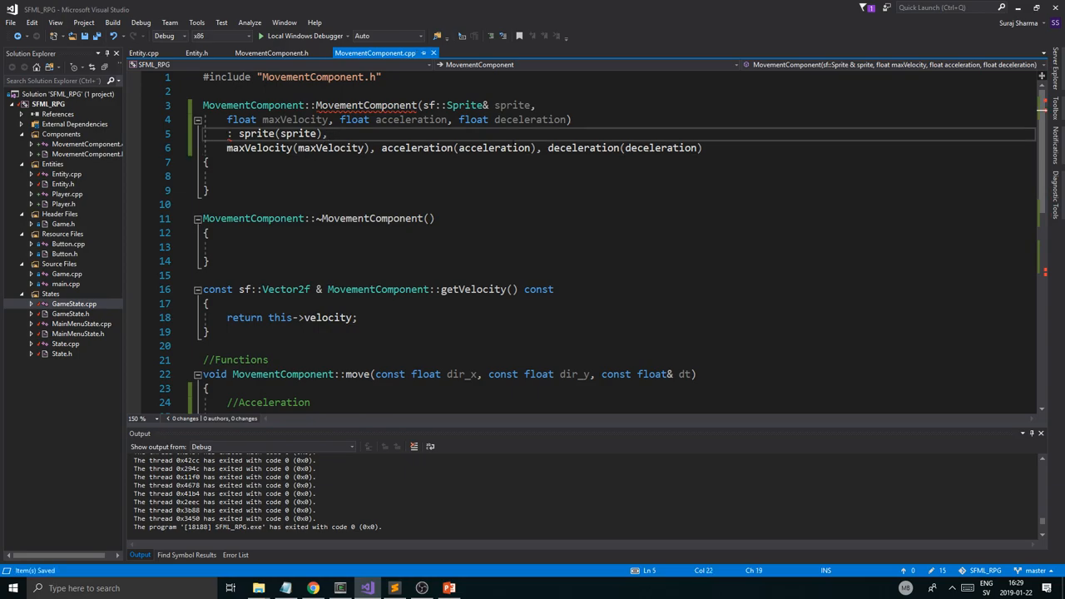
# Step: In MovementComponent.h make acceleration and deceleration float members and update the constructor declaration
pyautogui.click(269, 51)
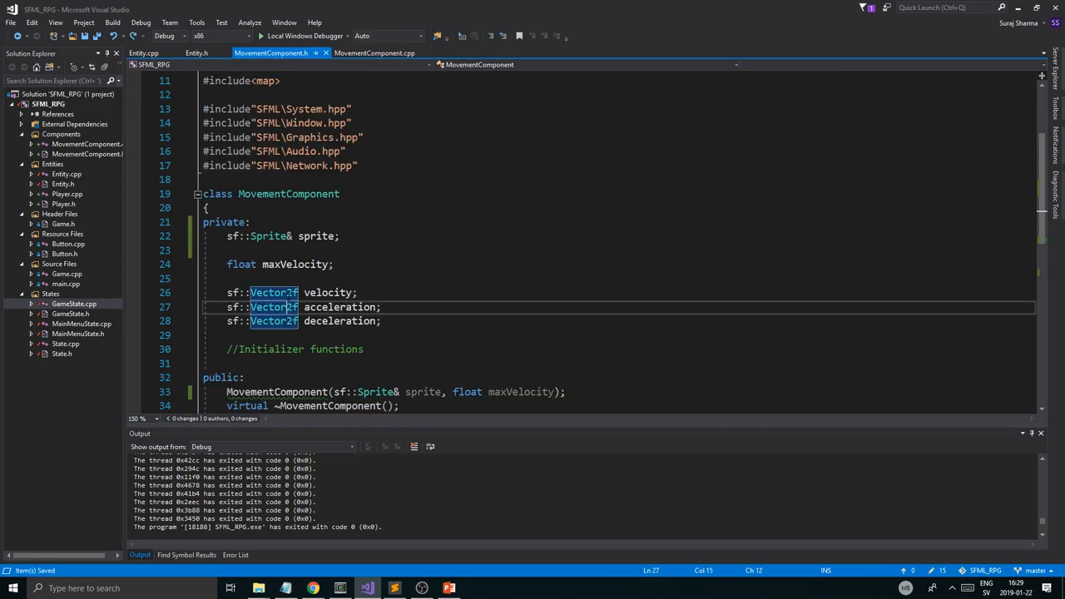
pyautogui.write('floa')
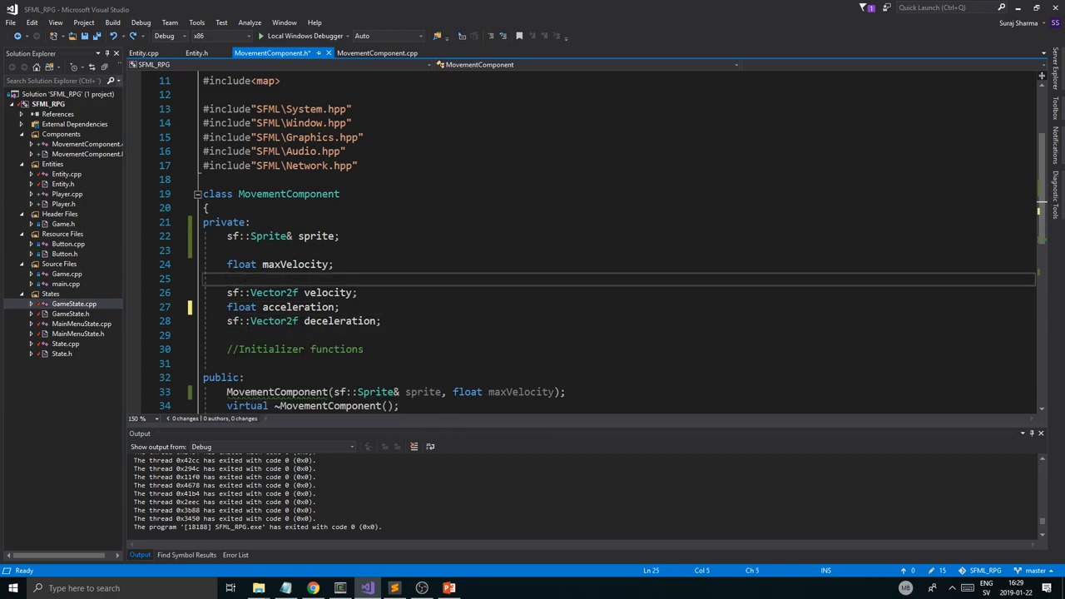
pyautogui.doubleClick(263, 321)
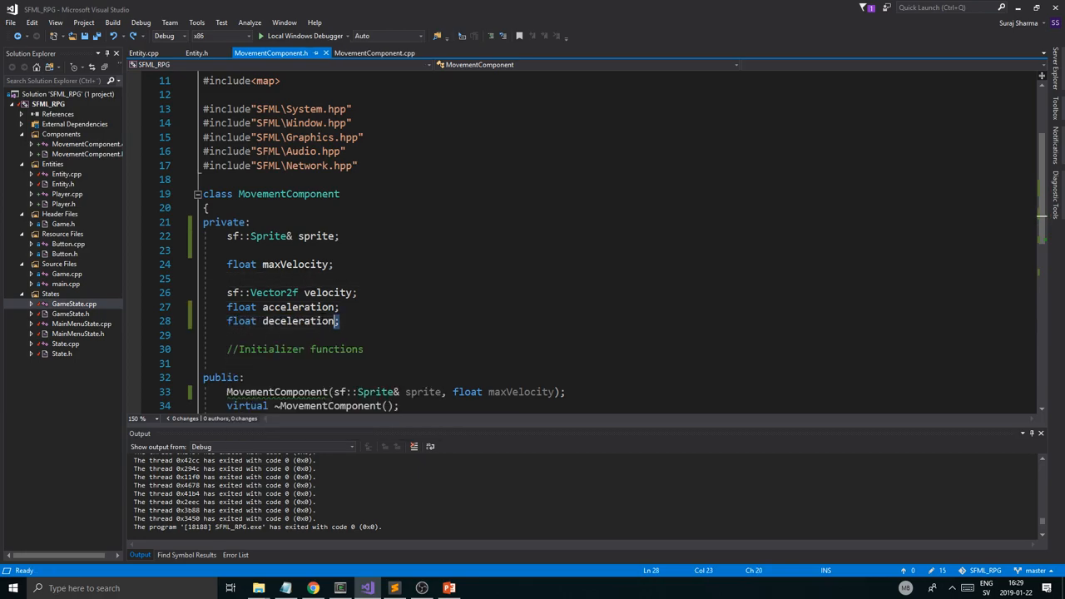
pyautogui.scroll(-3)
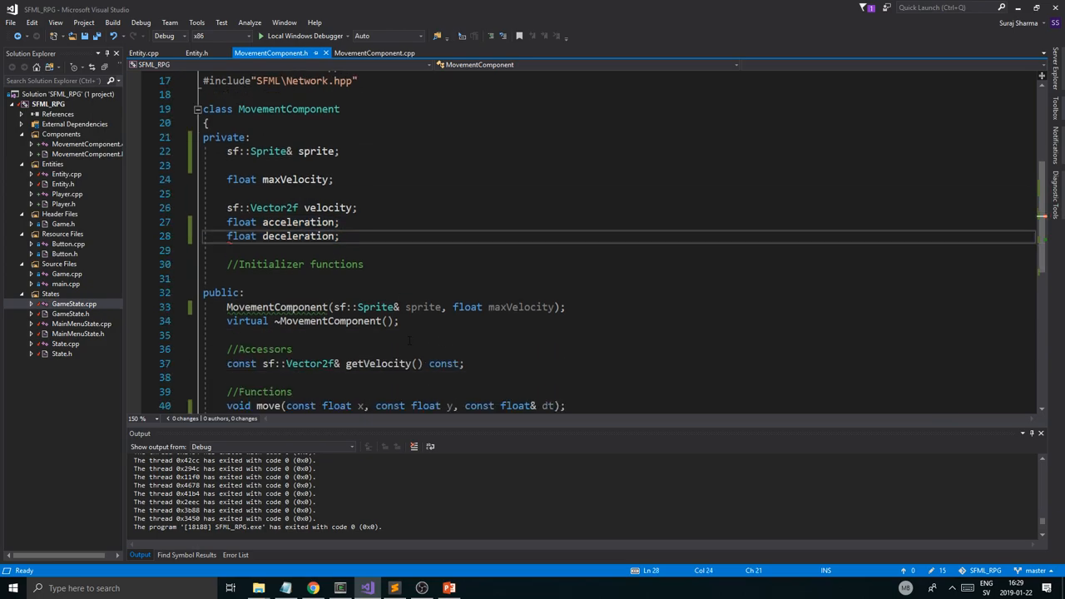
pyautogui.write(', float acceleration, float deceleration);')
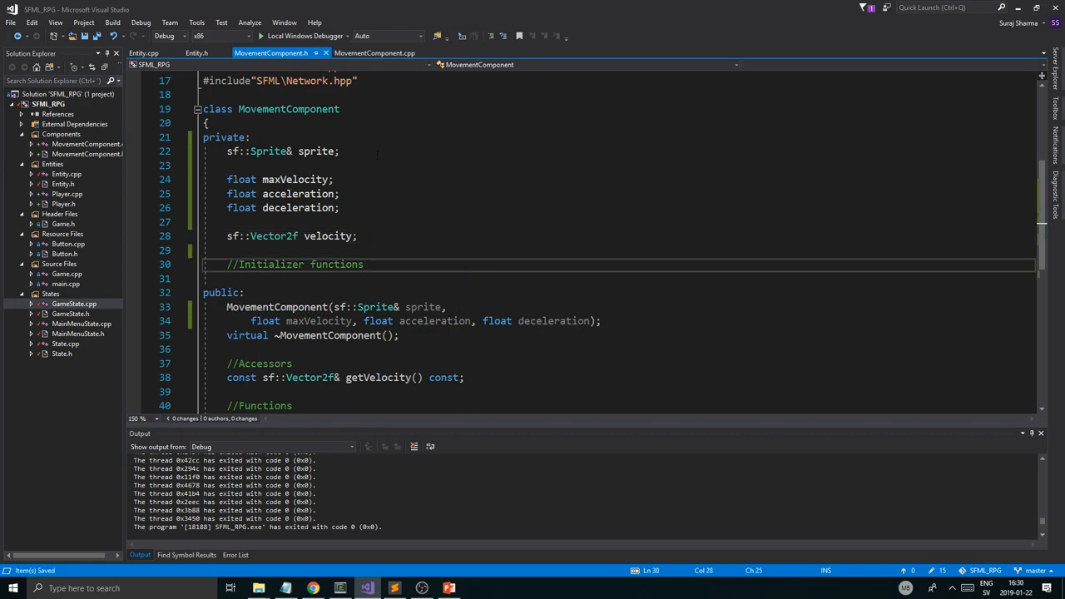
pyautogui.click(374, 52)
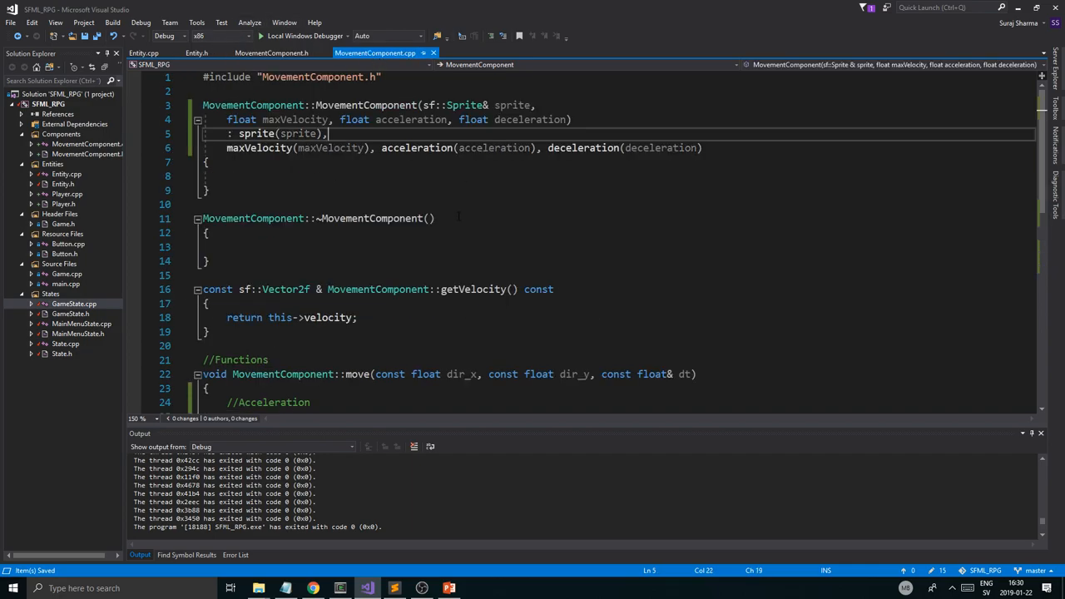
pyautogui.click(269, 51)
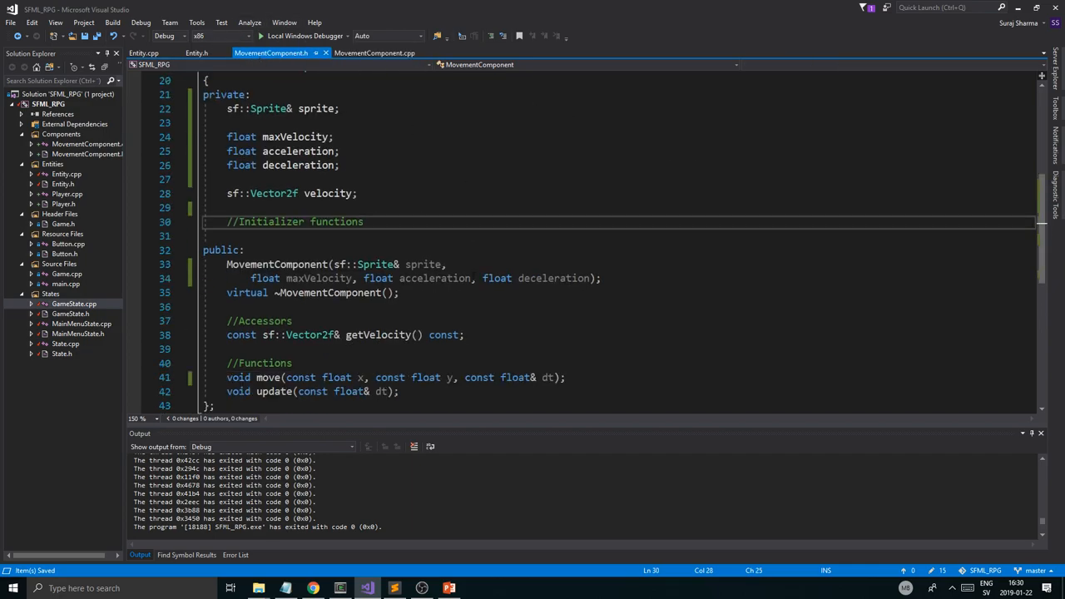
pyautogui.click(197, 51)
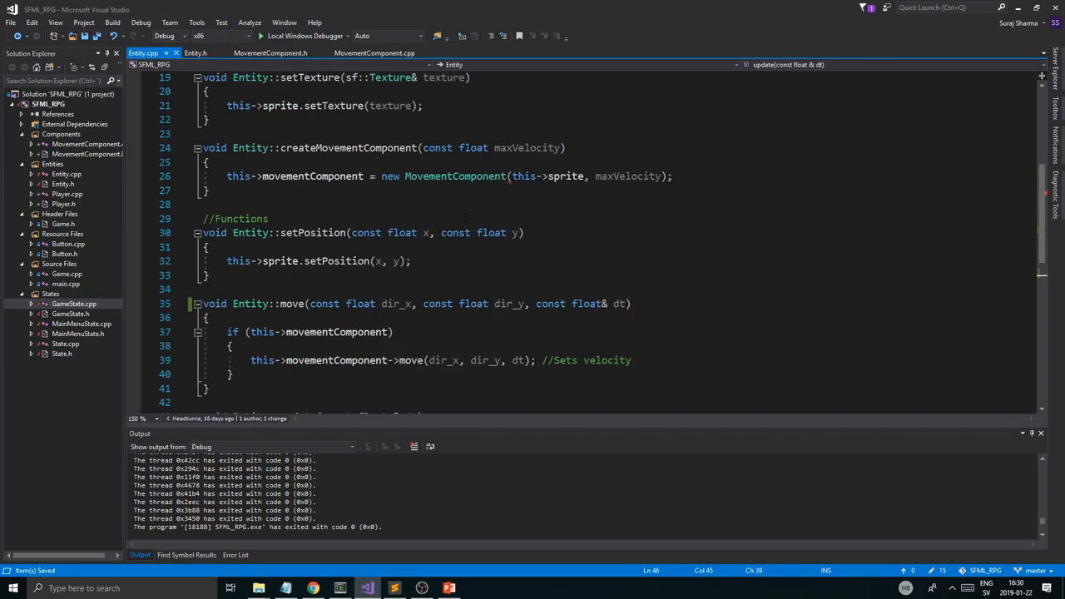
# Step: Add const float acceleration and deceleration to createMovementComponent and pass them to MovementComponent
pyautogui.doubleClick(628, 177)
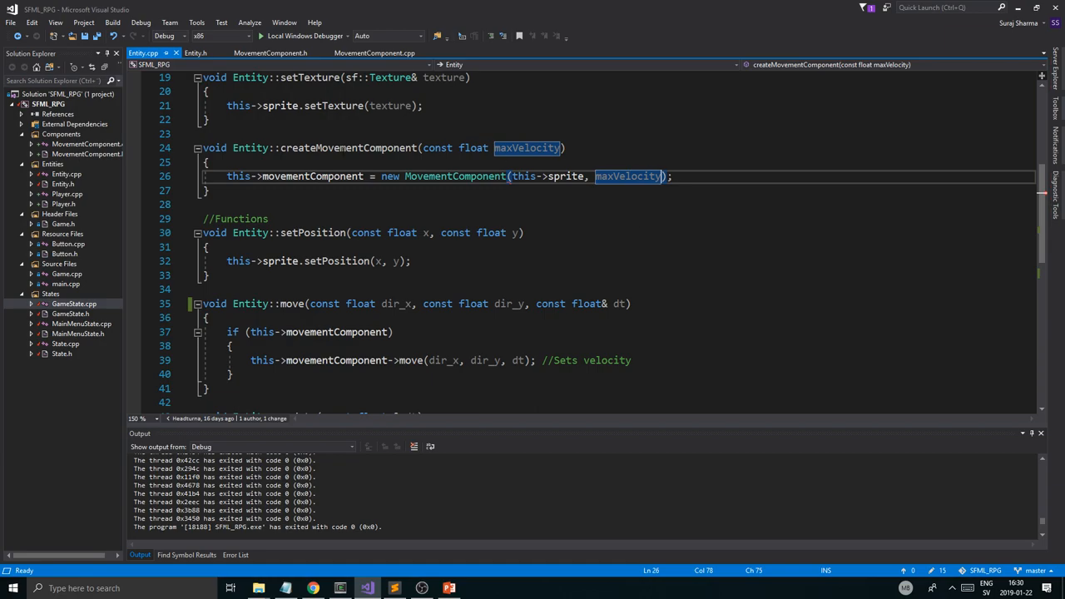
pyautogui.click(564, 148)
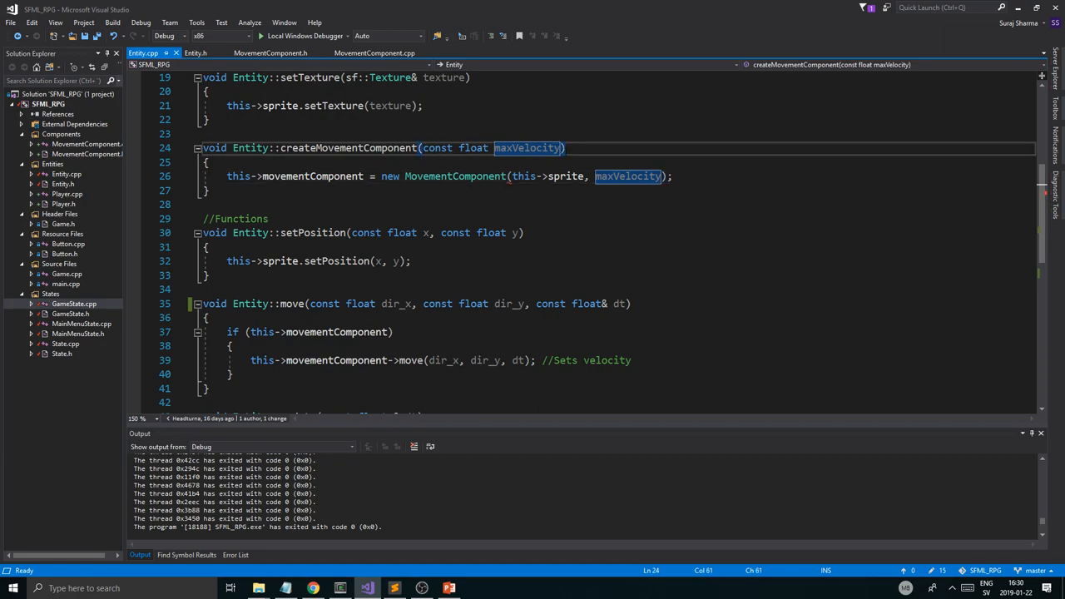
pyautogui.write(', const float acceleration, const float deceleration')
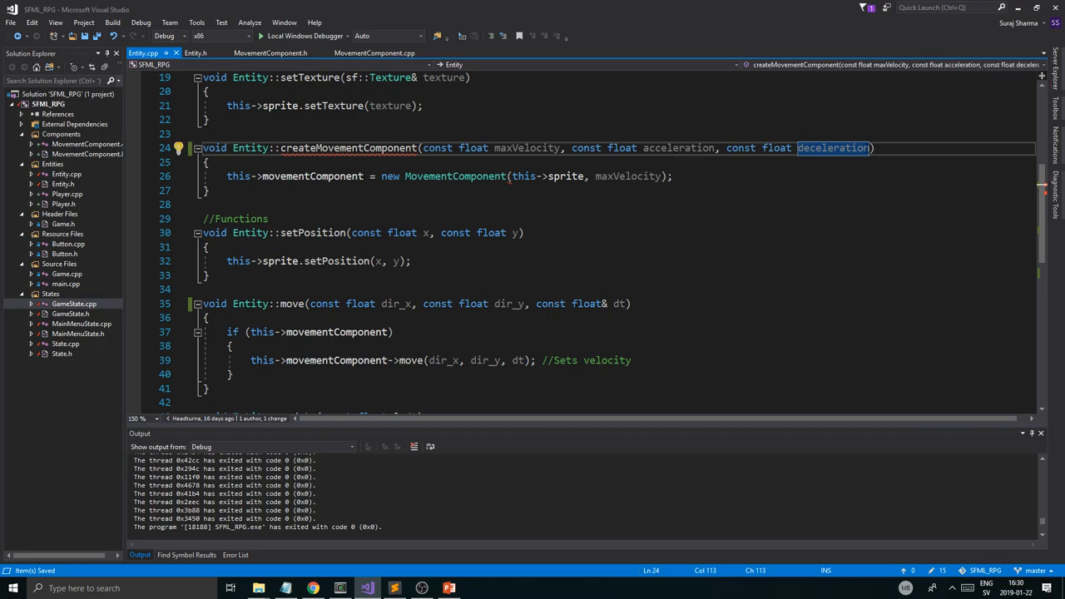
pyautogui.doubleClick(526, 147)
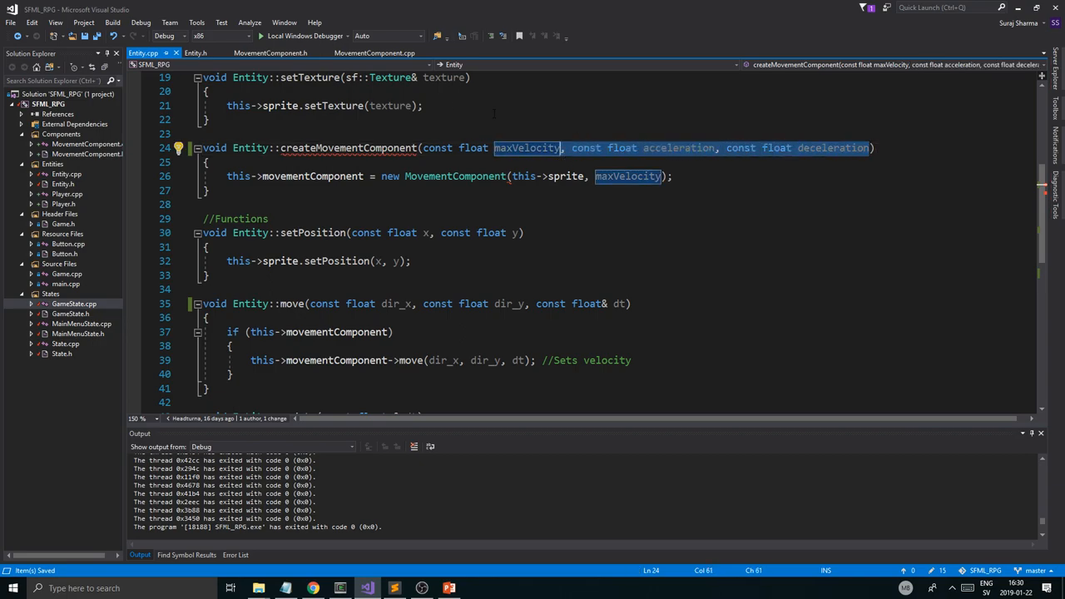
pyautogui.click(196, 51)
pyautogui.write(', acceleration, deceleration')
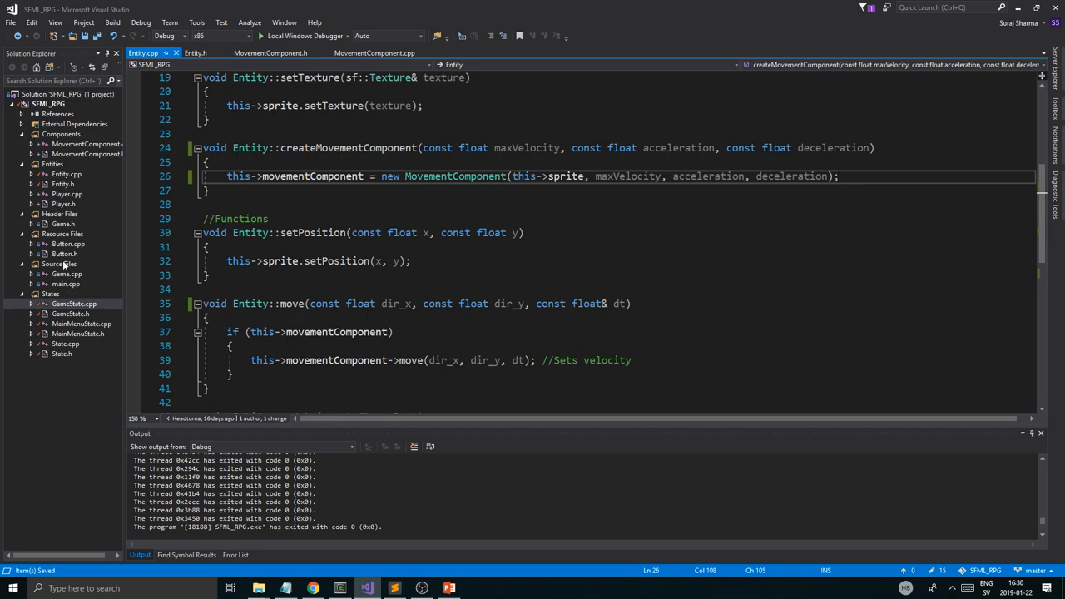
# Step: In Player.cpp call createMovementComponent(100.f, 5.f, 3.f) and save
pyautogui.click(67, 193)
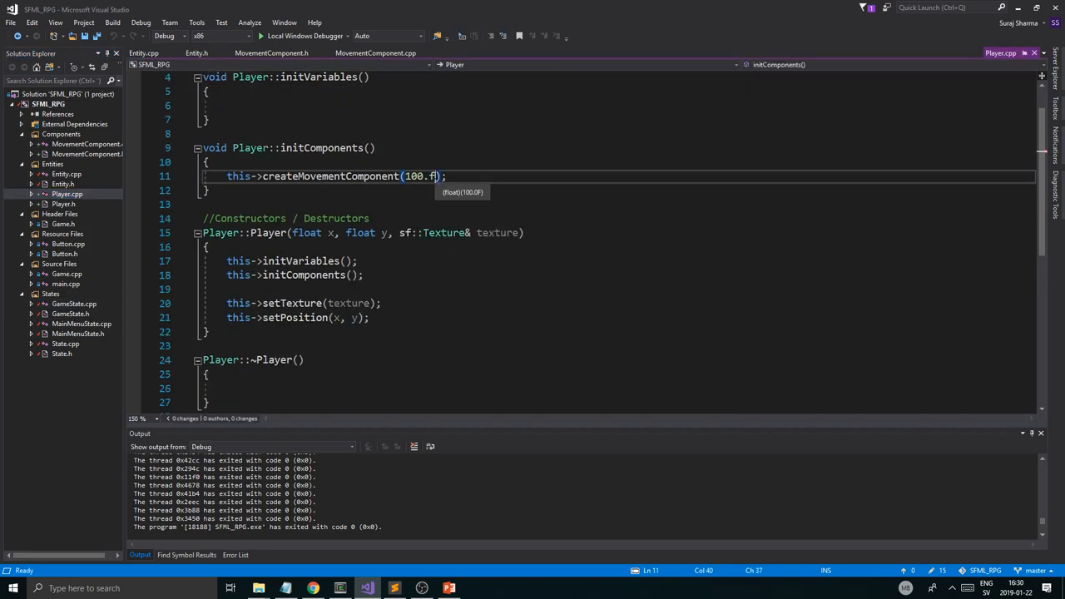
pyautogui.write(', 5')
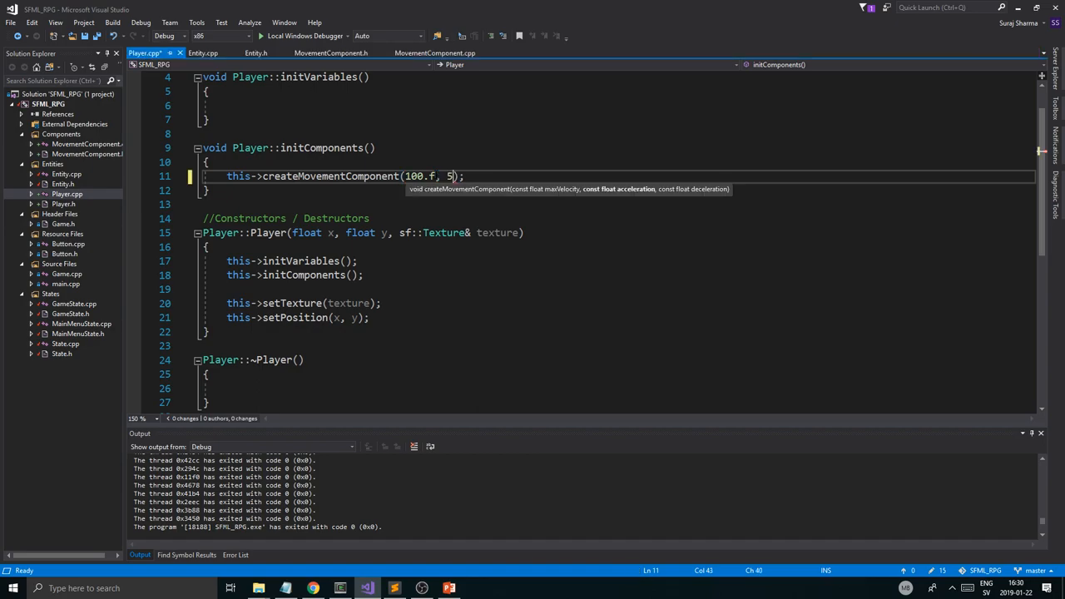
pyautogui.write('5.f, 3.f')
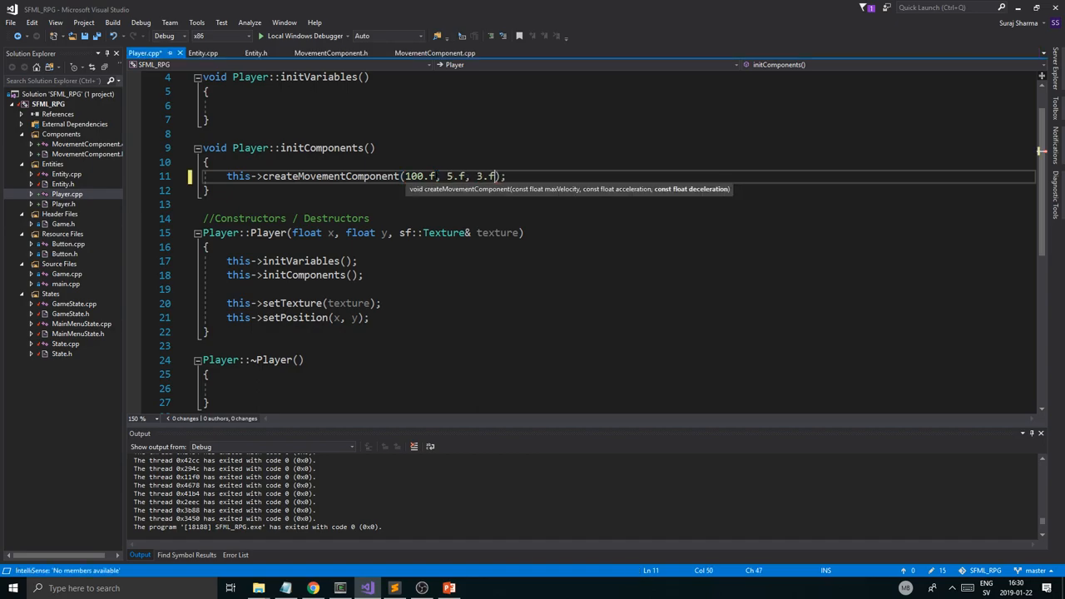
pyautogui.press('ctrl+s')
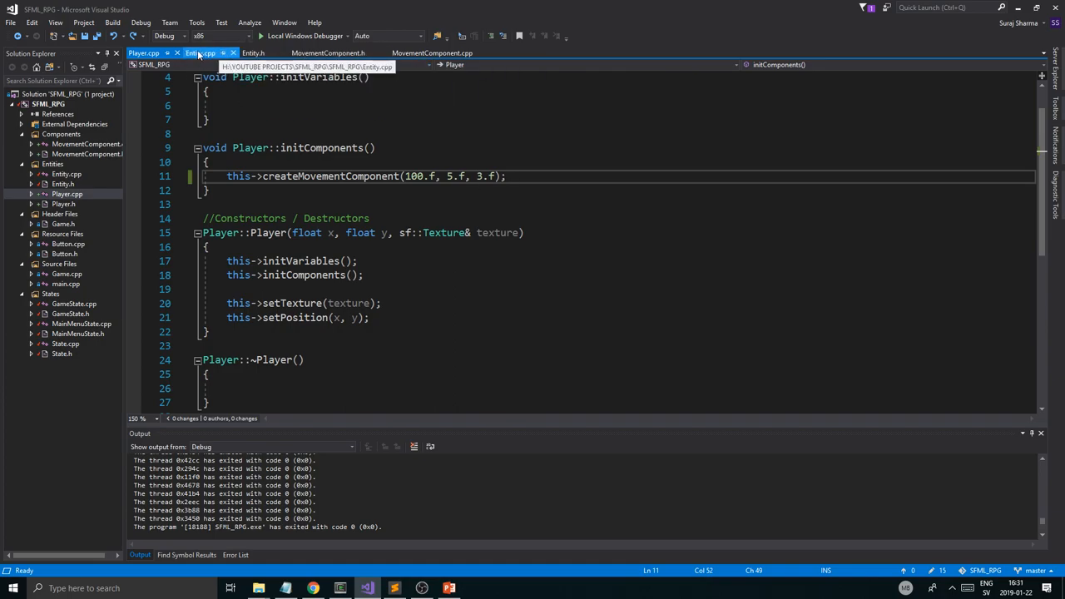
# Step: Make Entity's destructor delete this->movementComponent in Entity.cpp
pyautogui.click(201, 52)
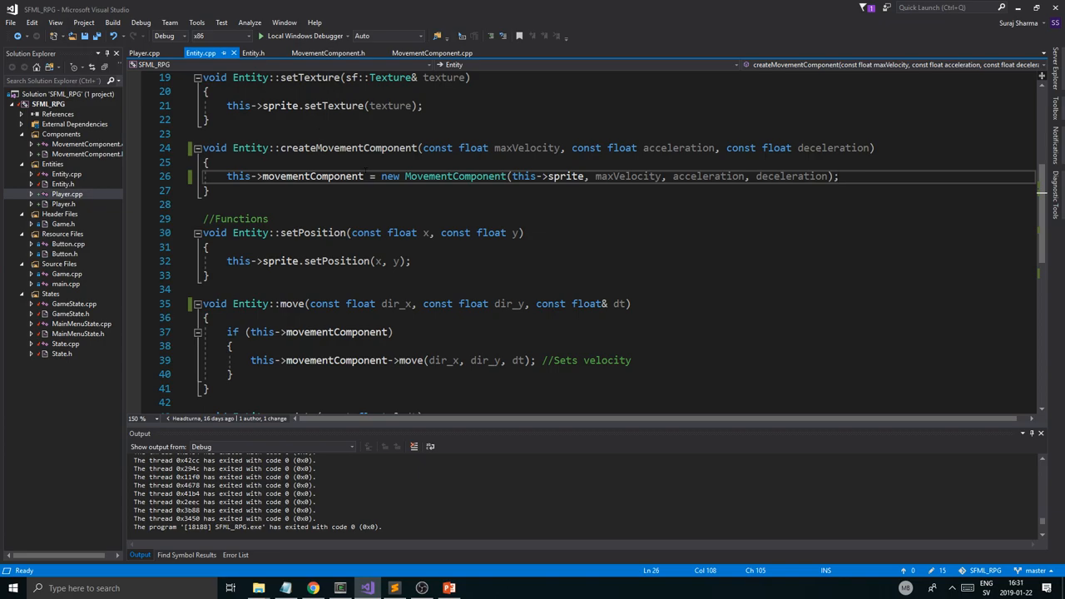
pyautogui.scroll(3)
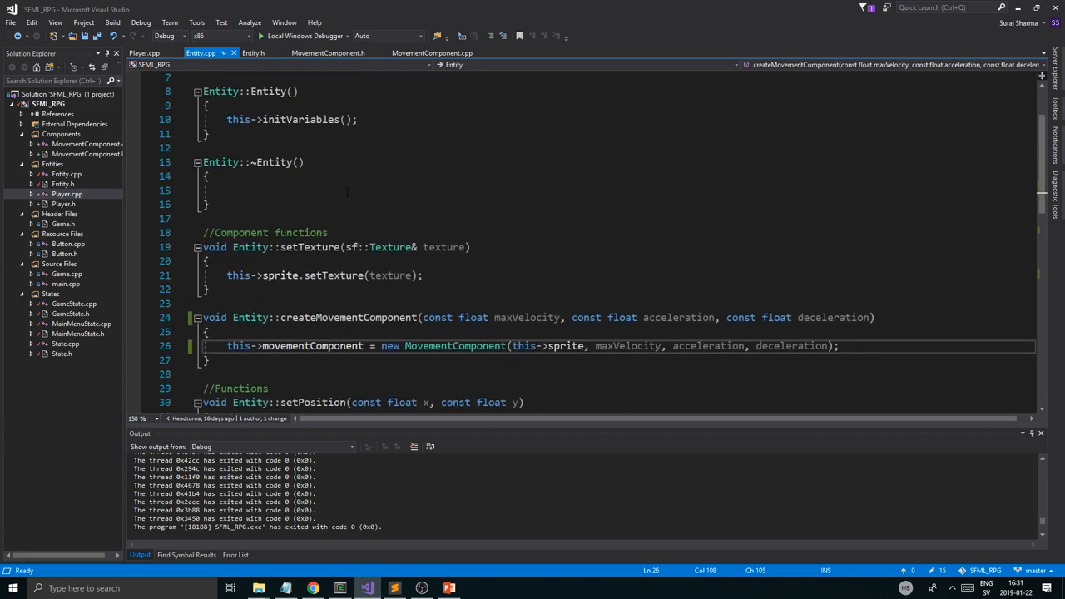
pyautogui.click(838, 345)
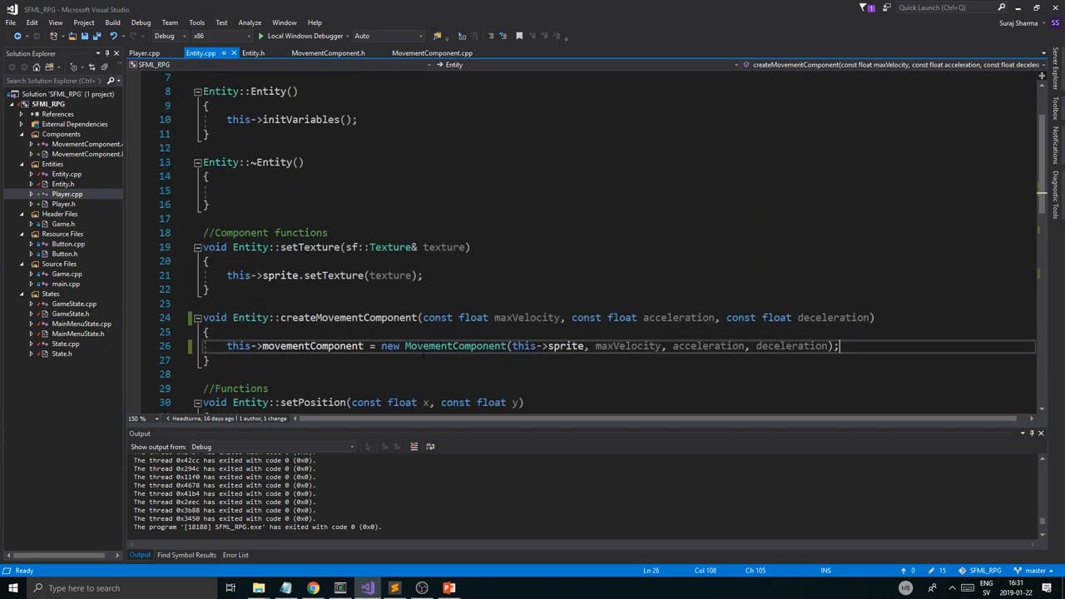
pyautogui.click(233, 190)
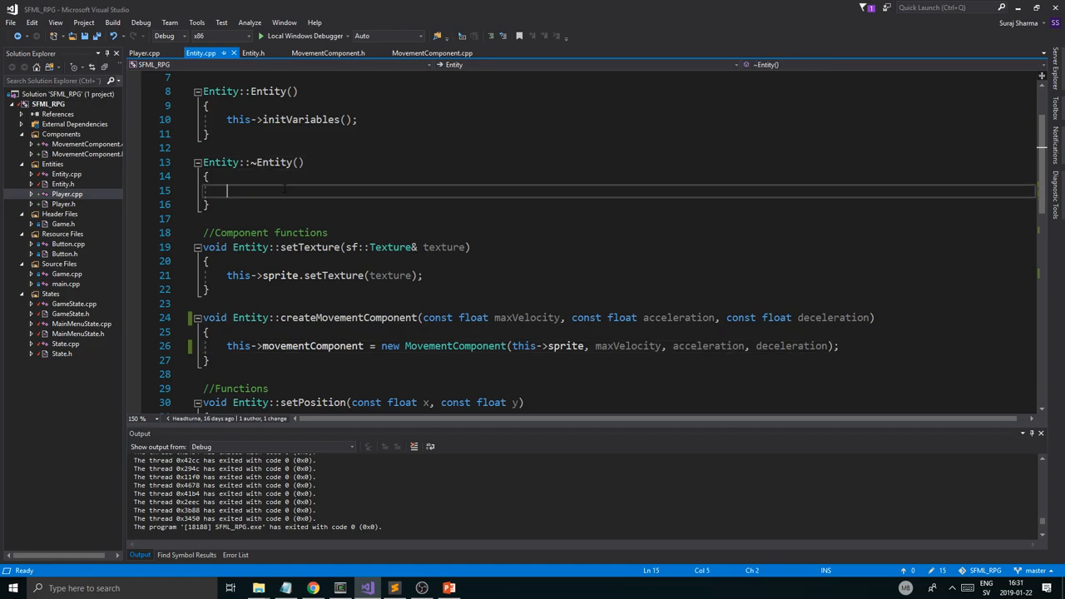
pyautogui.write('deletet h')
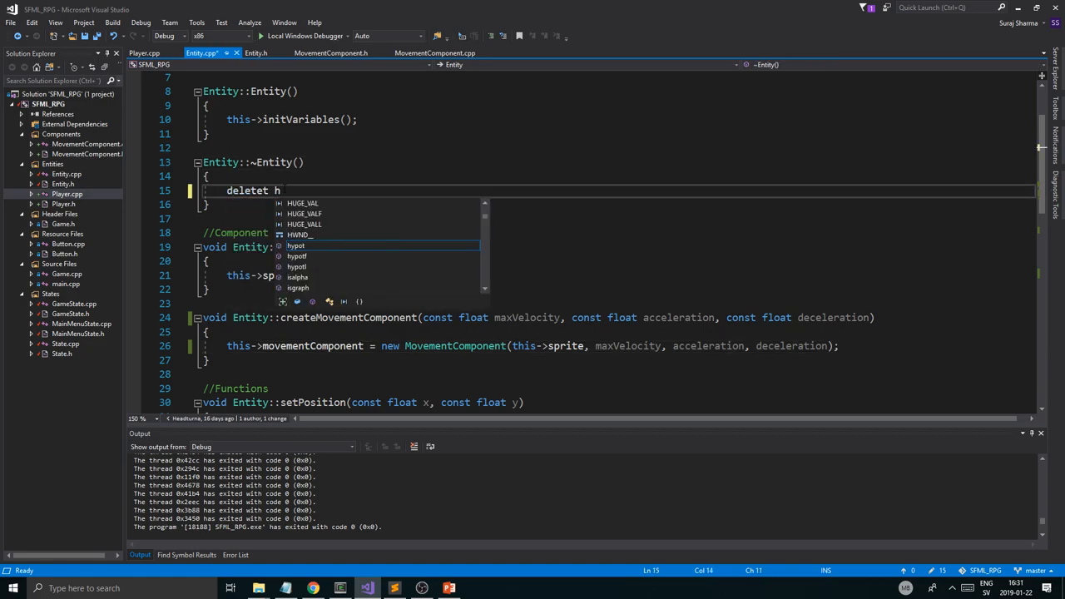
pyautogui.write('this->movementComponent;')
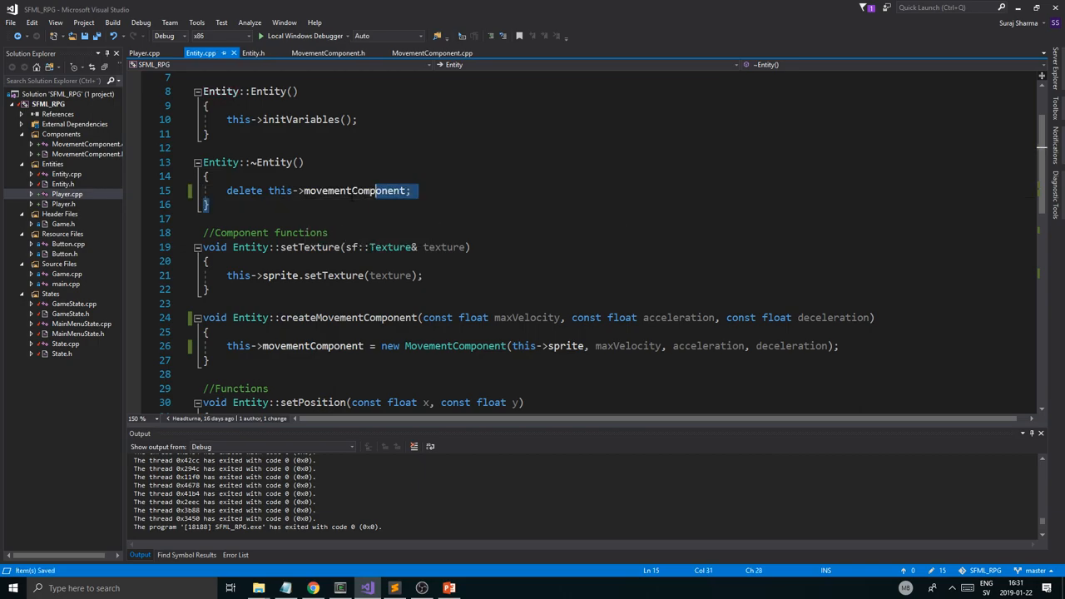
pyautogui.scroll(3)
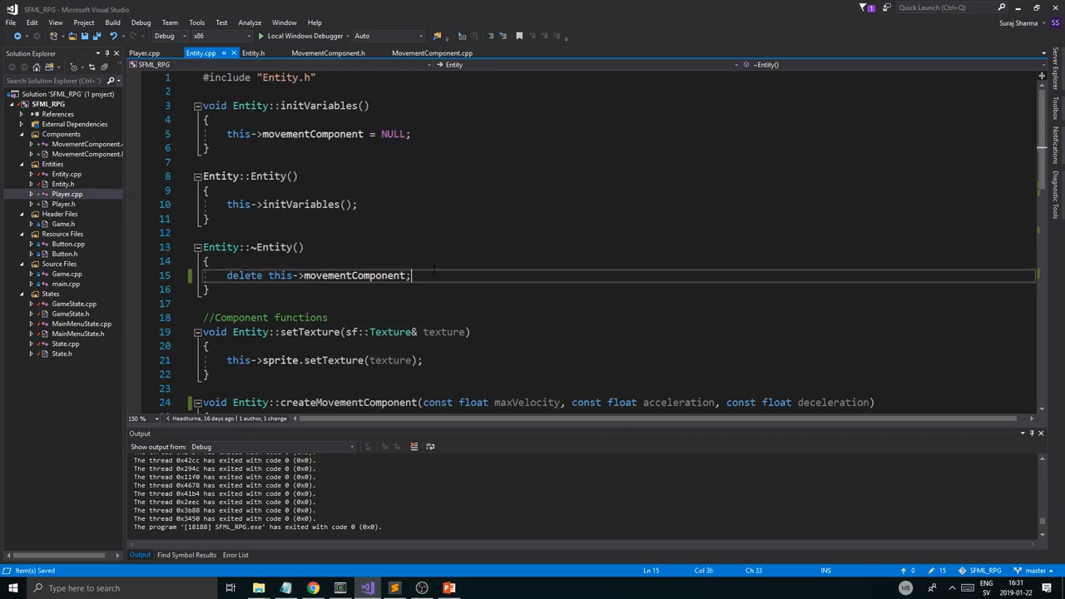
pyautogui.scroll(-3)
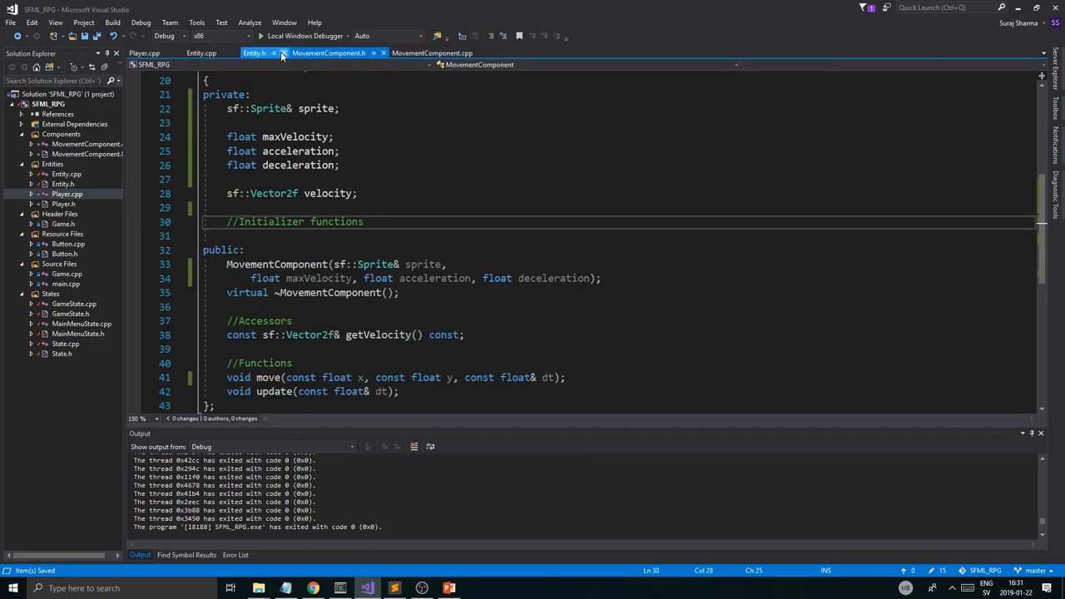
# Step: Keep only MovementComponent.cpp open and replace maxVelocity with acceleration in move()
pyautogui.rightClick(446, 51)
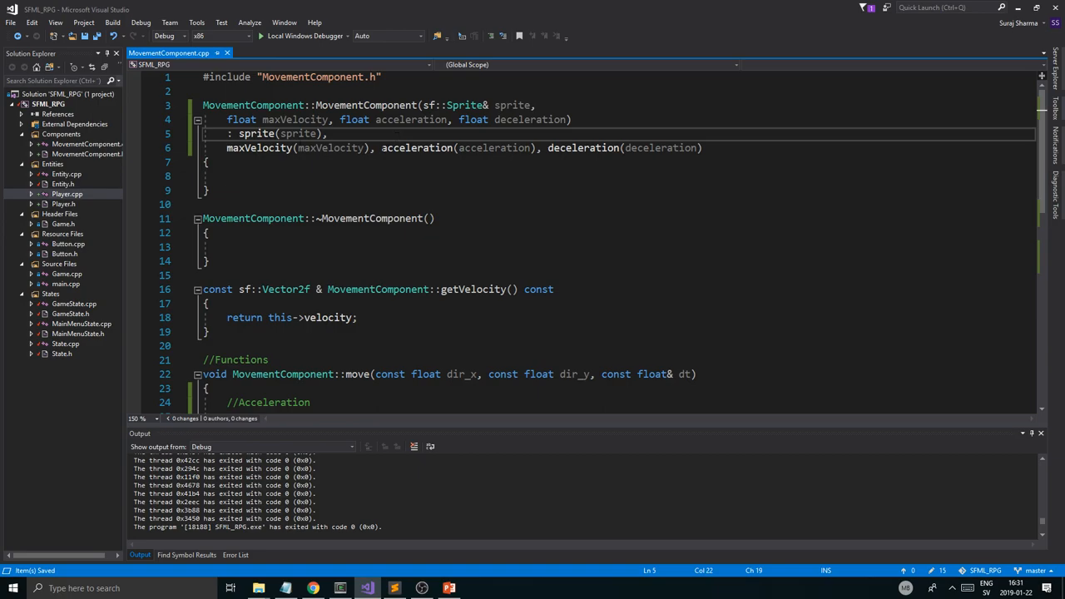
pyautogui.scroll(-3)
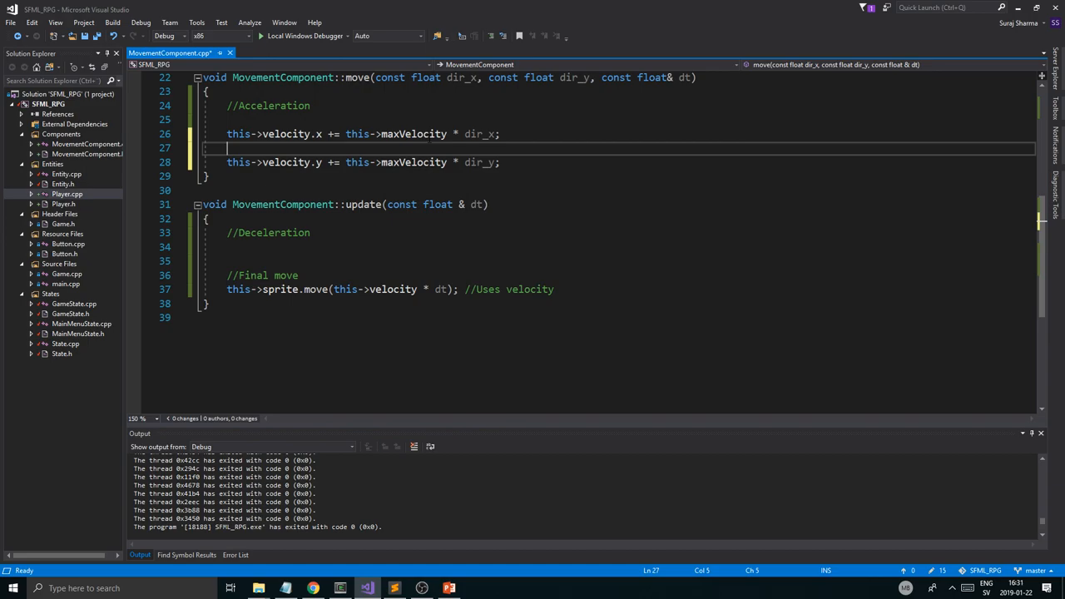
pyautogui.write('a')
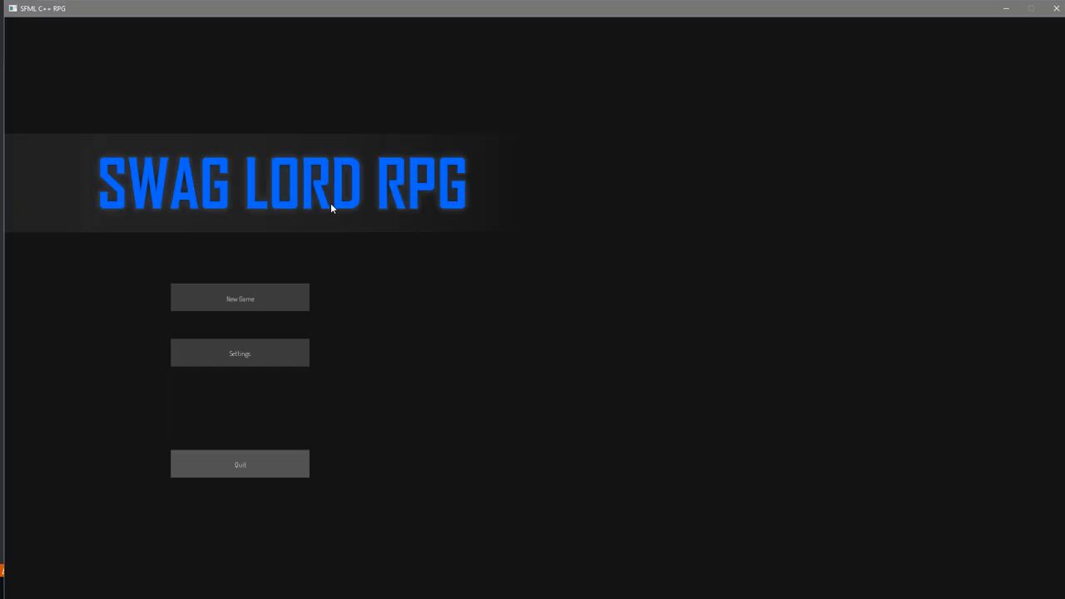
# Step: Start a New Game from the main menu to test the movement, then close the game
pyautogui.click(240, 298)
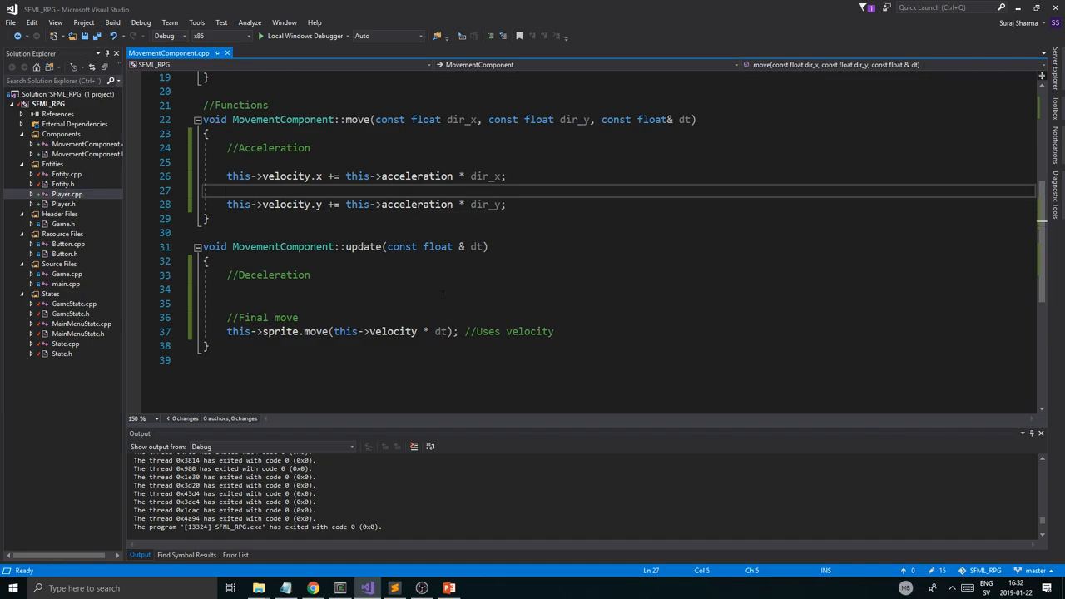
# Step: Add if (this->velocity.x > this->maxVelocity) this->velocity.x = this->maxVelocity; after the x acceleration line
pyautogui.click(233, 163)
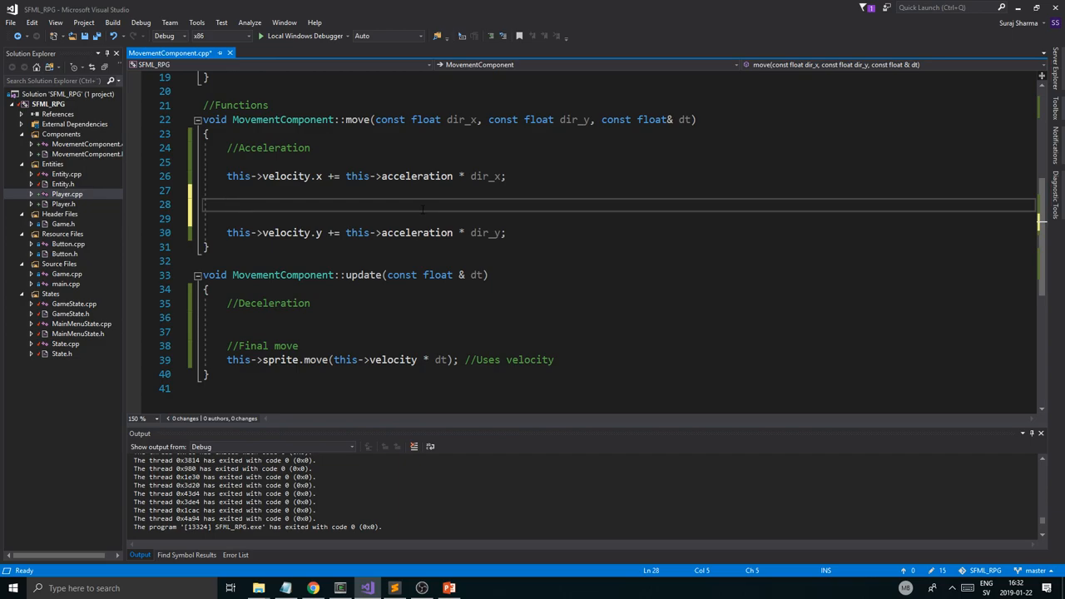
pyautogui.write('if(this-<')
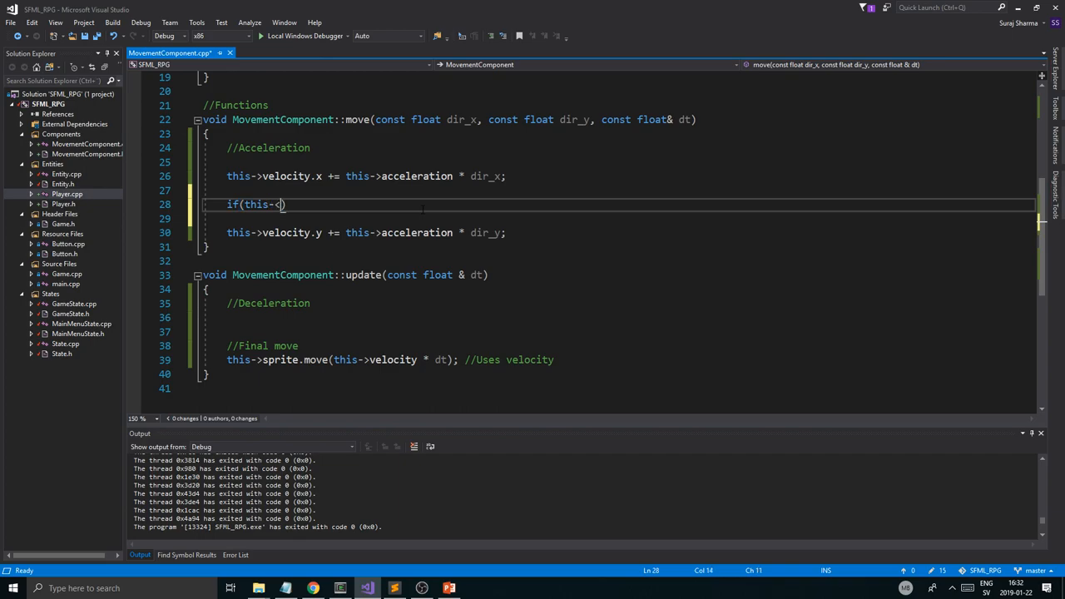
pyautogui.write('velocity.x > this->maxVelocity')
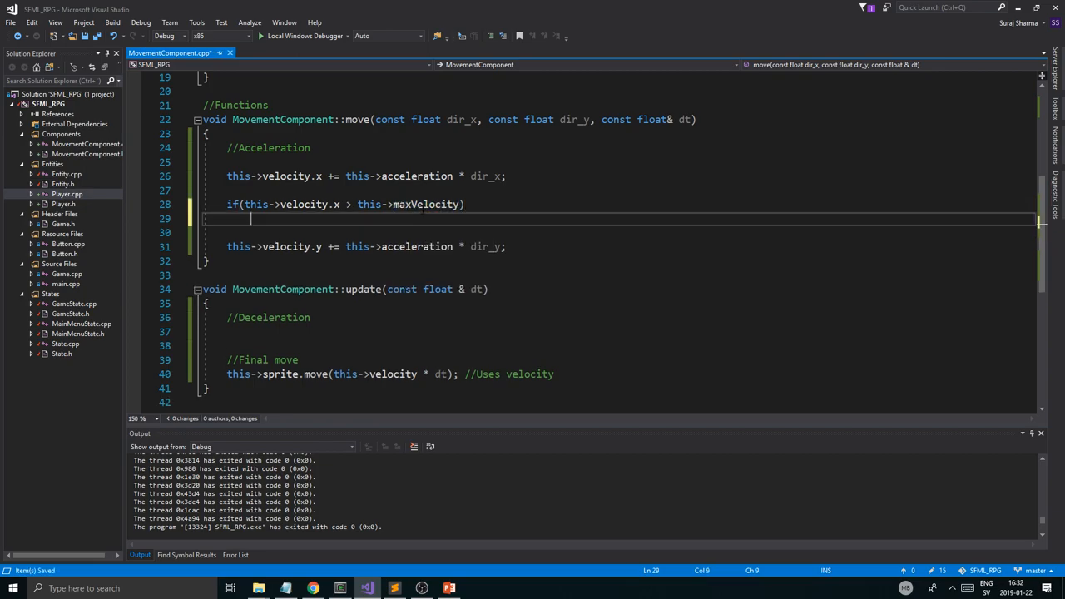
pyautogui.write('t')
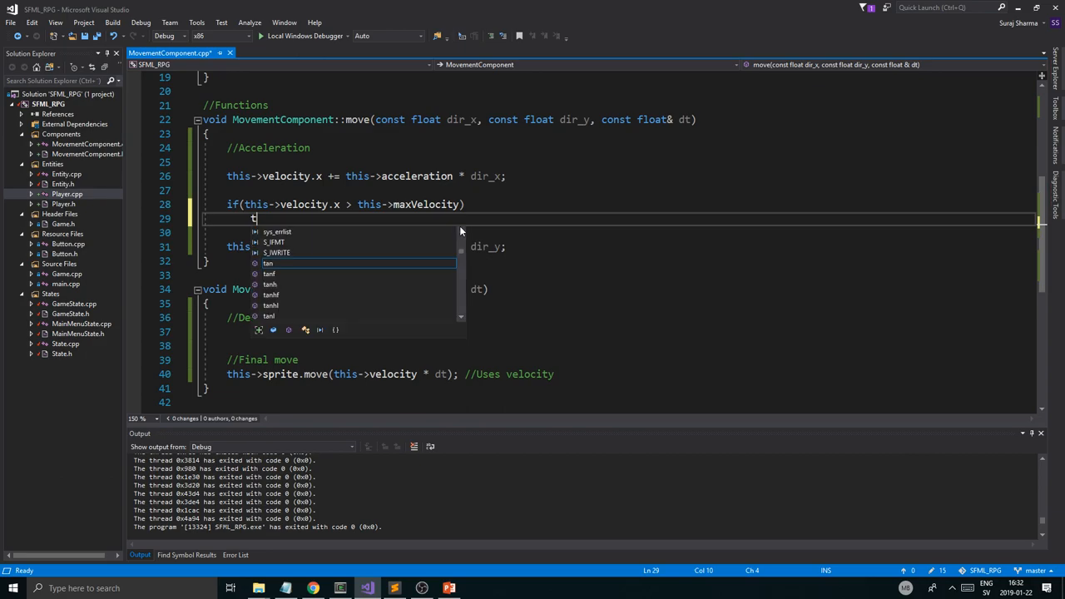
pyautogui.write('his->maxVelocity')
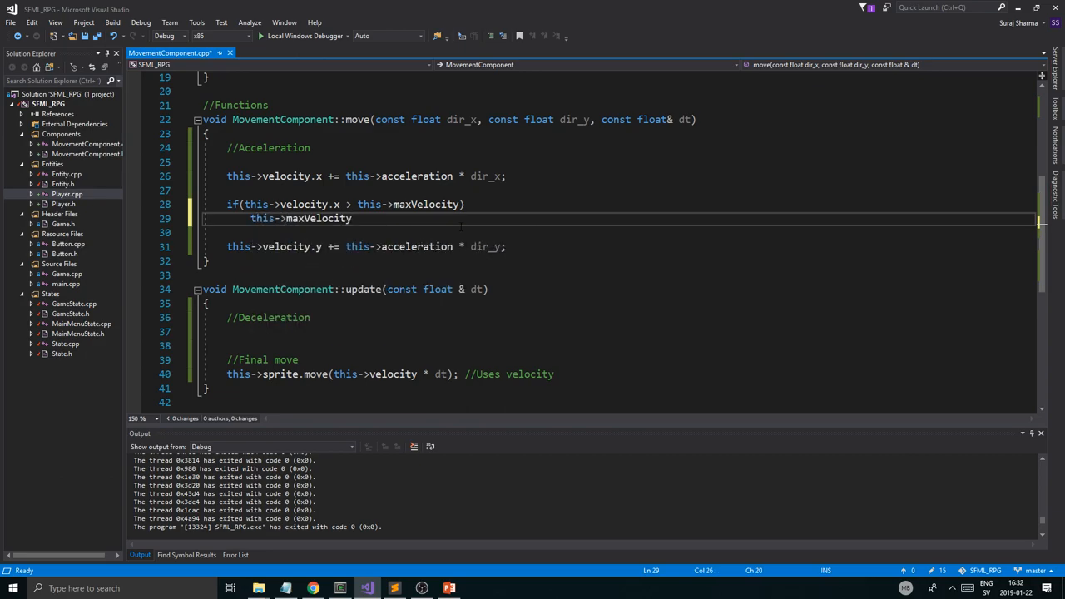
pyautogui.write('velocity.x =')
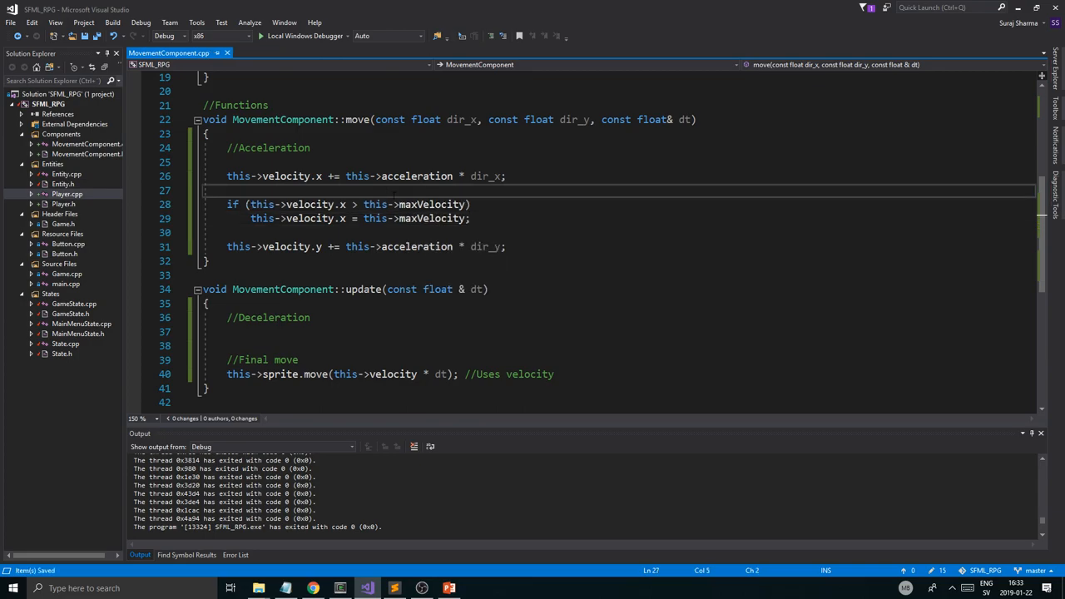
# Step: Wrap the x cap in if (this->velocity.x > 0.f) as the check for moving right
pyautogui.press('Return')
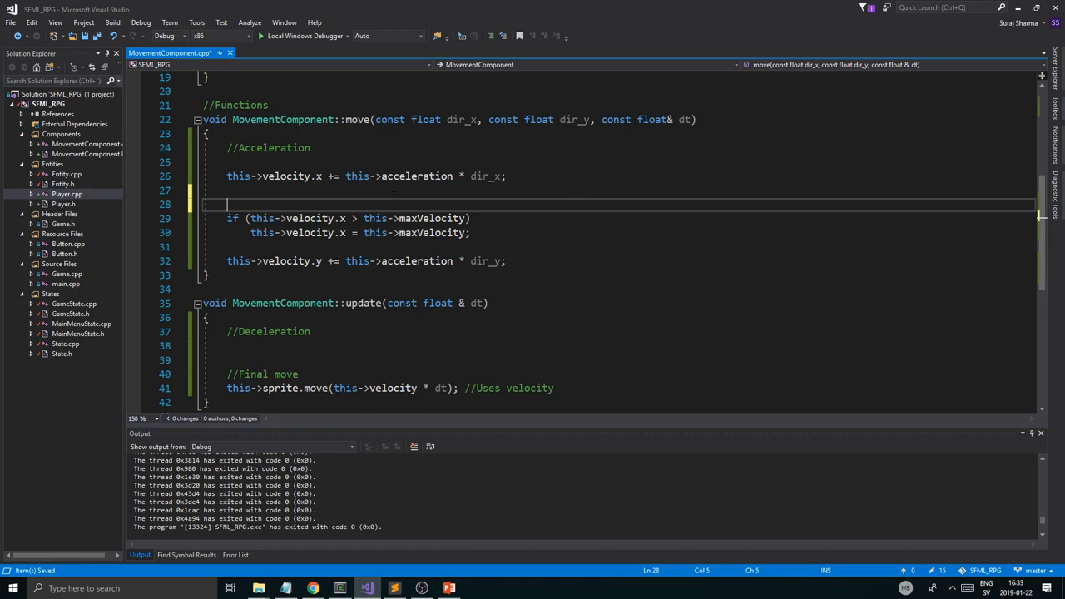
pyautogui.write('if')
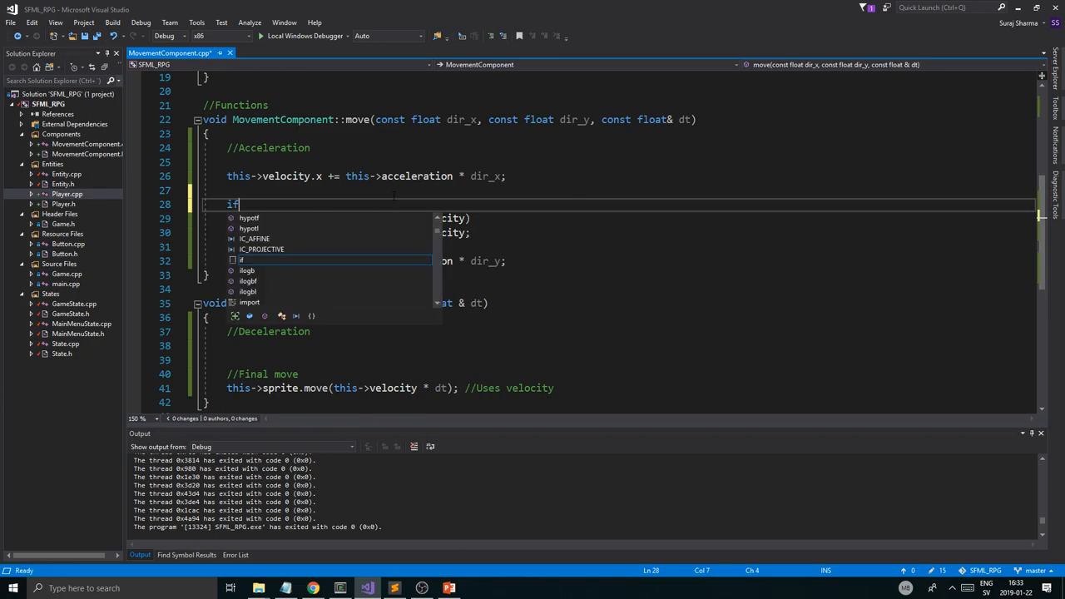
pyautogui.write('(this->)')
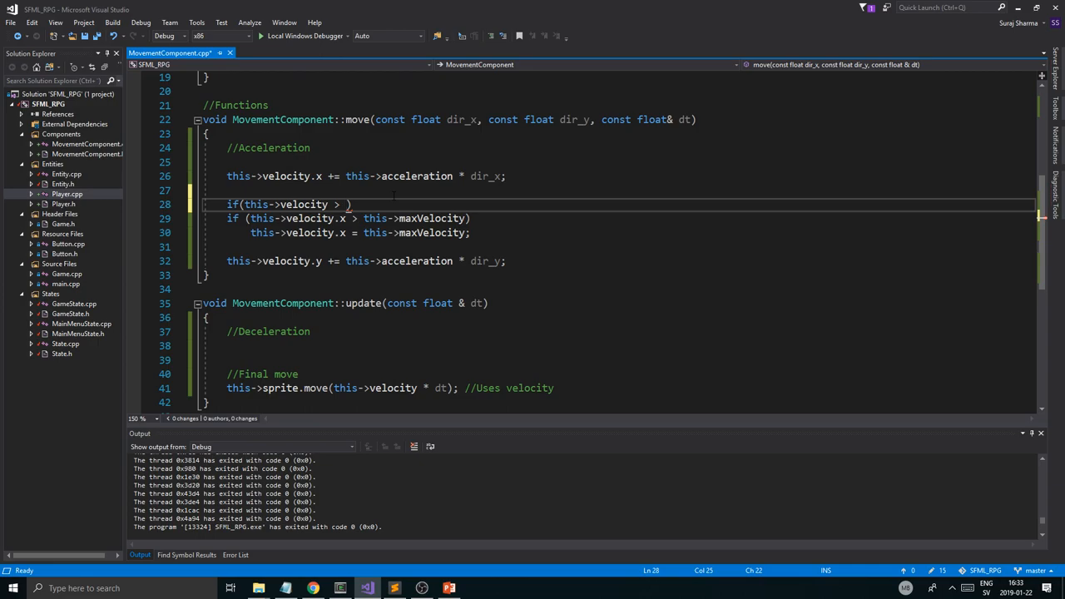
pyautogui.write('0.f')
pyautogui.write('{')
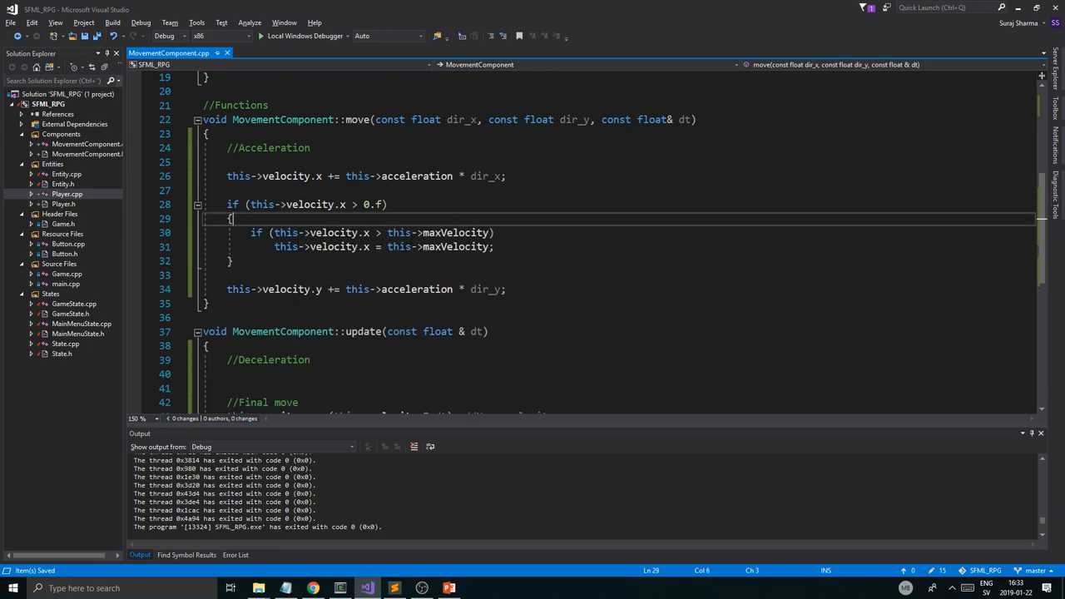
# Step: Add else if (this->velocity.x < 0.f) branch commented //Check for left
pyautogui.write('else f')
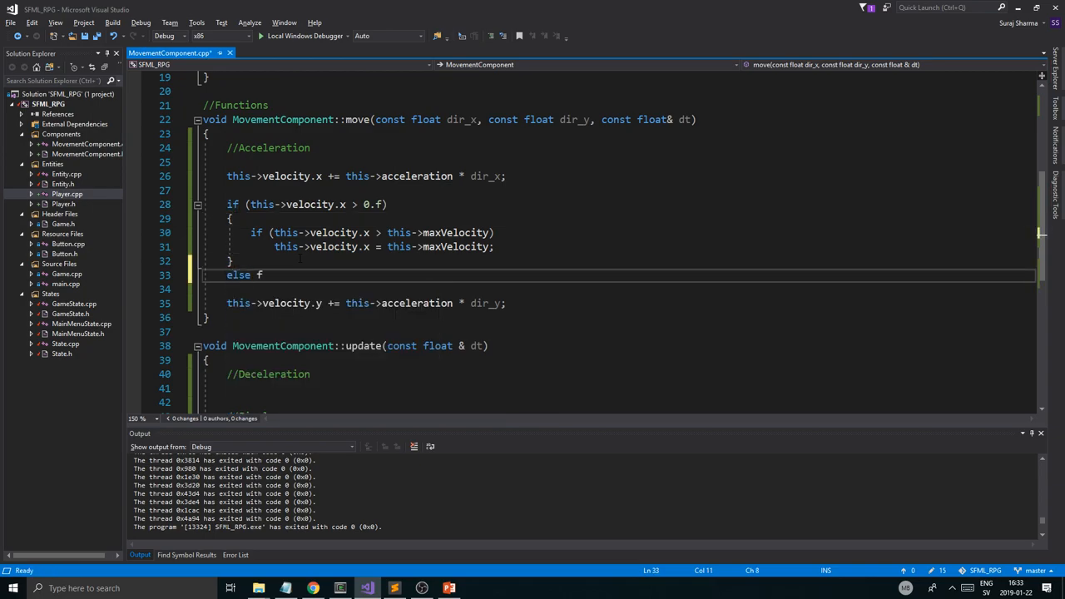
pyautogui.write('if()')
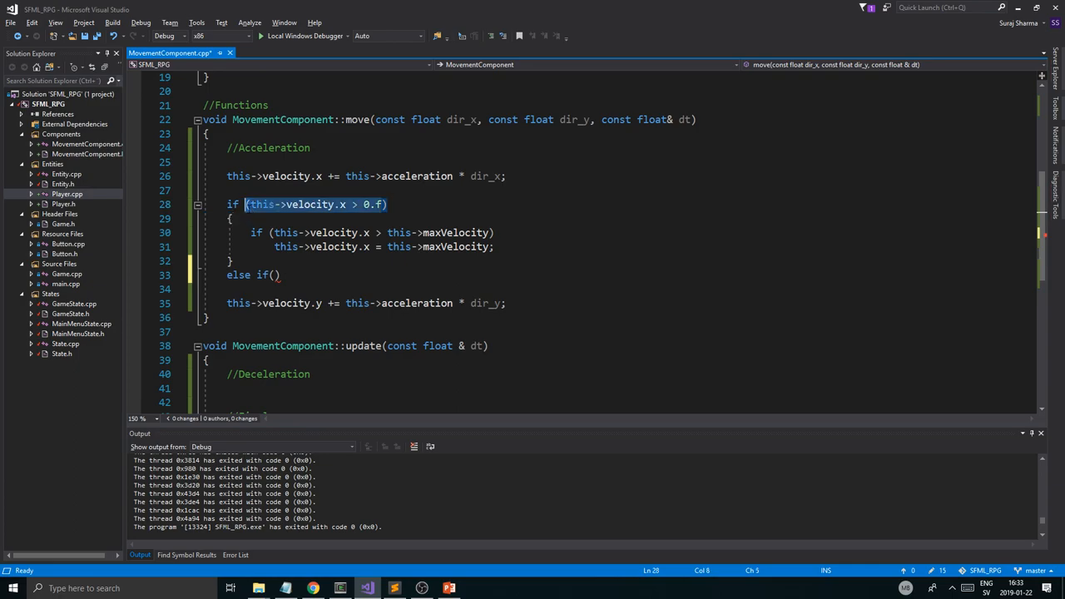
pyautogui.click(276, 274)
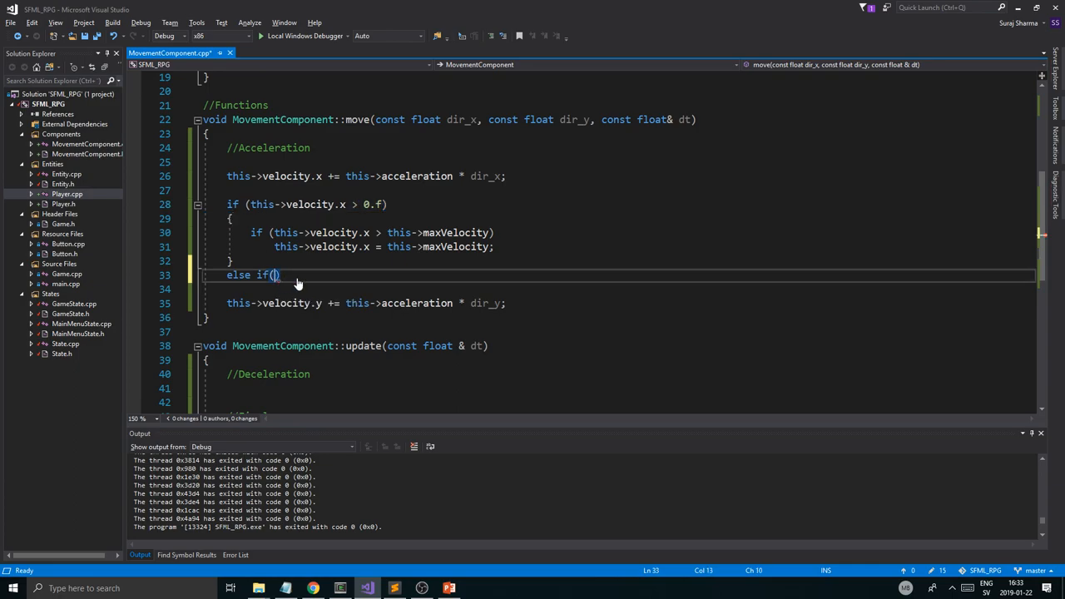
pyautogui.write('this->velocity.x < 0.f')
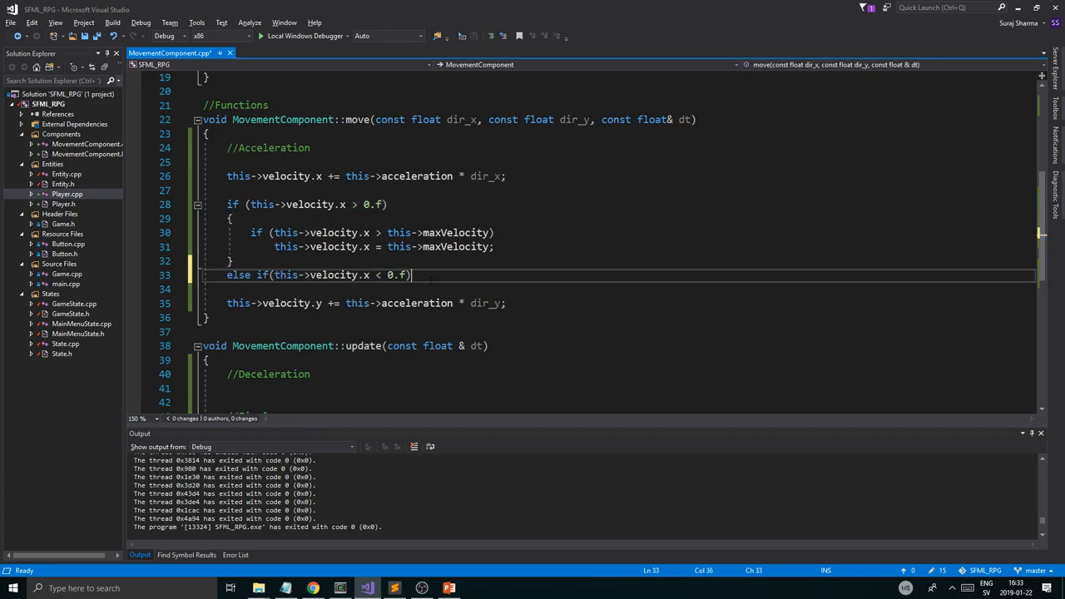
pyautogui.write('//')
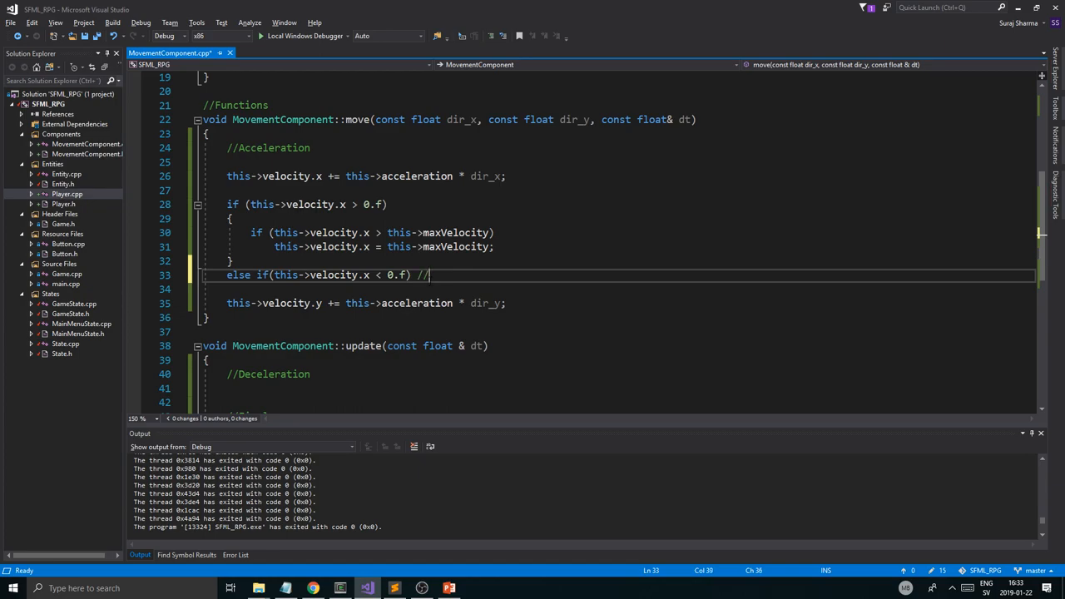
pyautogui.write('Ch')
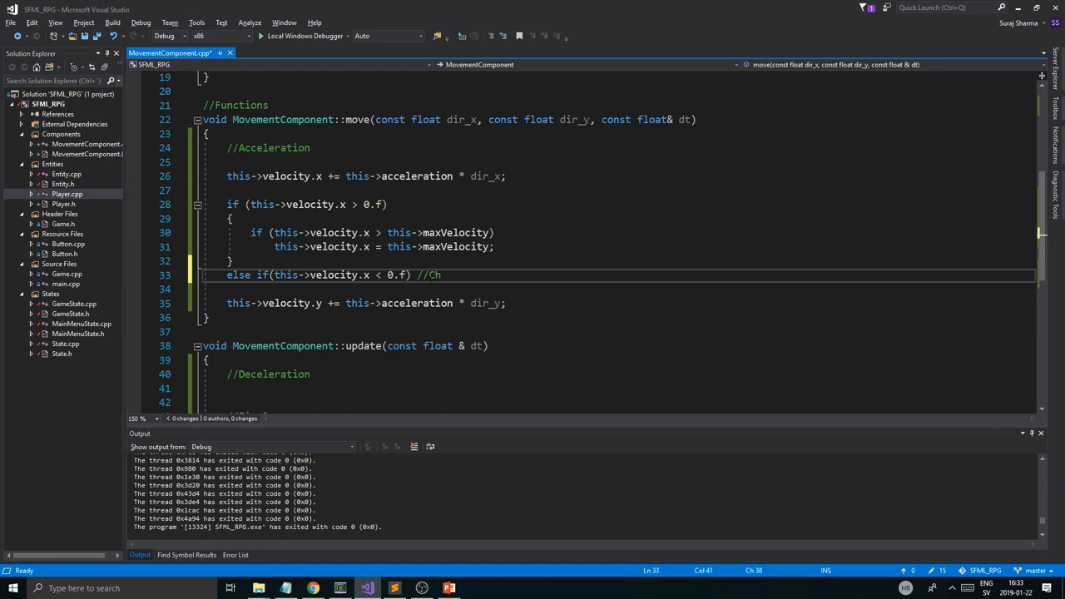
pyautogui.write('eck for')
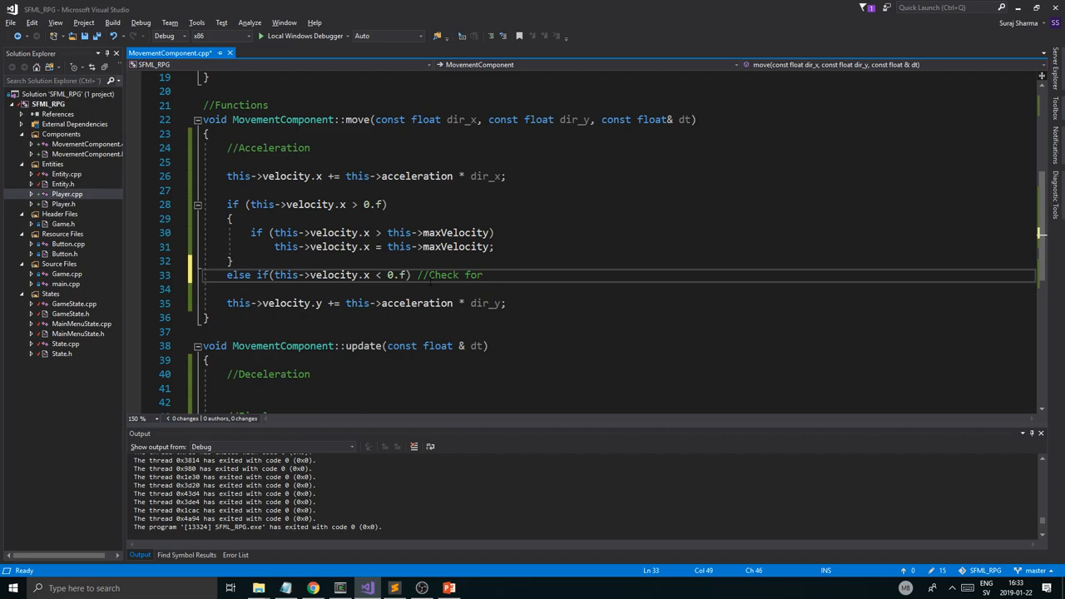
pyautogui.write('left')
pyautogui.click(631, 204)
pyautogui.write(' //Check for right')
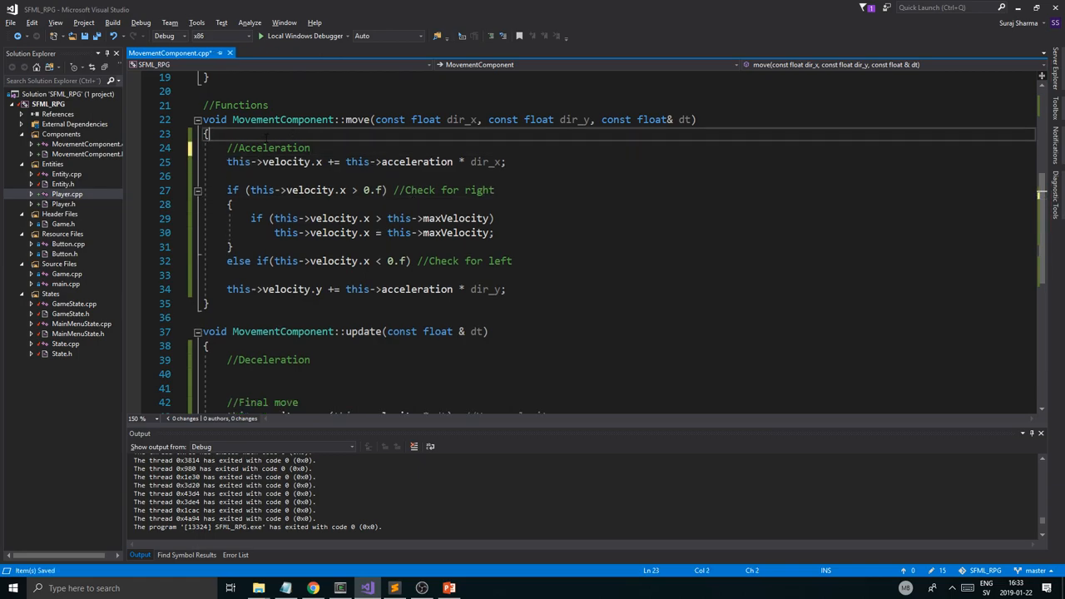
# Step: Add a block comment above move: accelerating a sprite until it reaches the max velocity
pyautogui.press('Return')
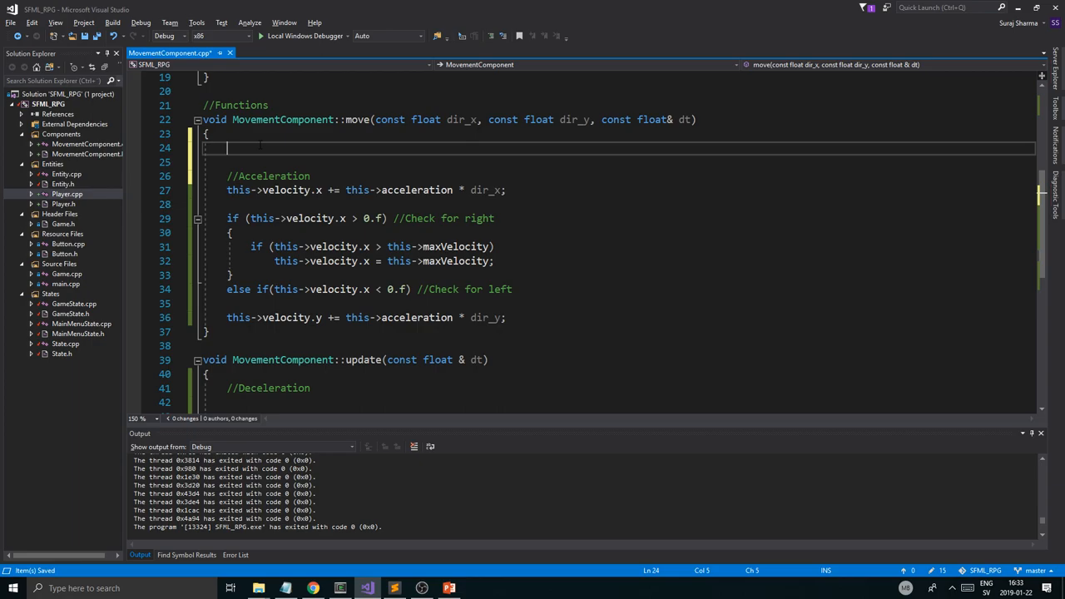
pyautogui.write('/**/')
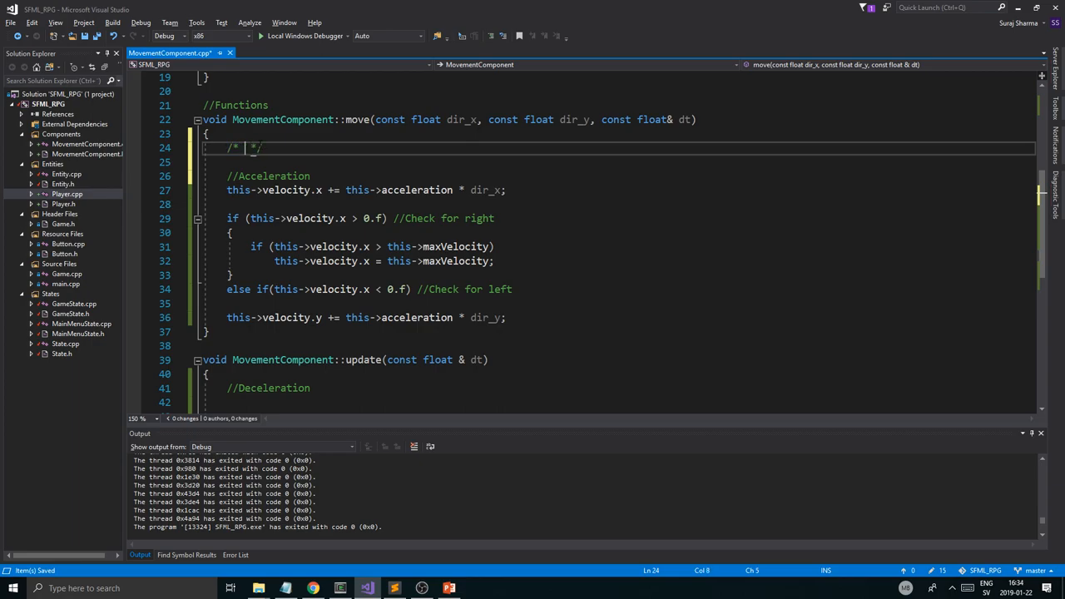
pyautogui.write('Accelerating')
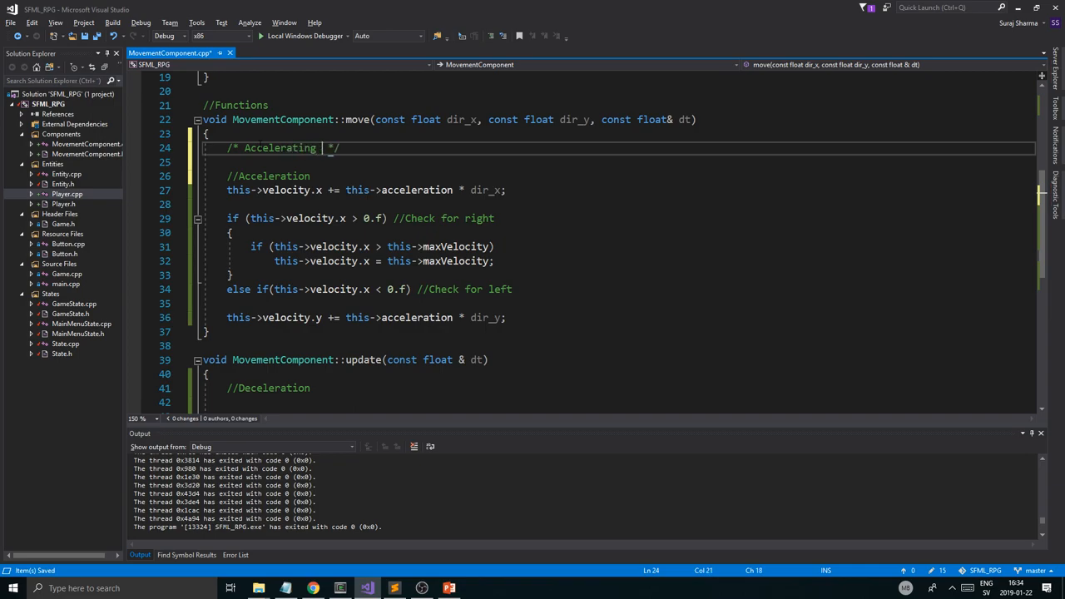
pyautogui.write('a spr')
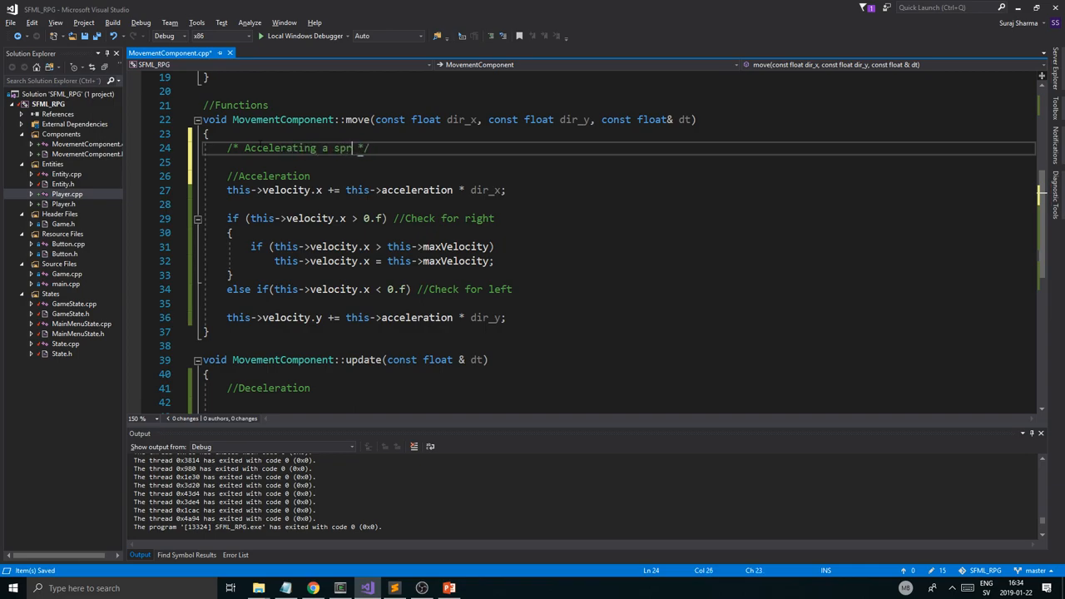
pyautogui.write('ite until')
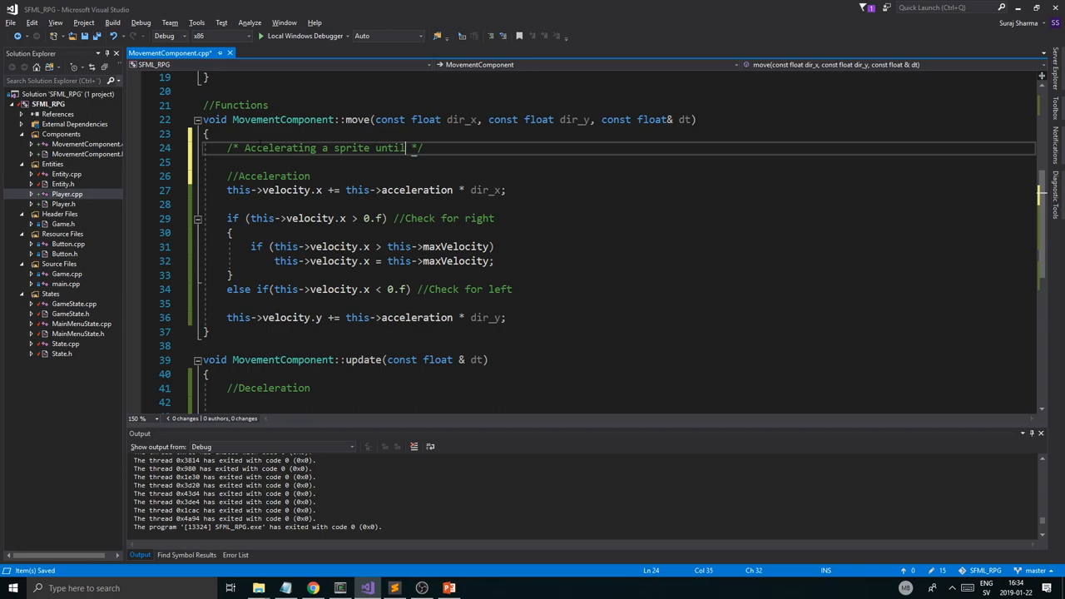
pyautogui.write('it reaches t')
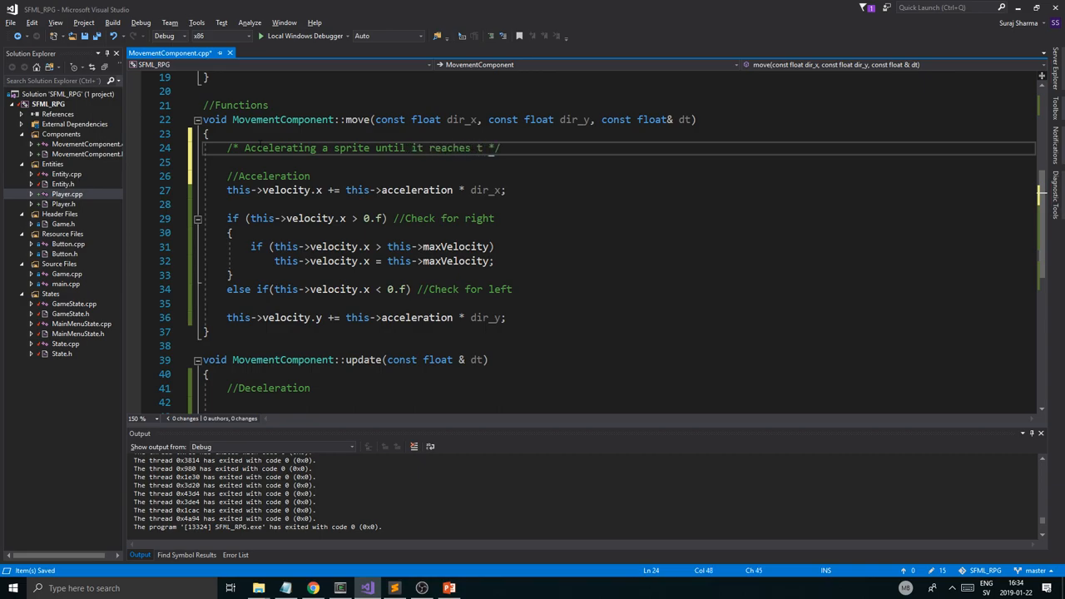
pyautogui.write('he max velocity.')
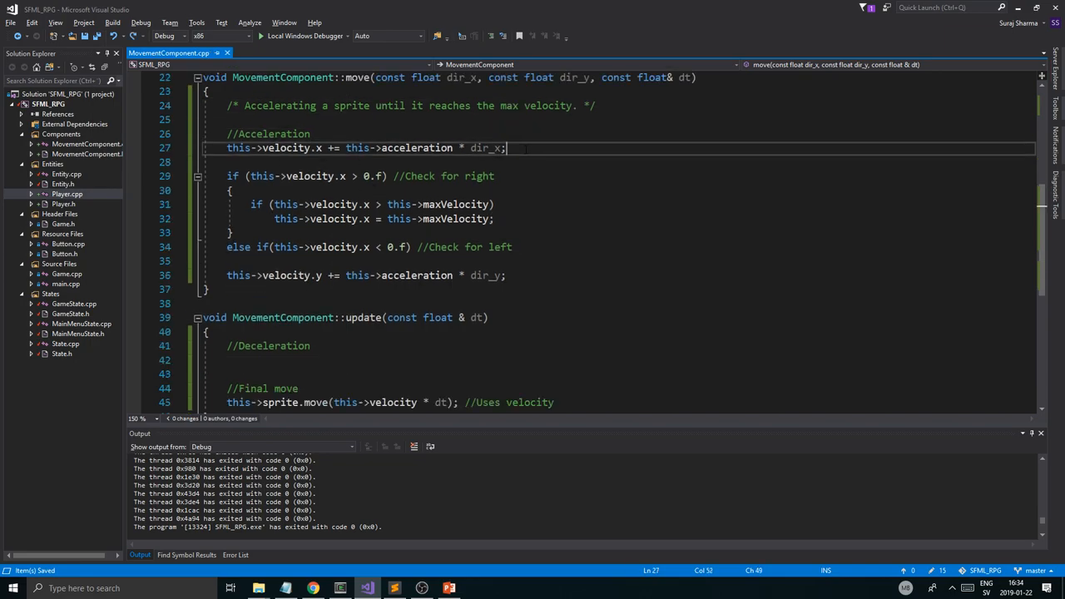
# Step: In the left branch cap velocity.x at -maxVelocity and add the //Check for left comment
pyautogui.click(362, 176)
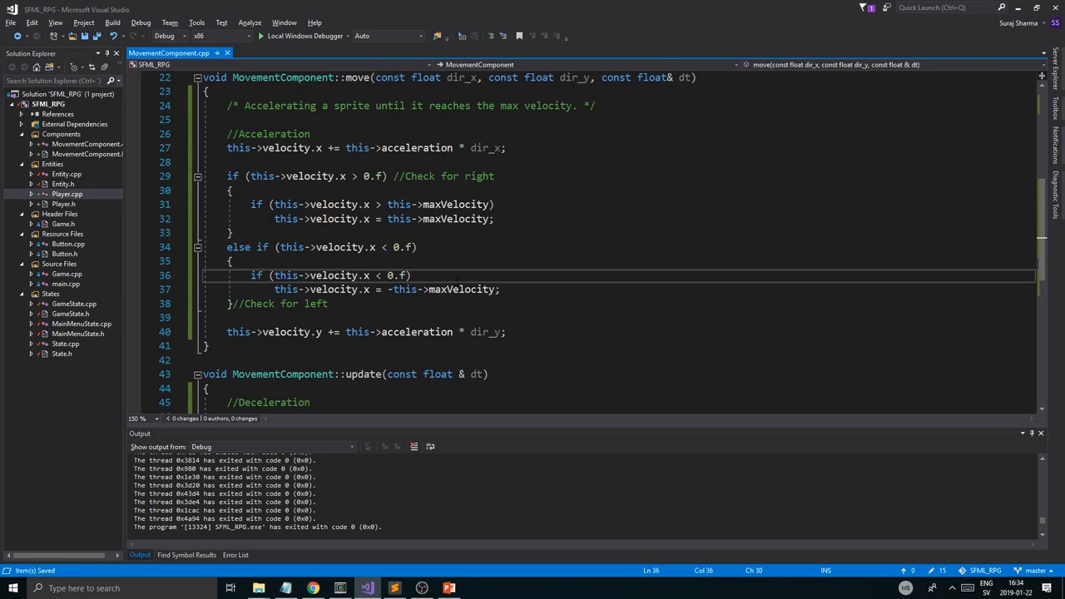
pyautogui.click(499, 290)
pyautogui.write('-this->maxVelocity')
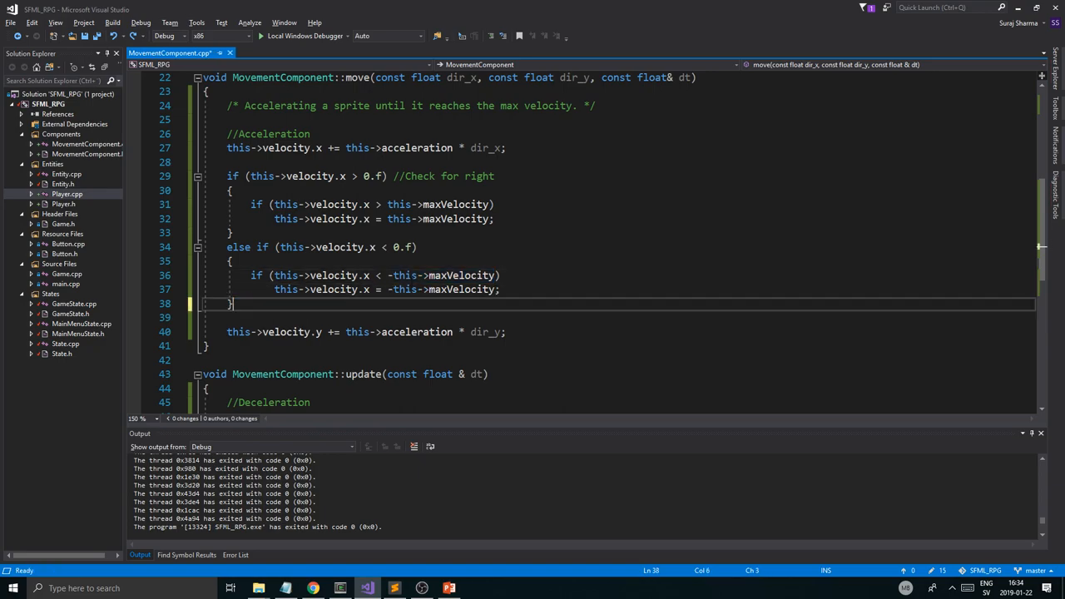
pyautogui.write('//Check for left')
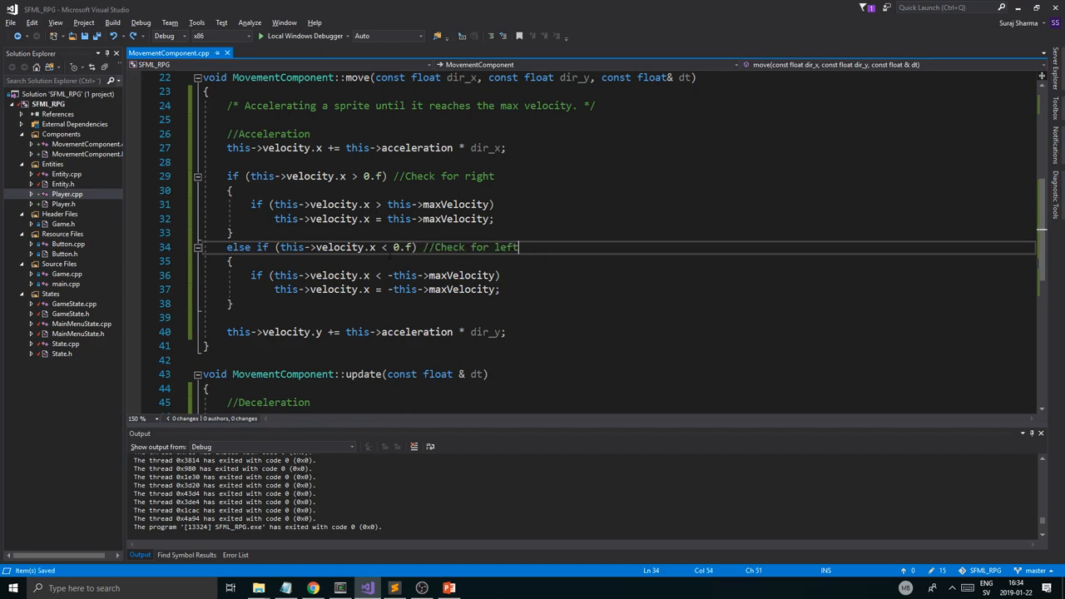
pyautogui.scroll(-3)
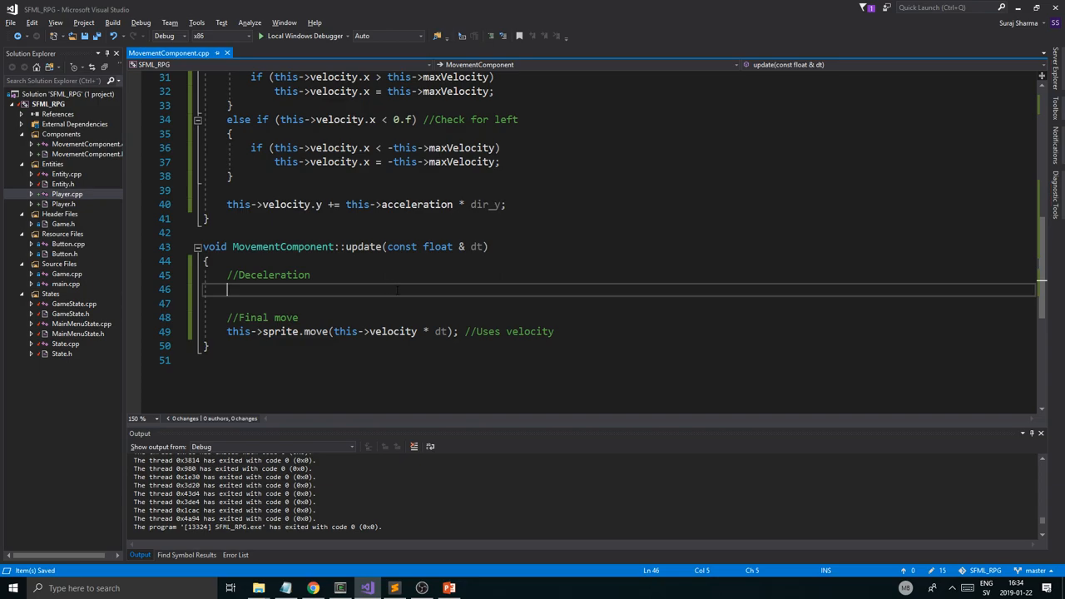
# Step: Draft then remove a deceleration line under //Deceleration, leaving an empty velocity.x > 0 right check in update
pyautogui.write('this->')
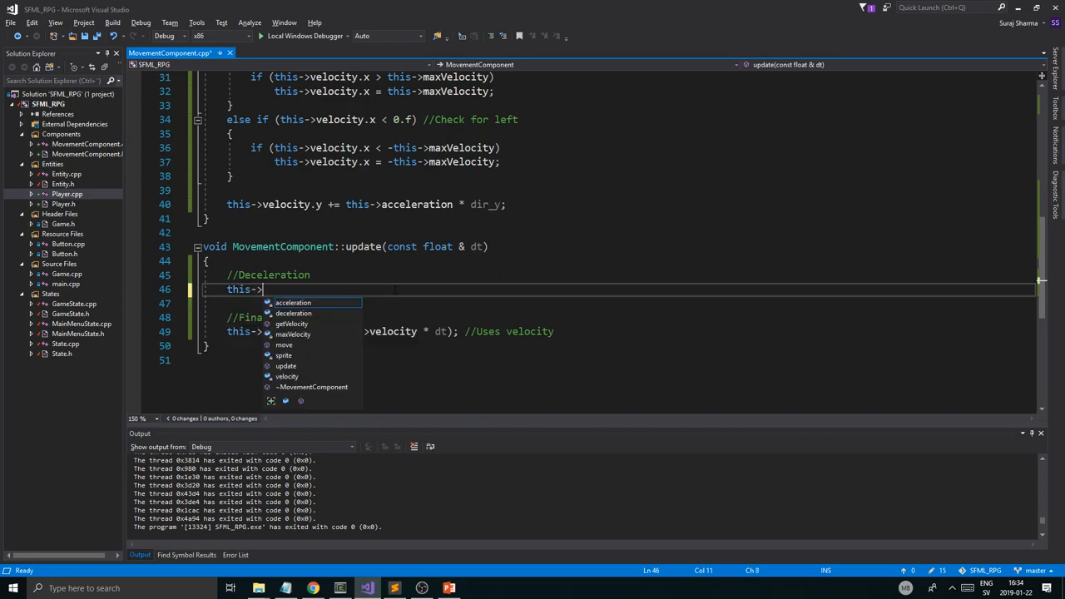
pyautogui.write('velocity.x')
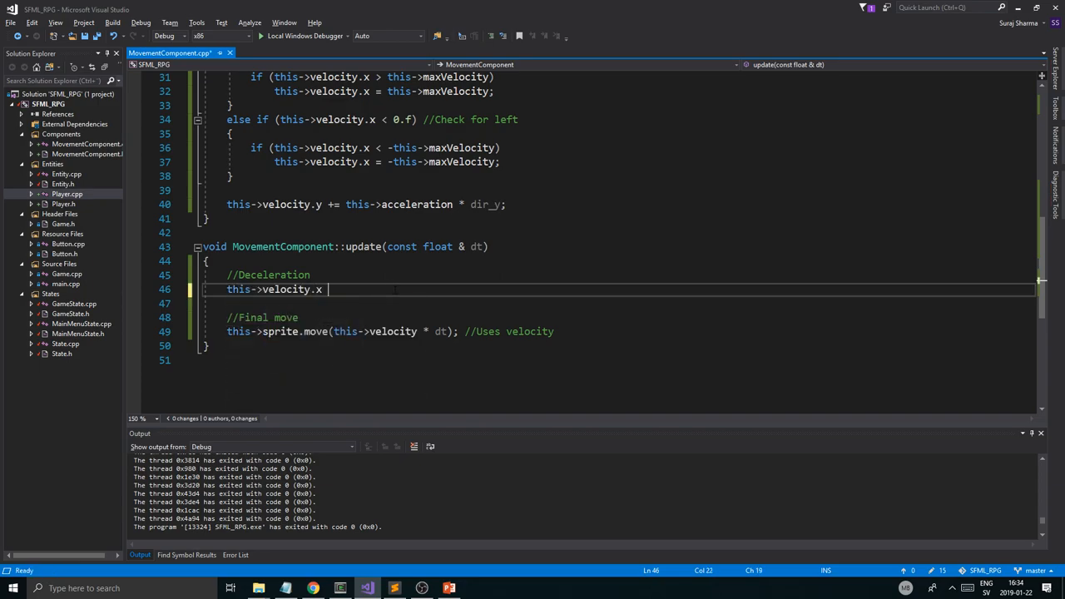
pyautogui.write('-')
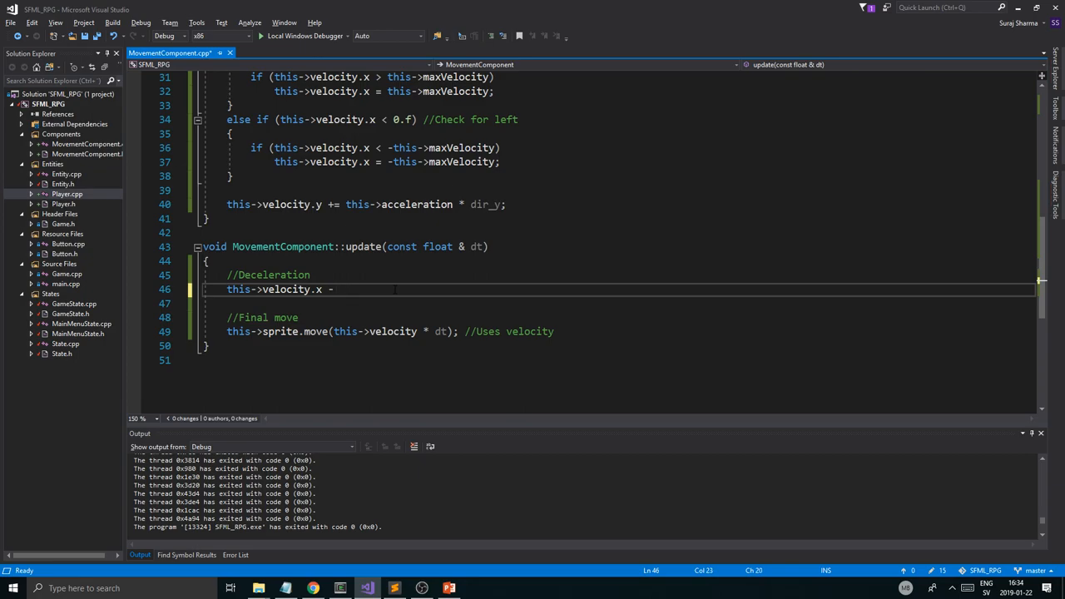
pyautogui.press('BackSpace')
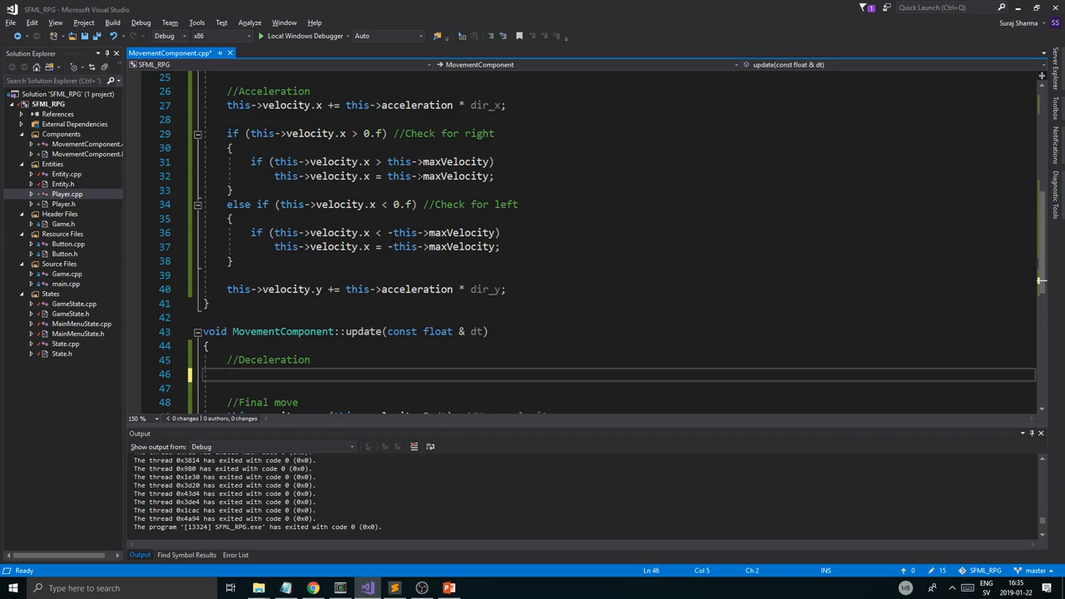
pyautogui.scroll(3)
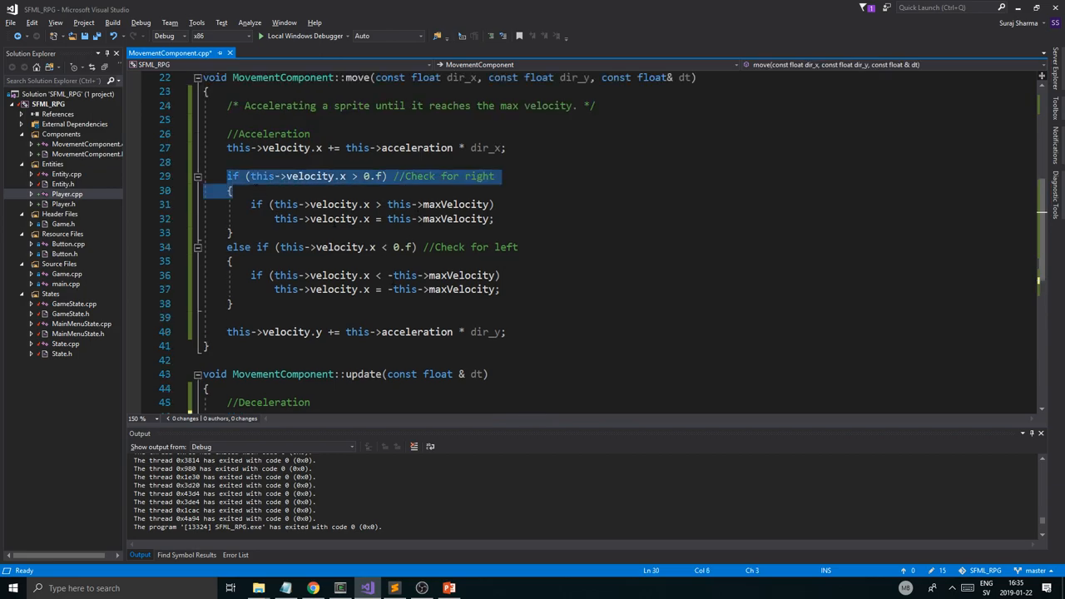
pyautogui.scroll(-3)
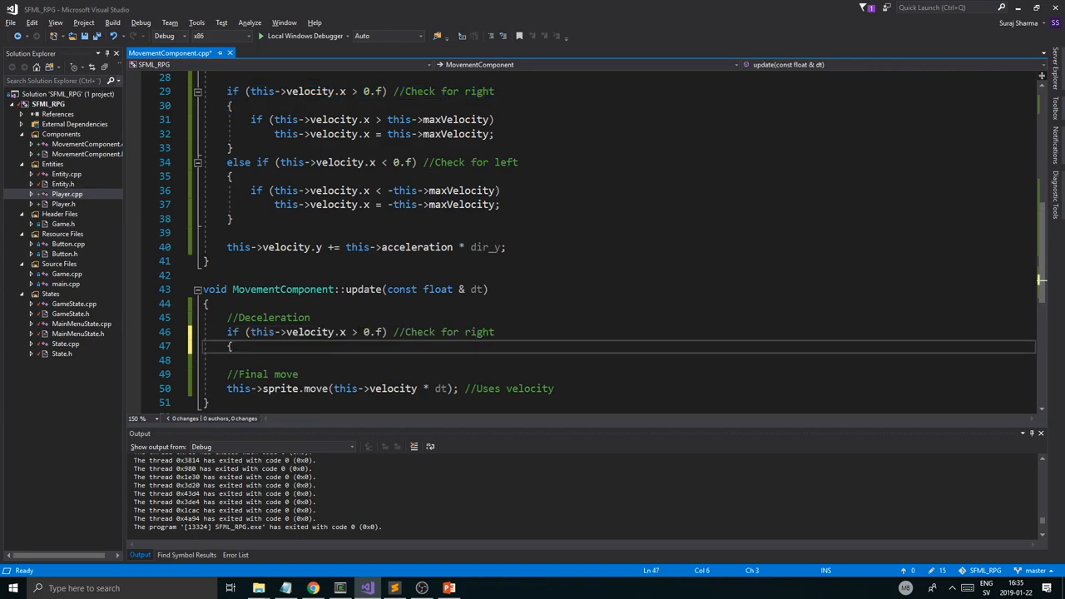
pyautogui.scroll(-3)
pyautogui.write('}')
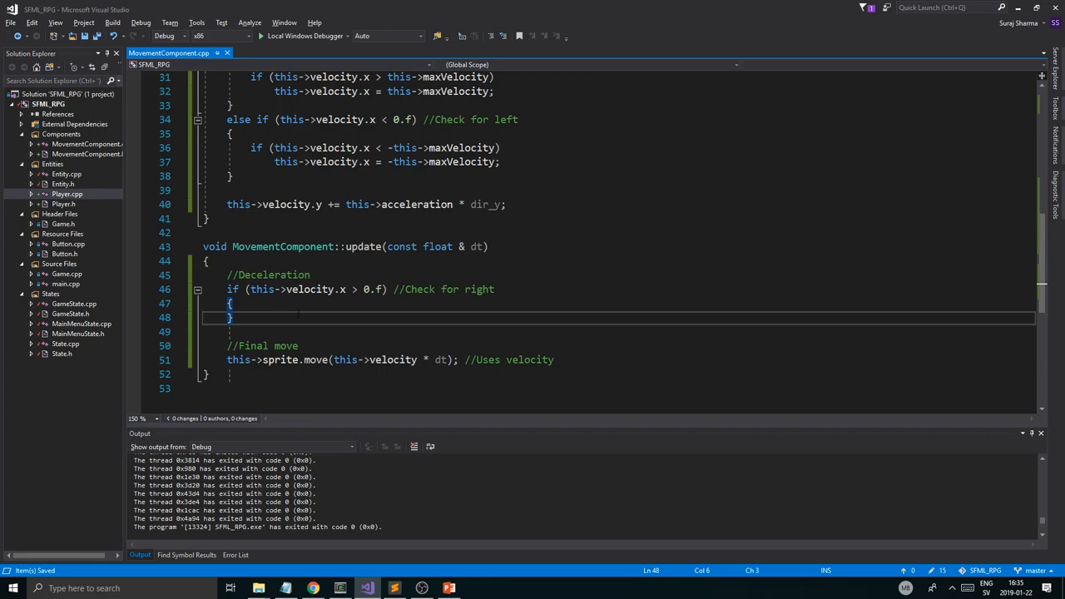
pyautogui.scroll(3)
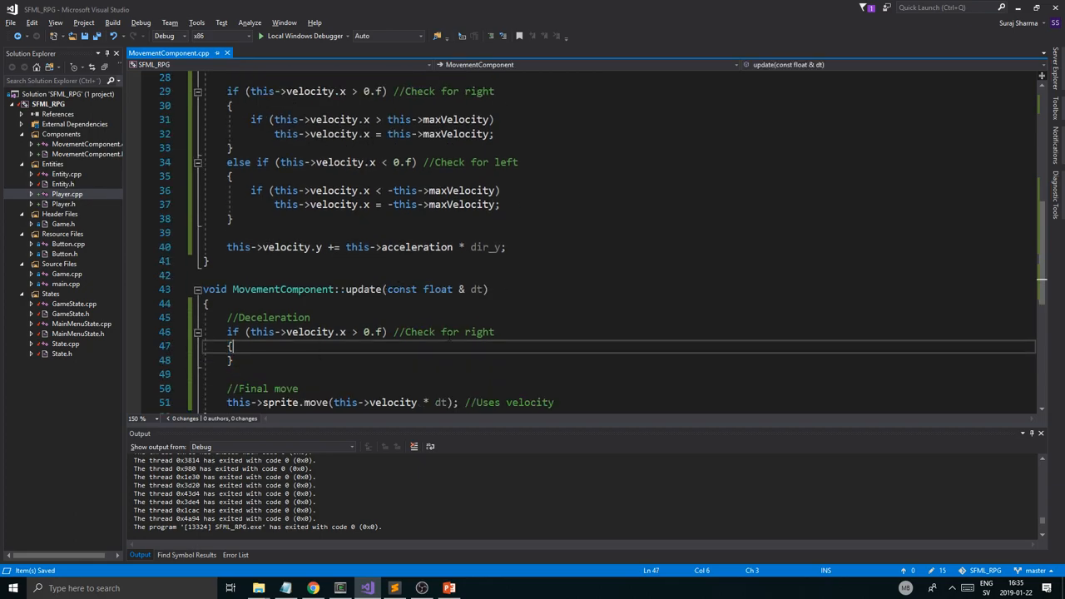
pyautogui.scroll(3)
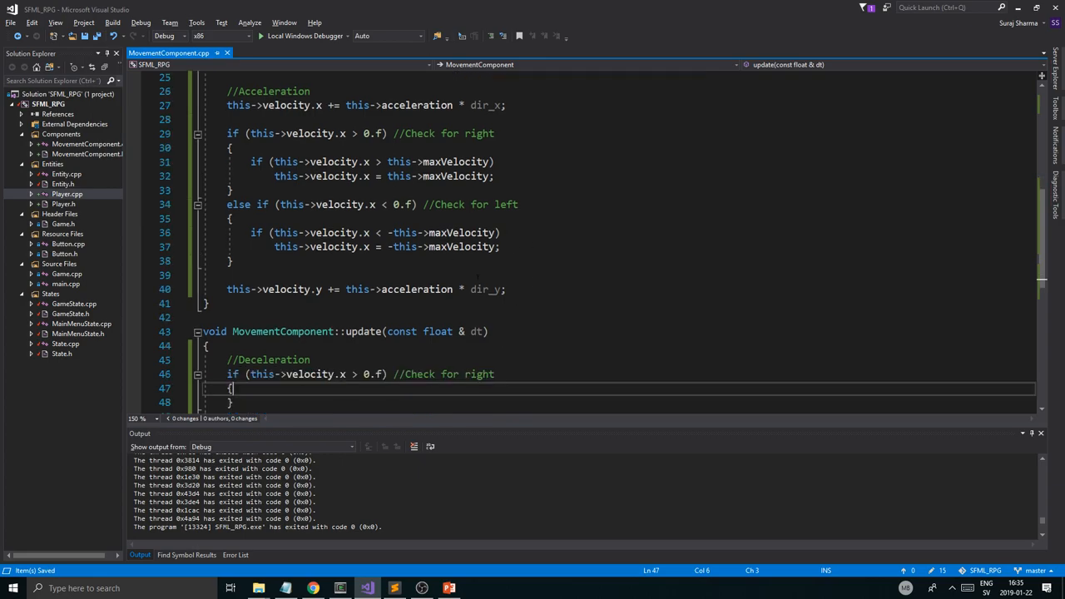
pyautogui.scroll(-3)
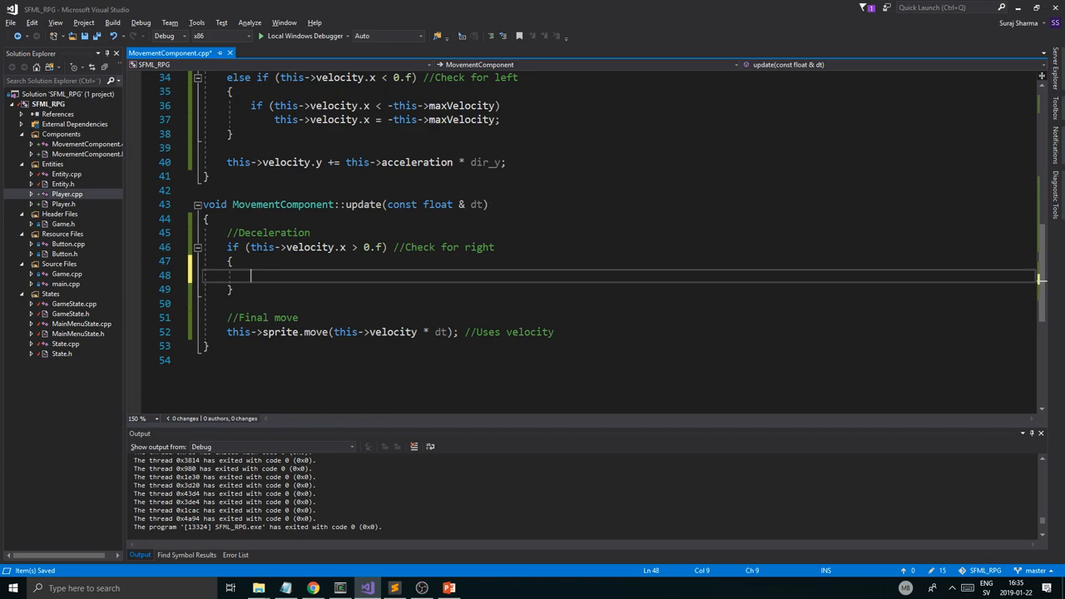
pyautogui.scroll(3)
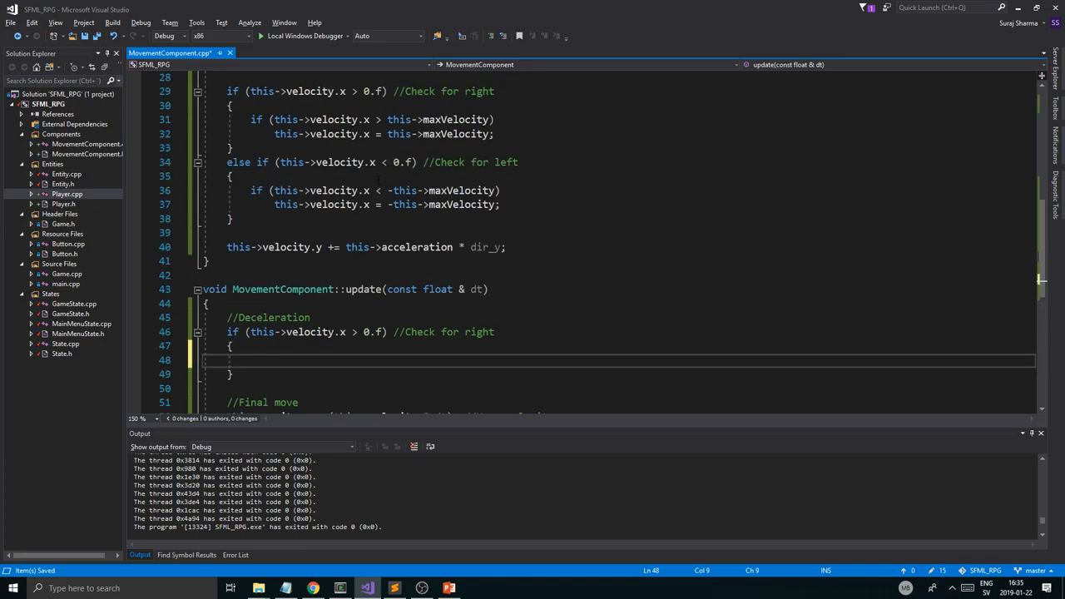
pyautogui.scroll(-3)
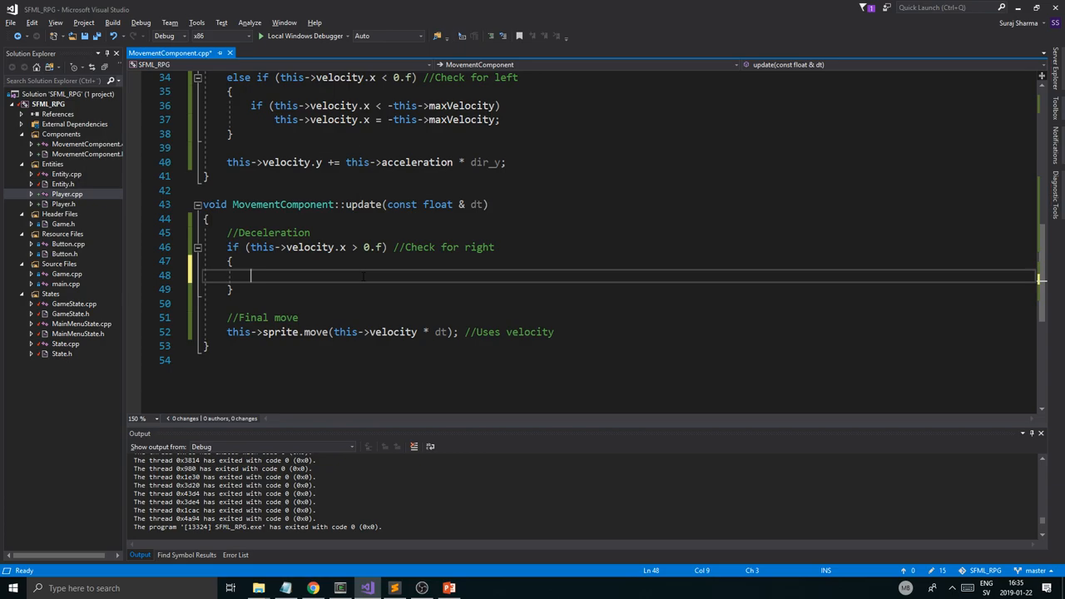
# Step: Make the right check subtract deceleration from this->velocity.x
pyautogui.write('if(this->)')
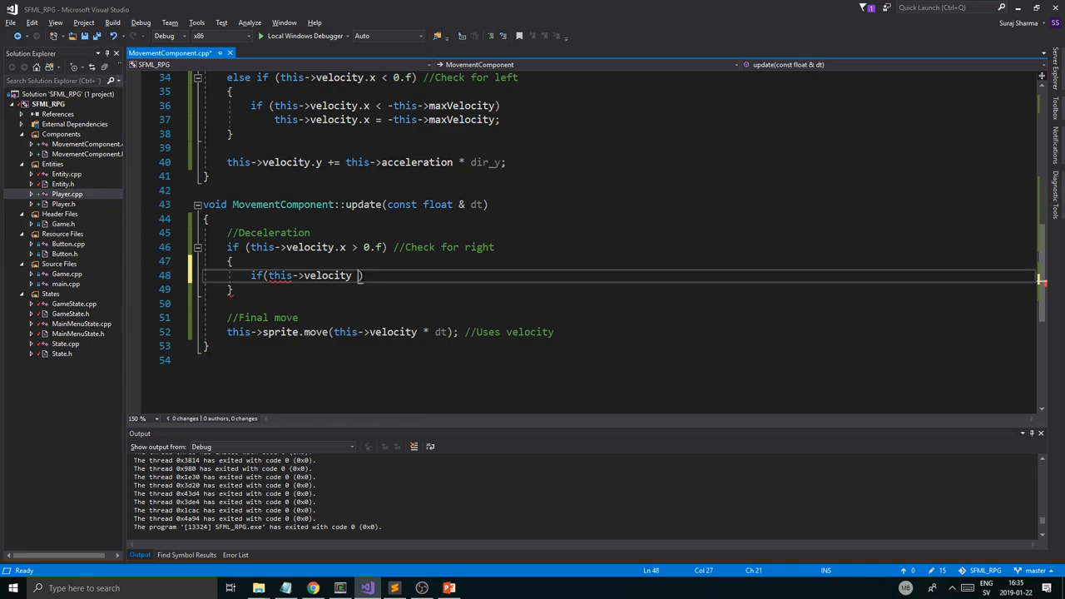
pyautogui.press('Return')
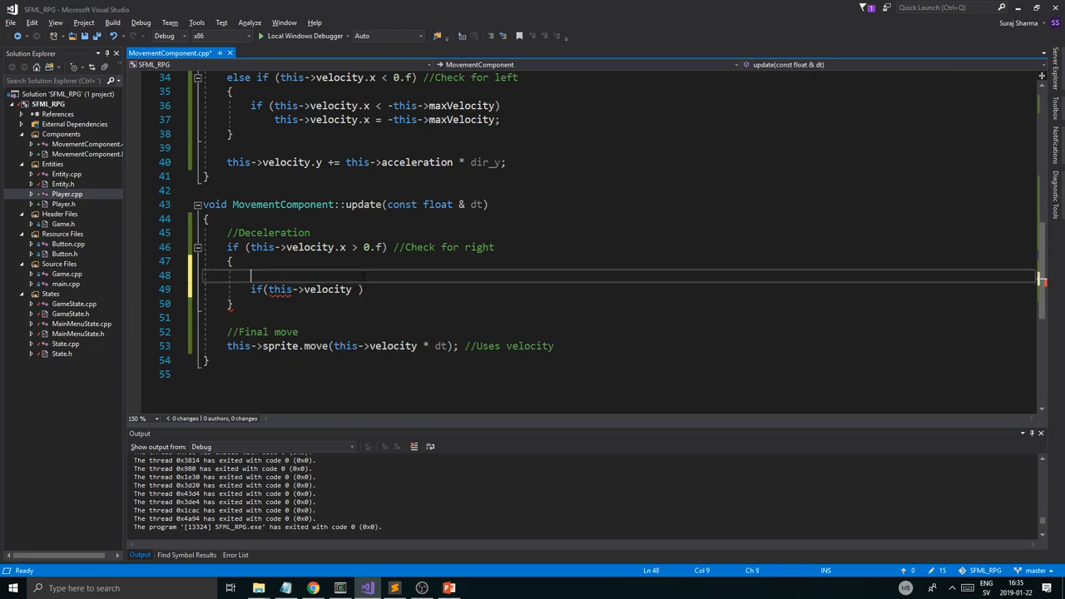
pyautogui.write('this->velocity.')
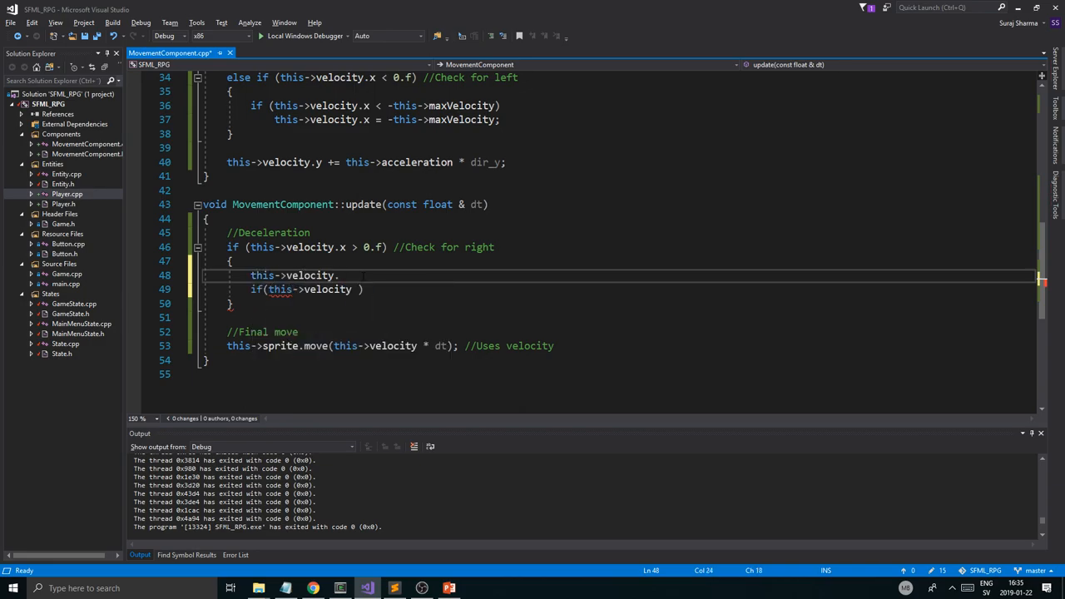
pyautogui.write('-')
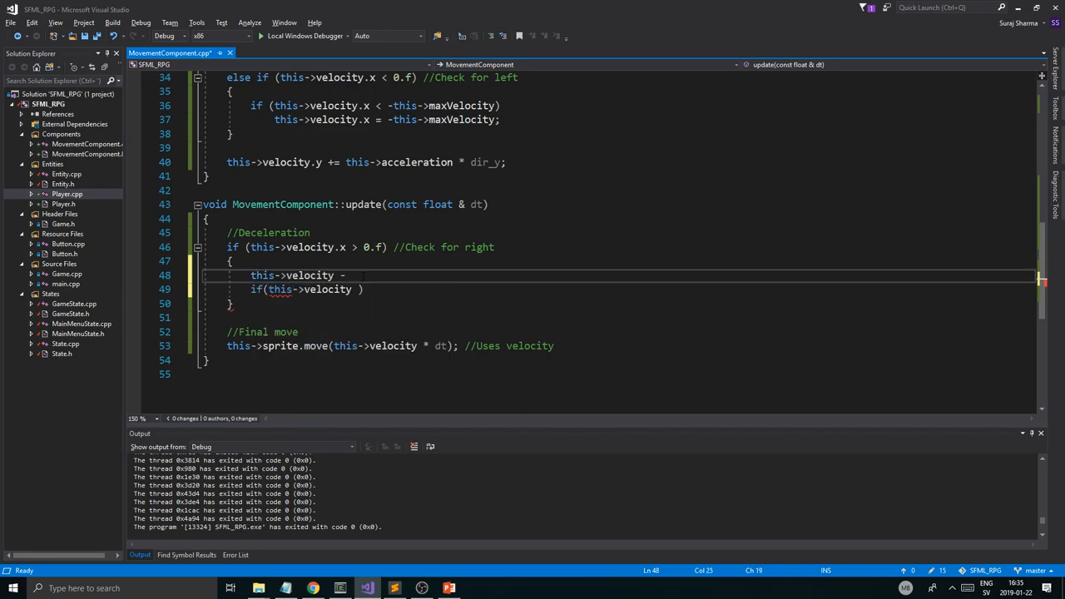
pyautogui.write('=')
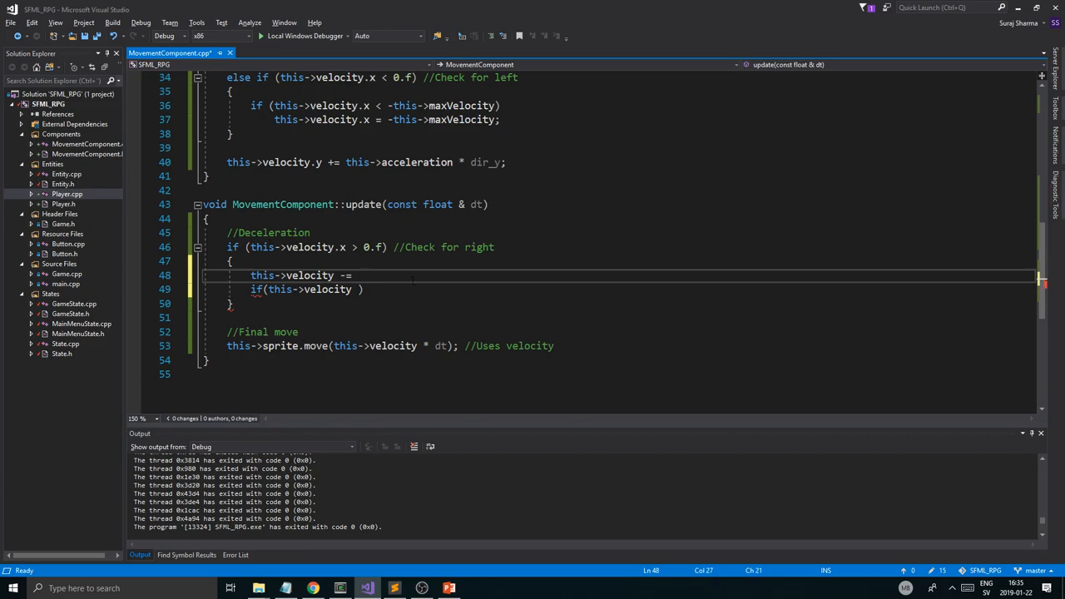
pyautogui.write('.x')
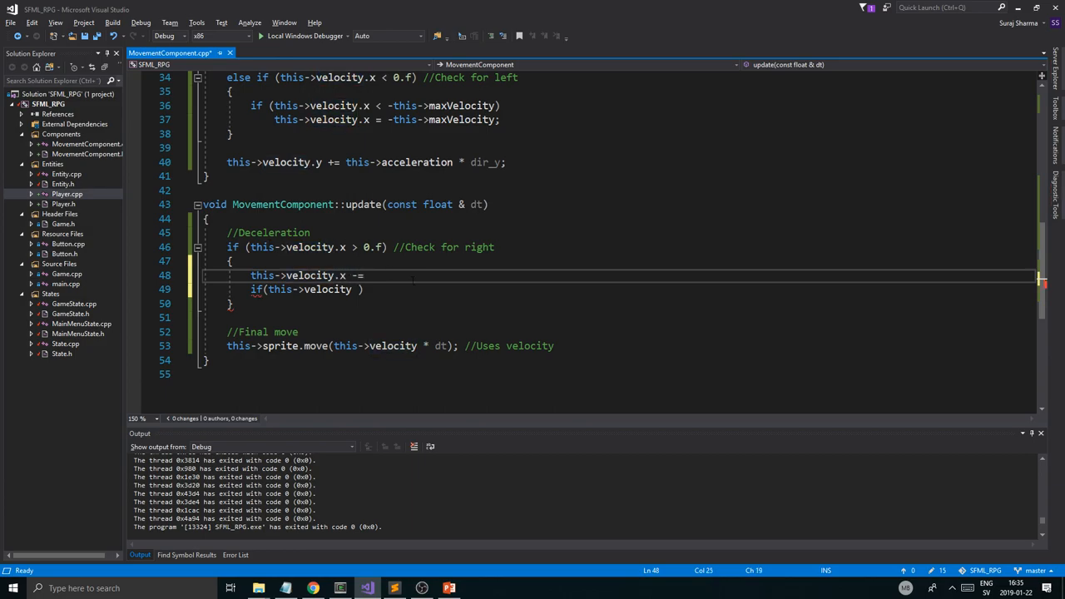
pyautogui.write('devc')
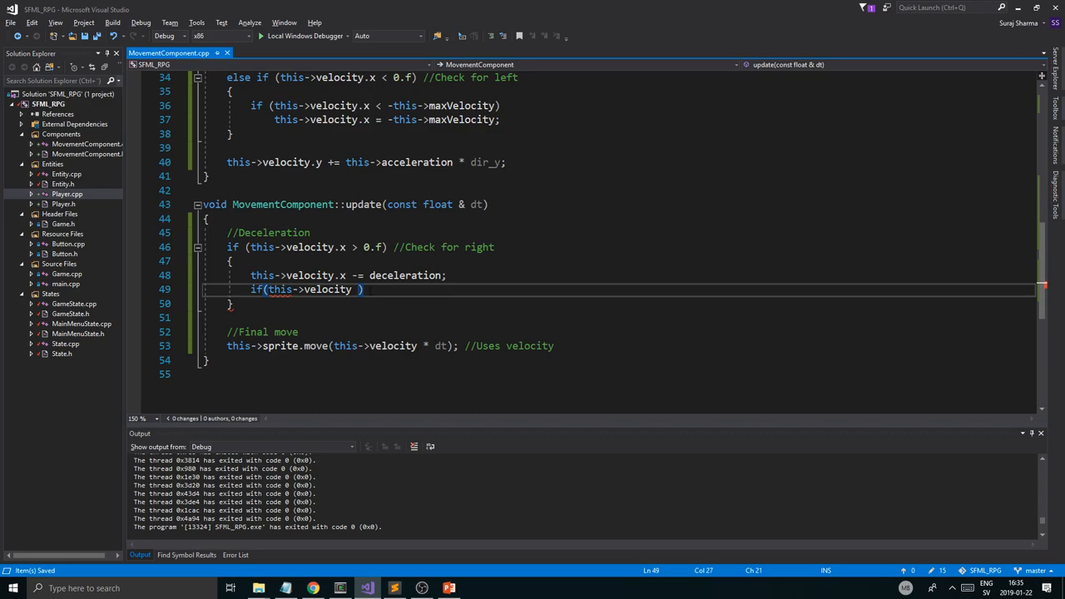
# Step: Reset velocity.x to 0 when it drops below 0.f, and format the block
pyautogui.write('< 0.f')
pyautogui.write('this->')
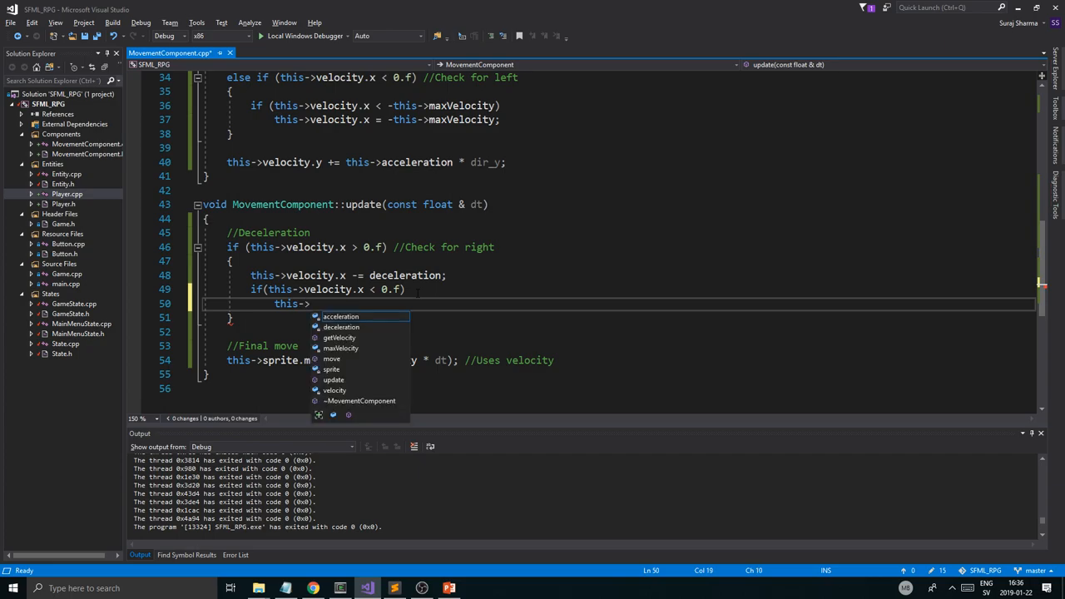
pyautogui.write('velocity.x')
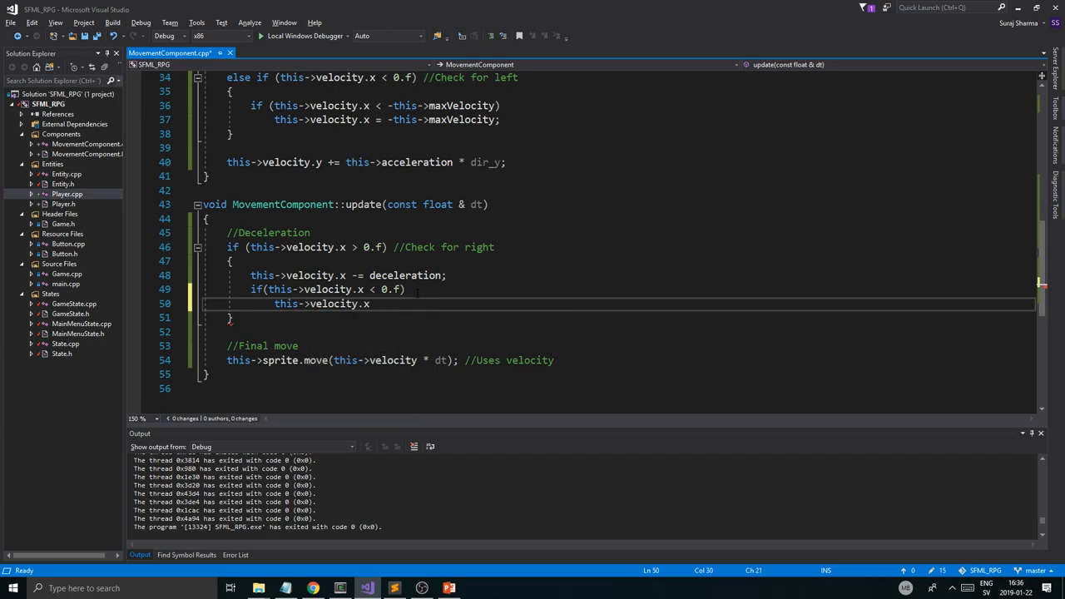
pyautogui.write('= 0.f;')
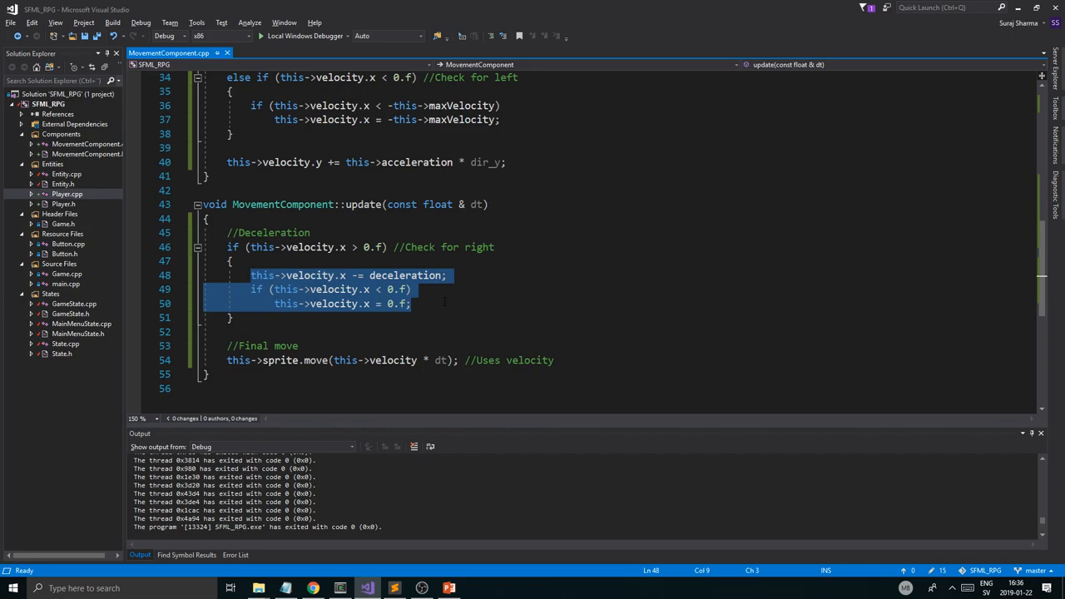
pyautogui.press('ctrl+v')
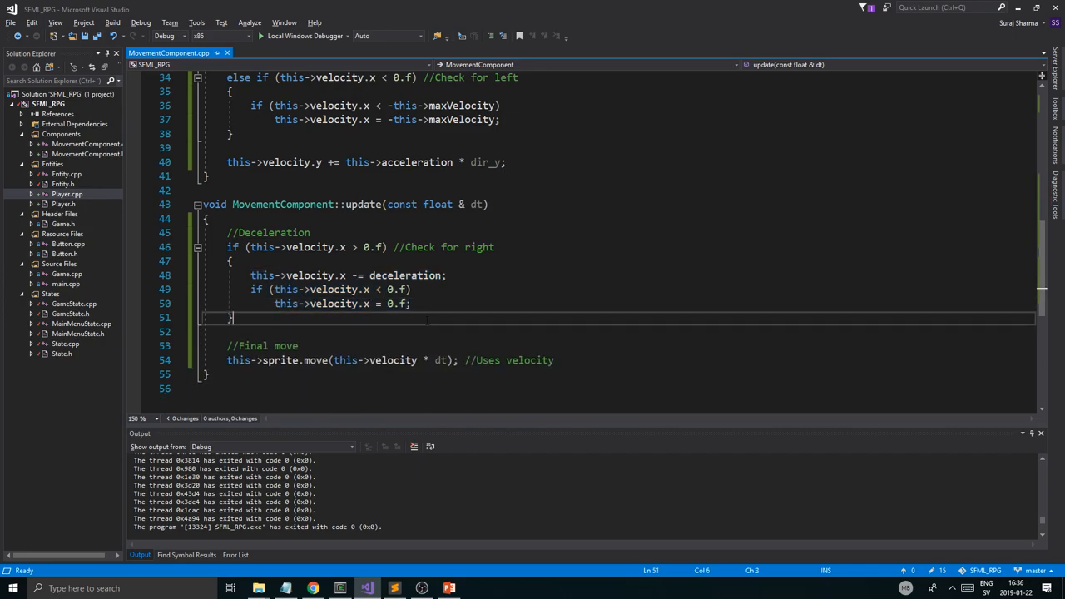
# Step: Add else if (this->velocity.x < 0.f) left-moving deceleration branch in update
pyautogui.write('else if')
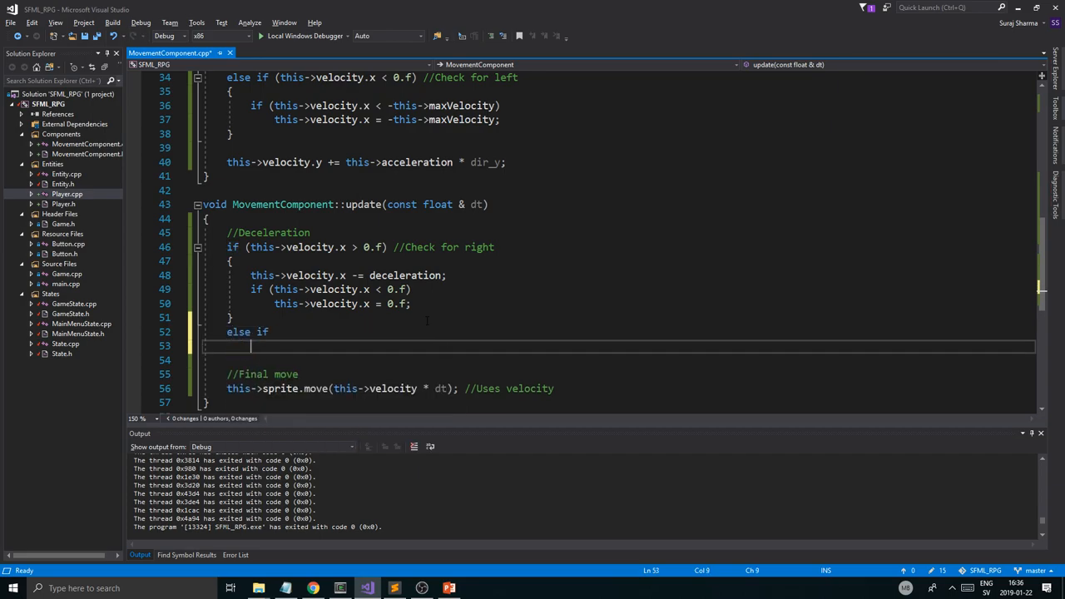
pyautogui.write('t')
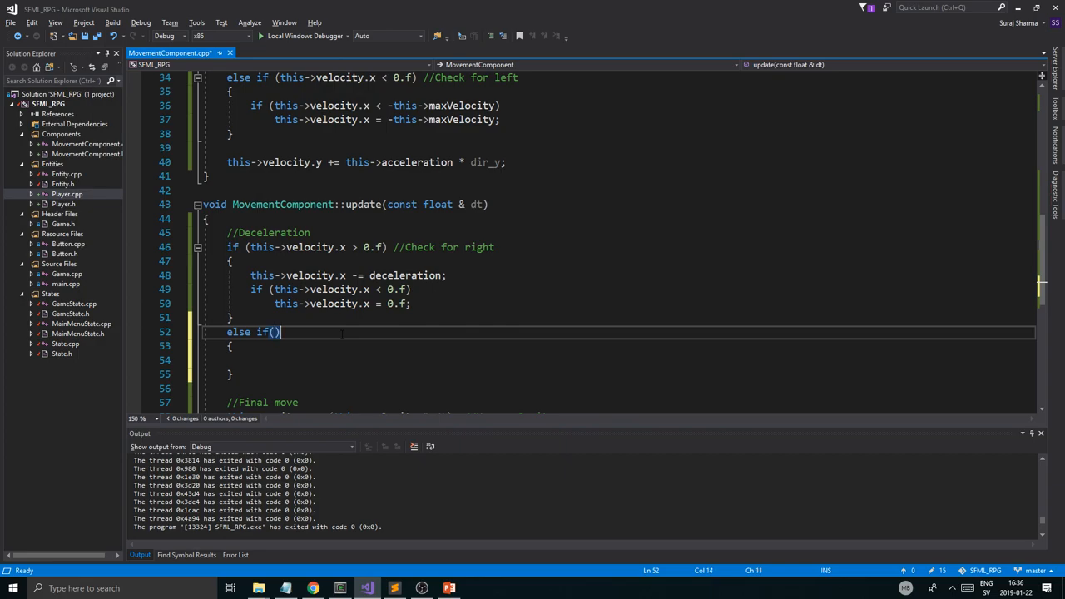
pyautogui.write('this->')
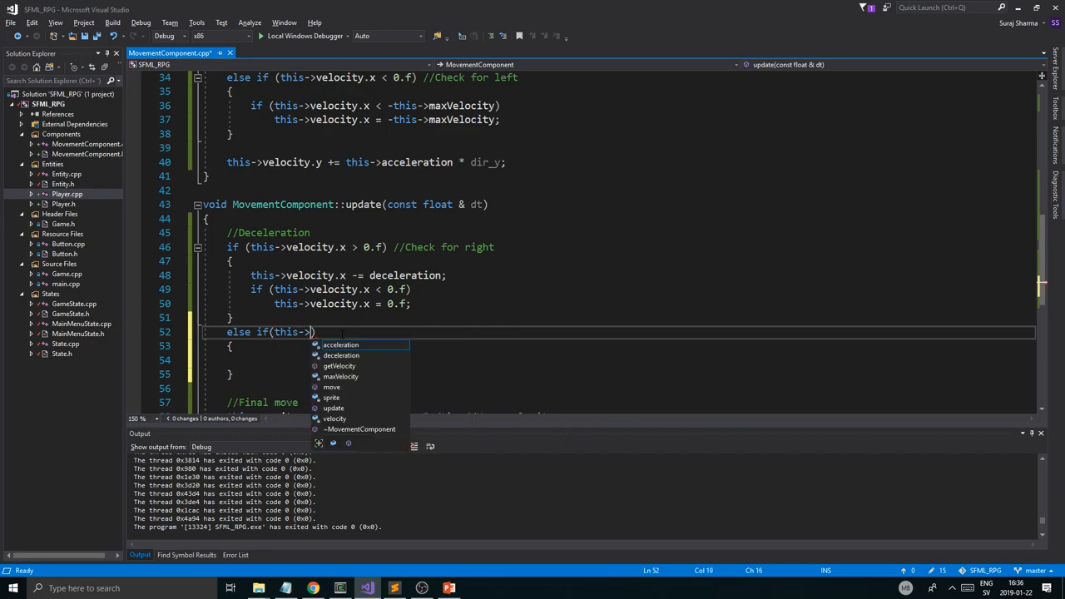
pyautogui.write('velocity.x')
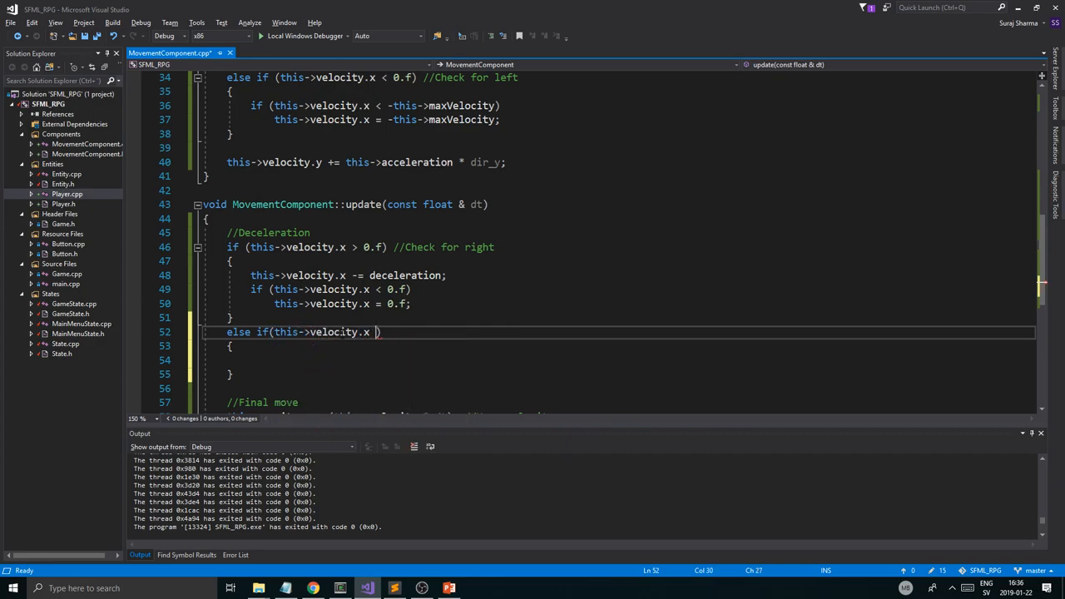
pyautogui.write('< 0.f')
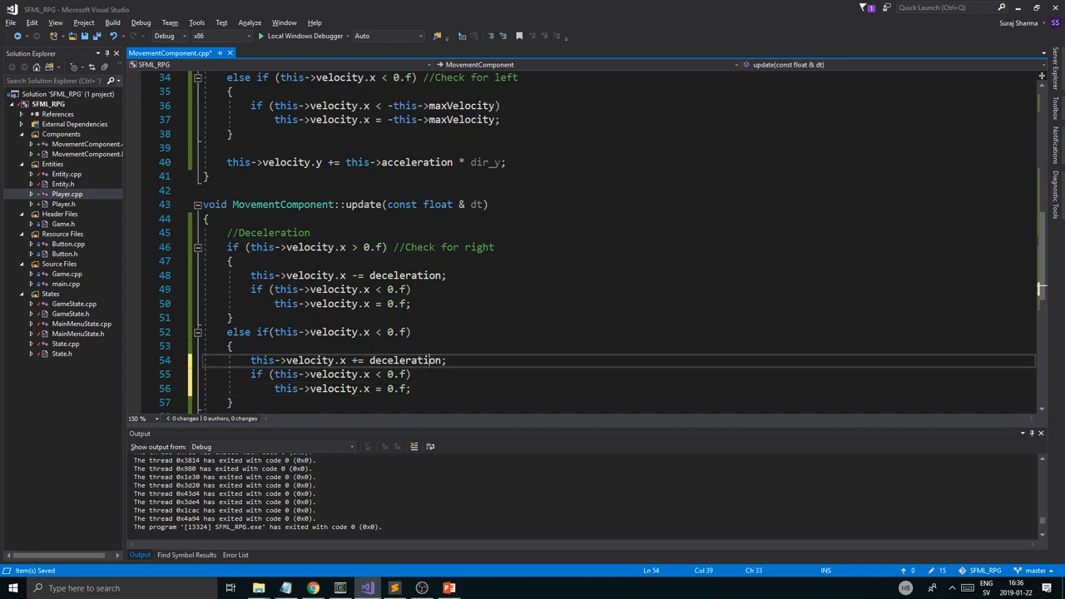
# Step: Make the left branch add deceleration and stop velocity.x at 0 when it turns positive
pyautogui.doubleClick(404, 359)
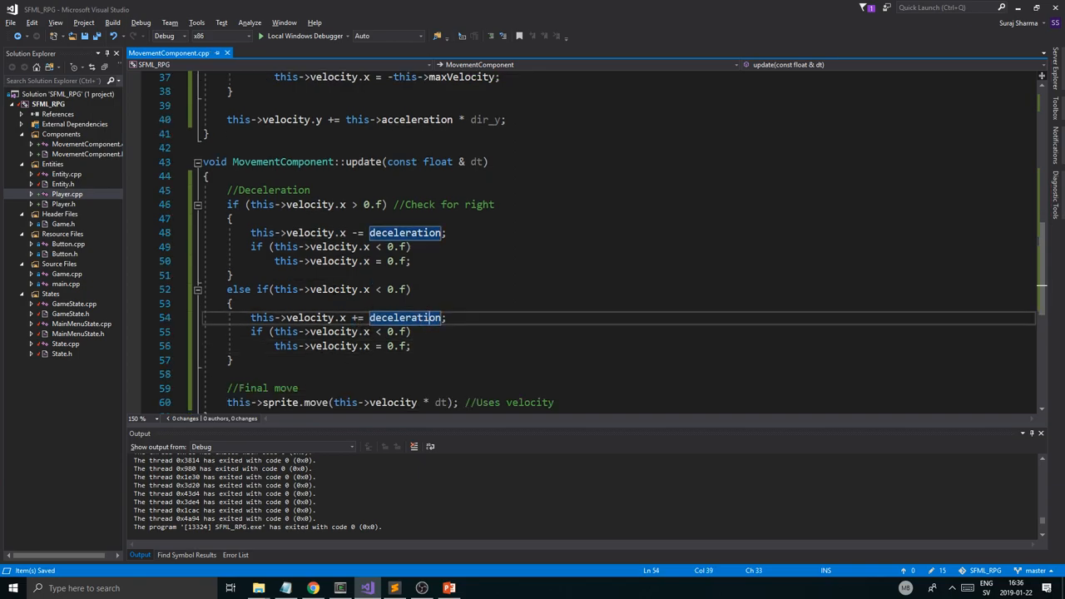
pyautogui.scroll(3)
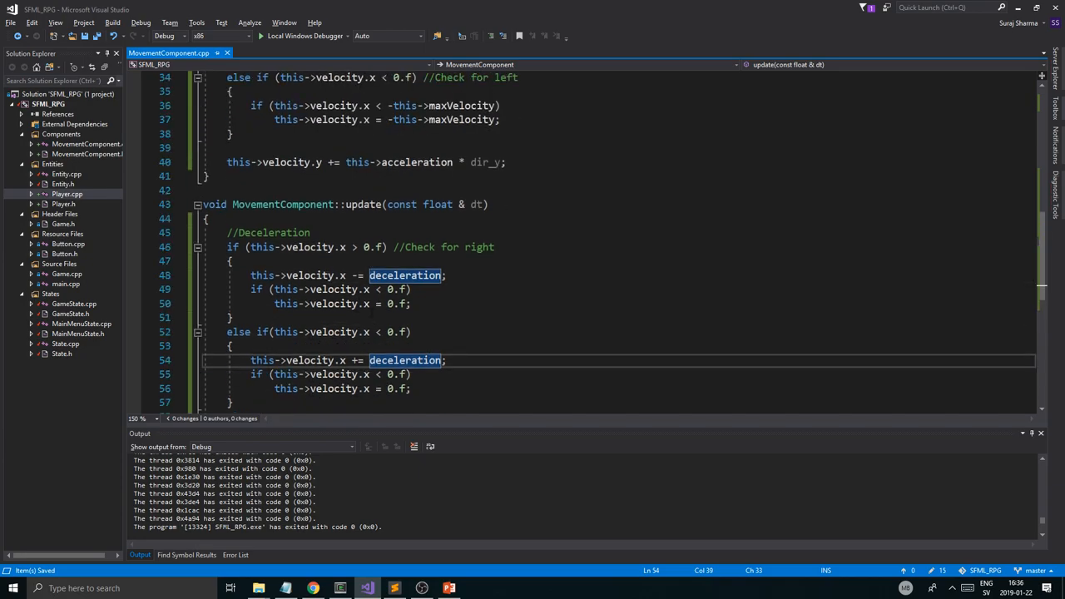
pyautogui.scroll(-3)
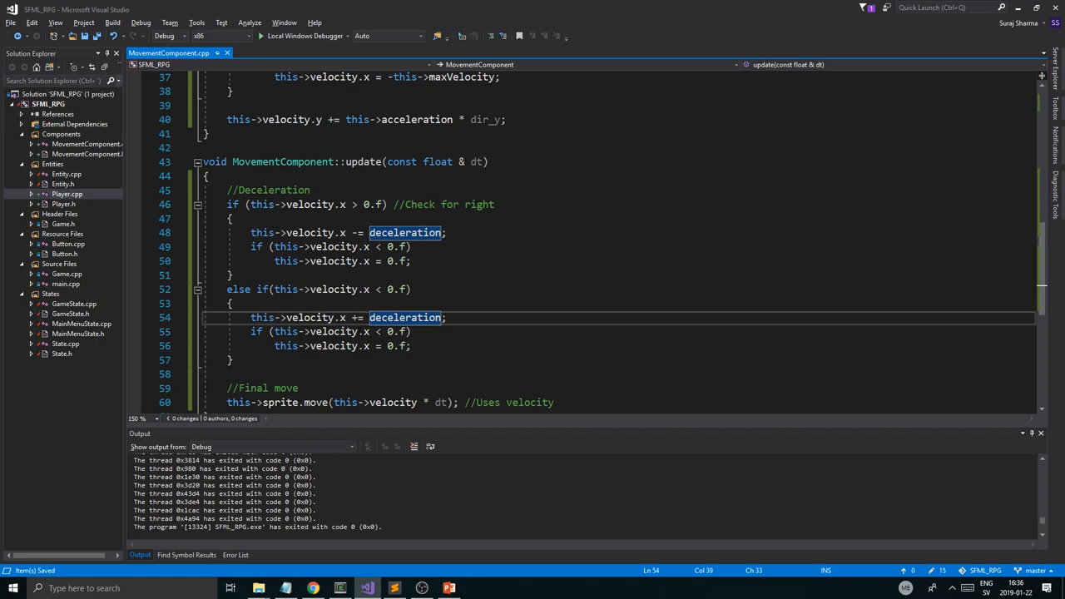
pyautogui.click(376, 331)
pyautogui.write('>')
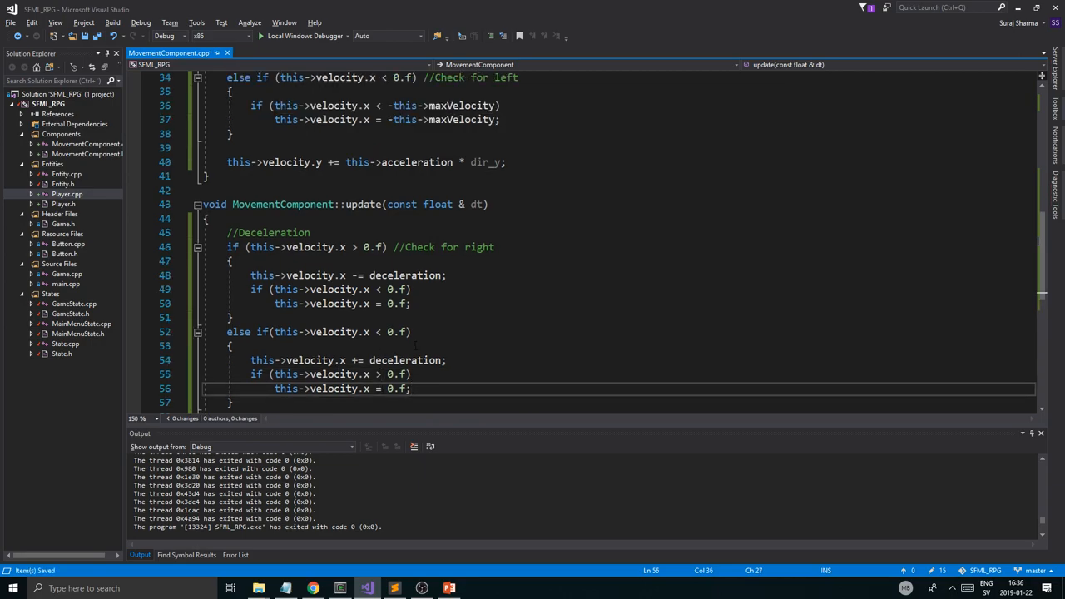
pyautogui.scroll(3)
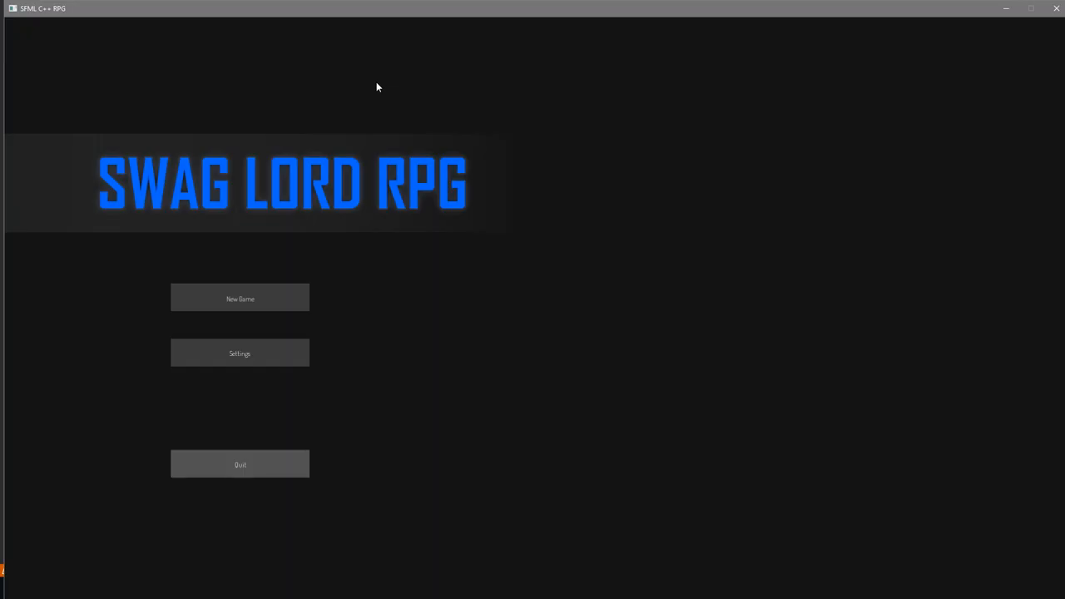
# Step: Start a New Game to test the new stopping behaviour, then close the game
pyautogui.click(240, 298)
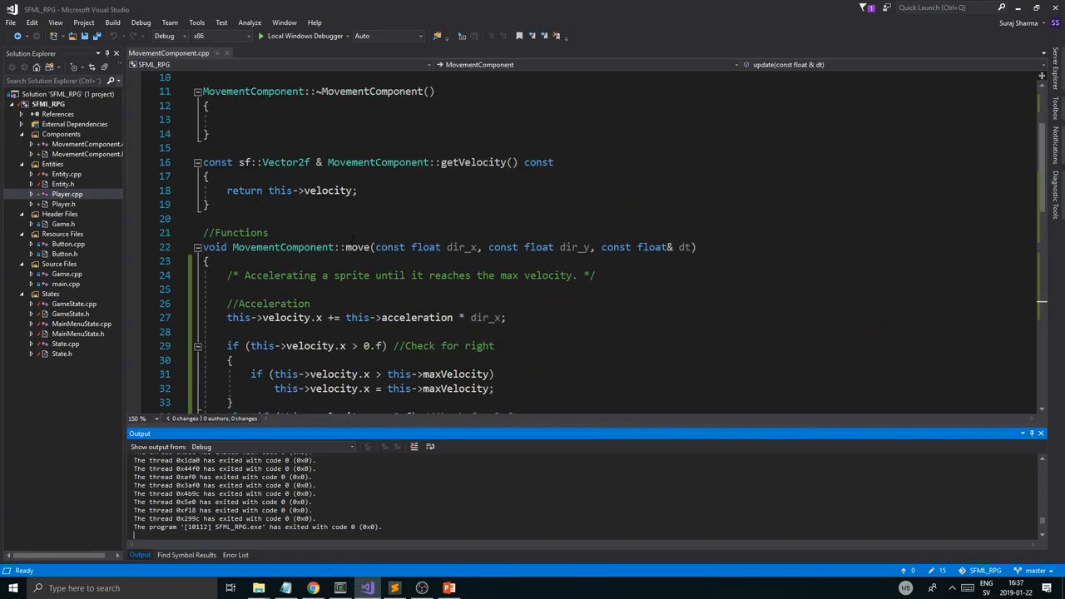
# Step: In Player.cpp change createMovementComponent to max velocity 200.f, acceleration 10.f, deceleration 4.f
pyautogui.scroll(3)
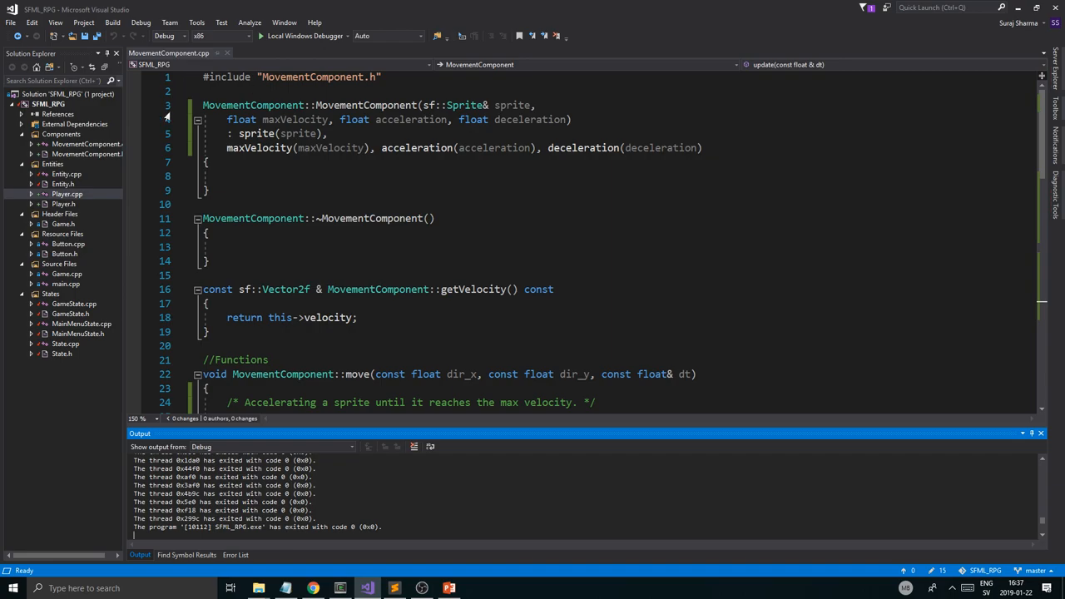
pyautogui.click(66, 193)
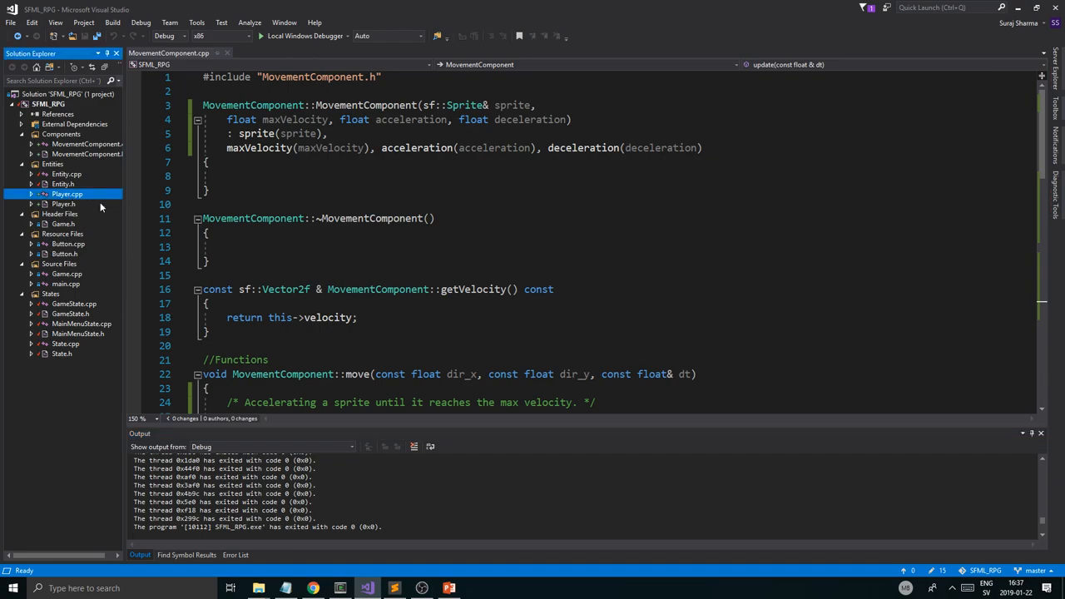
pyautogui.scroll(-3)
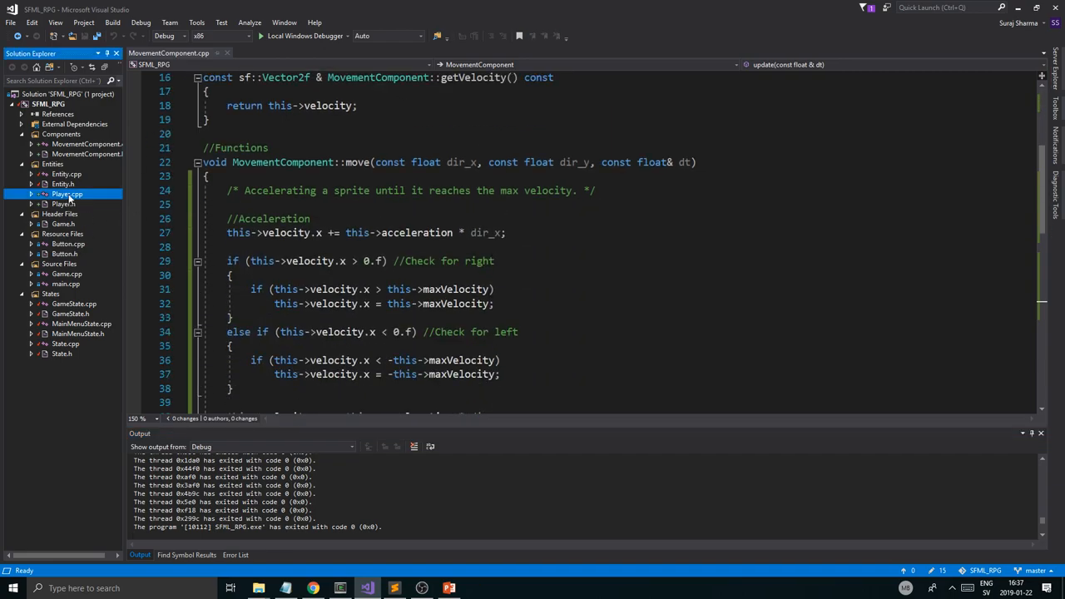
pyautogui.doubleClick(67, 193)
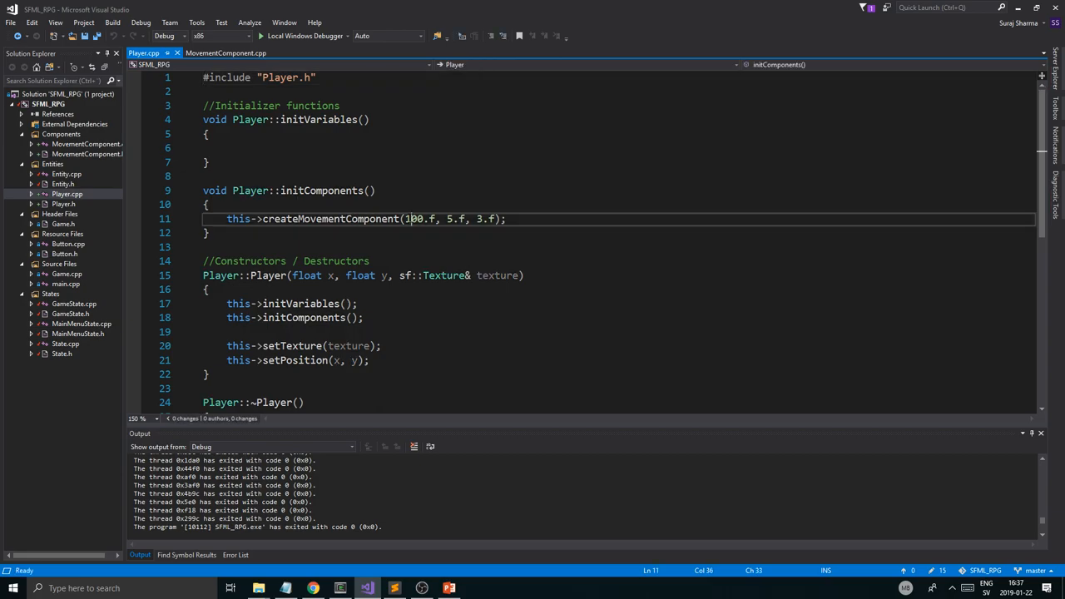
pyautogui.write('200.f')
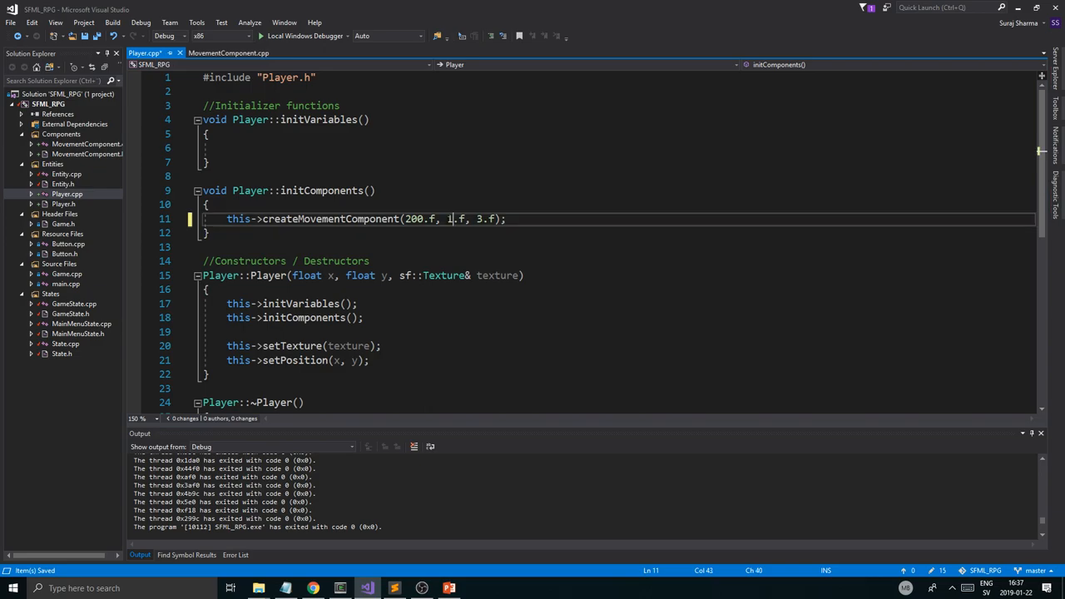
pyautogui.write('0')
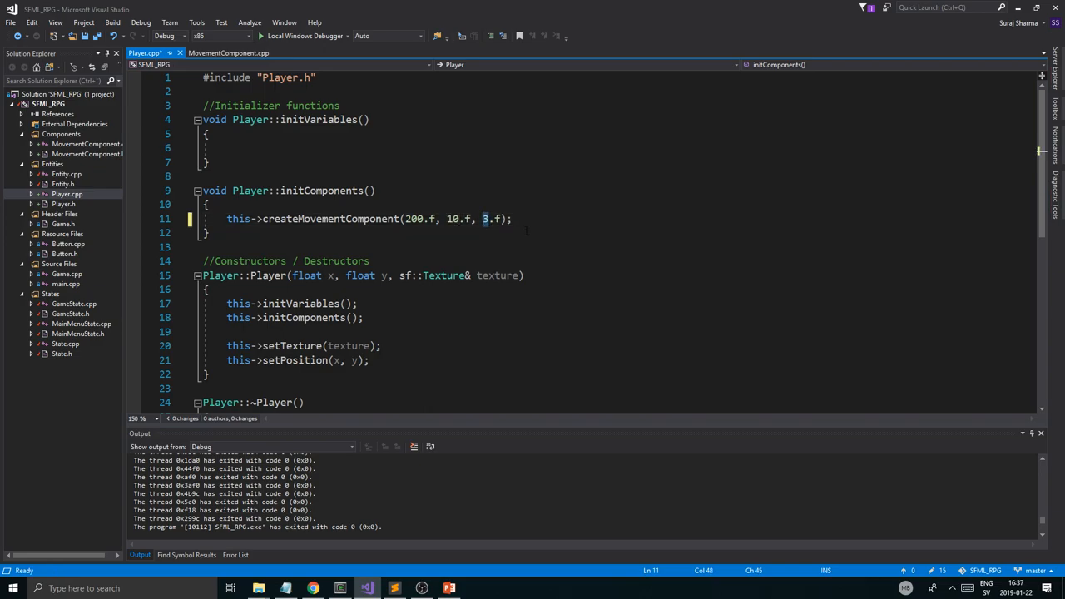
pyautogui.write('4')
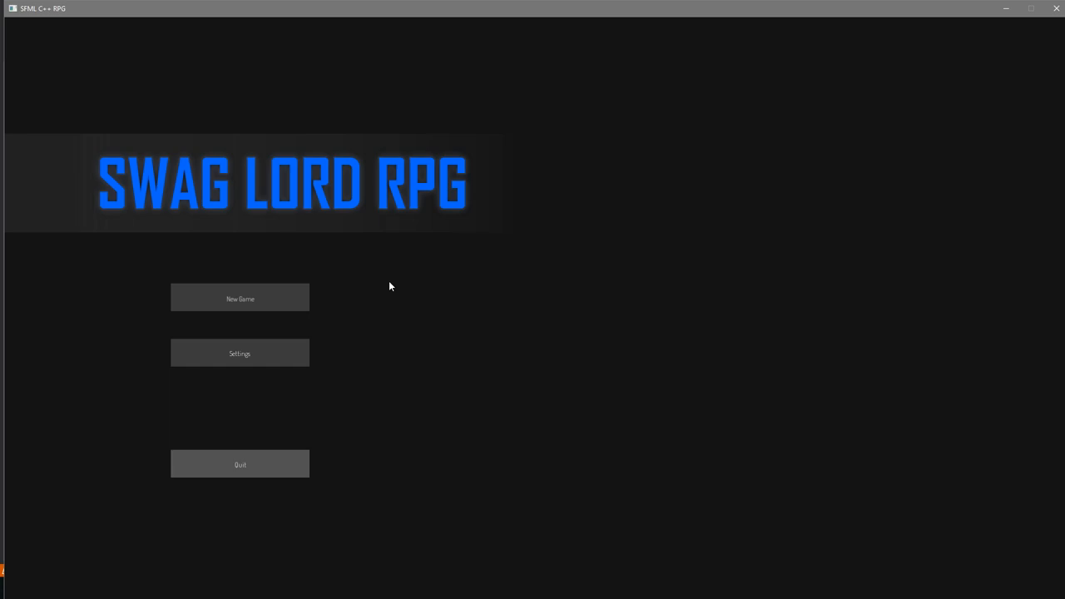
# Step: Start a New Game to try out the retuned player movement
pyautogui.click(239, 297)
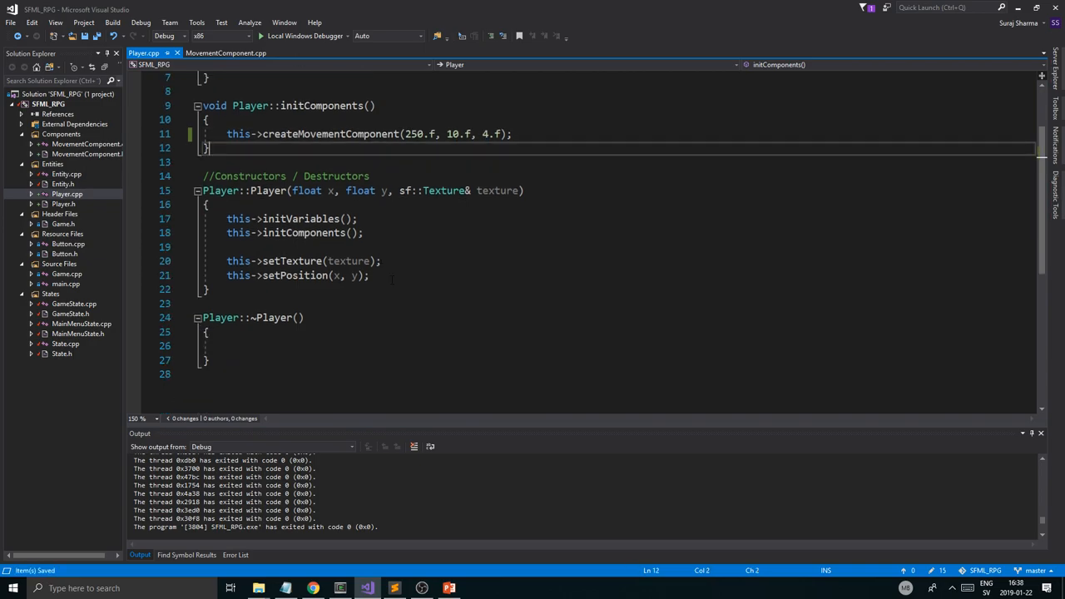
# Step: Return to MovementComponent.cpp and scroll through move() and update()
pyautogui.click(226, 52)
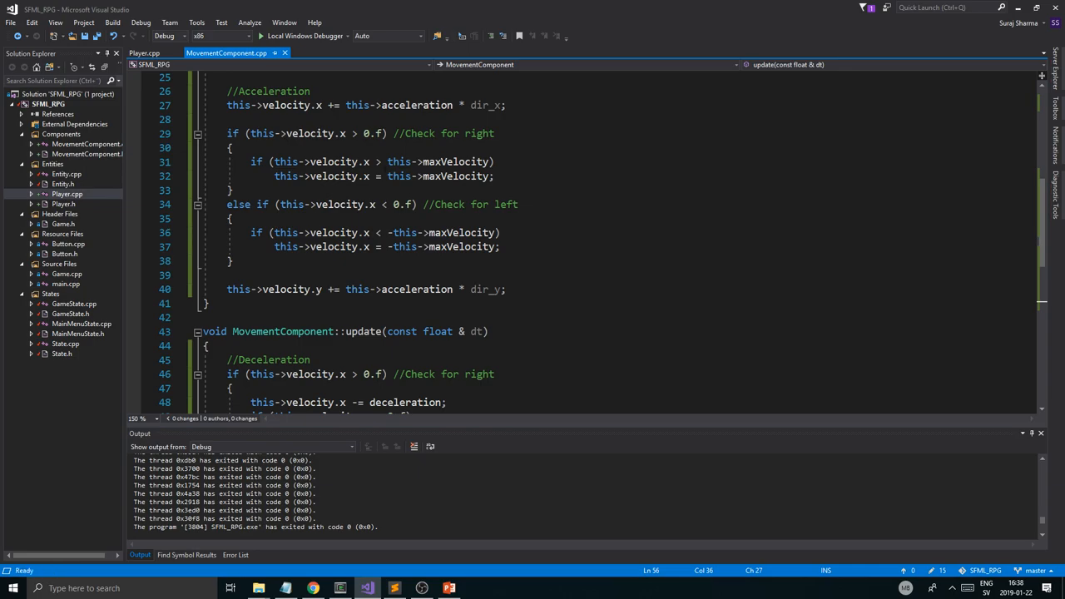
pyautogui.scroll(3)
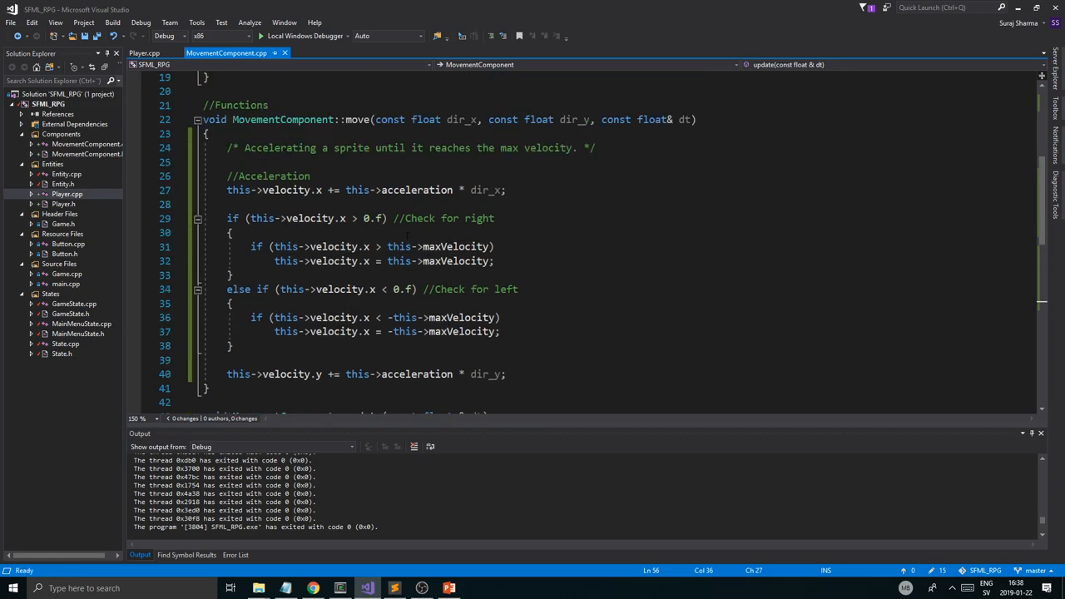
pyautogui.scroll(-3)
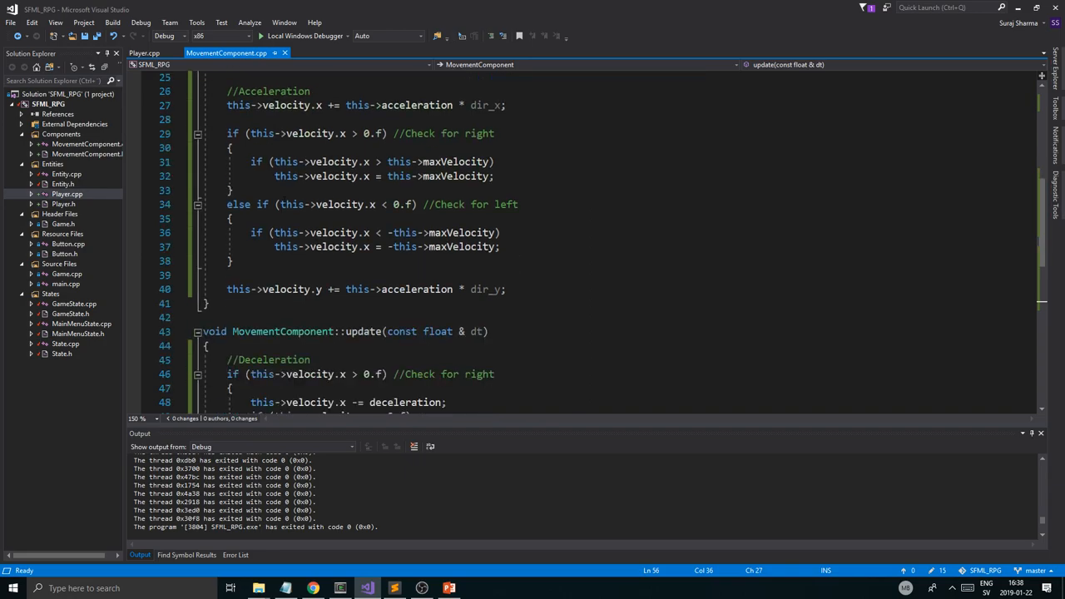
pyautogui.scroll(-3)
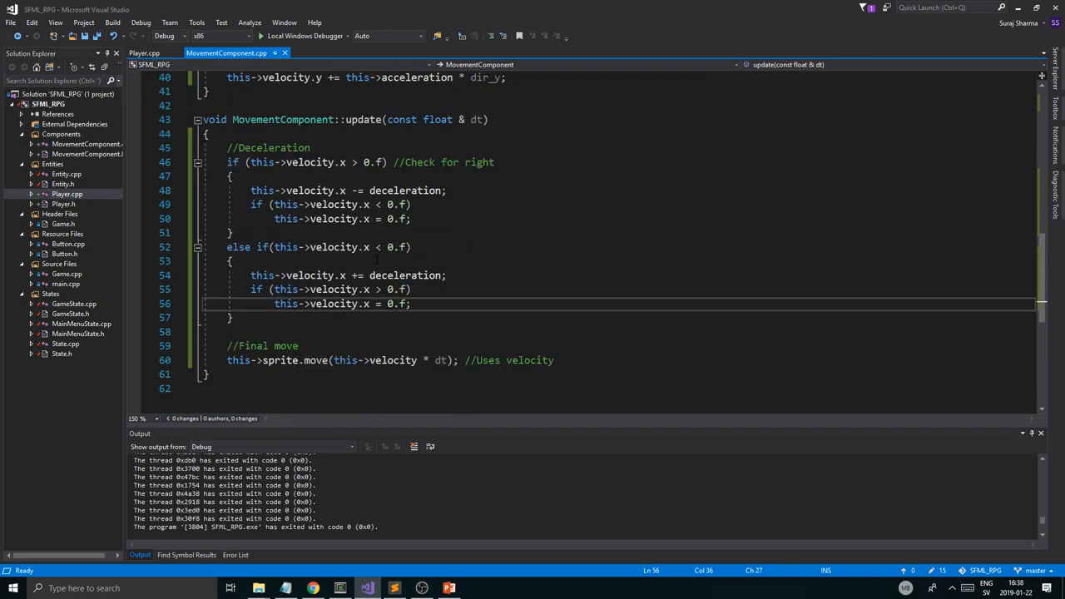
pyautogui.scroll(3)
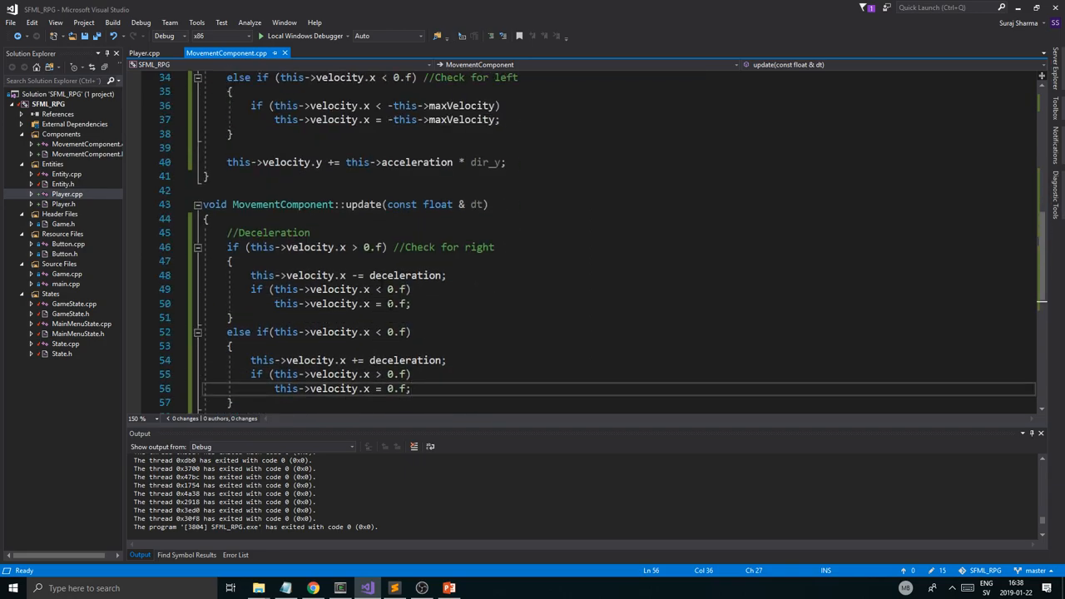
pyautogui.scroll(3)
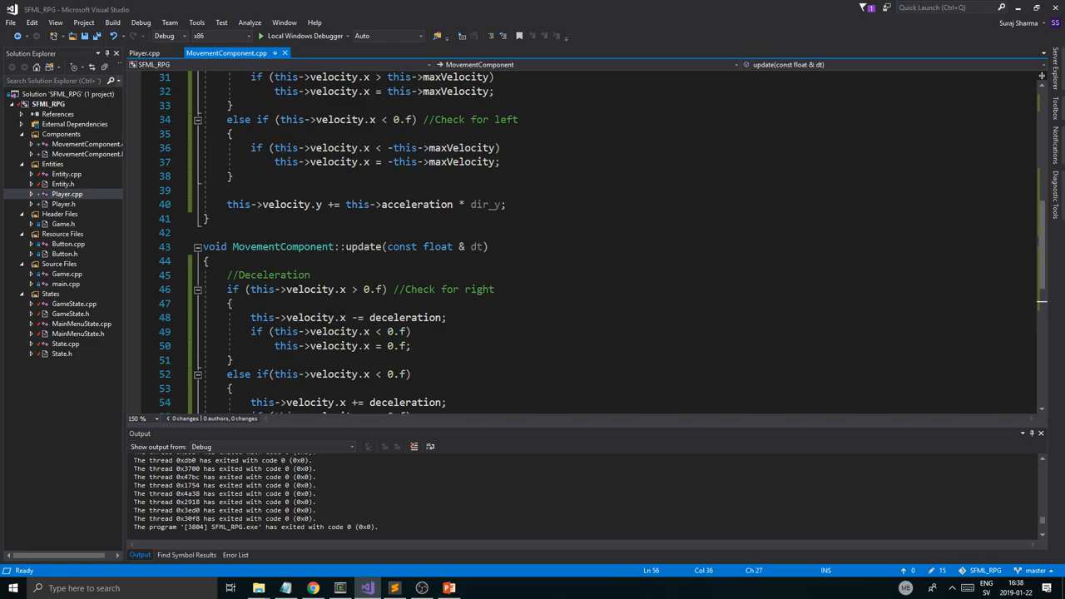
pyautogui.scroll(-3)
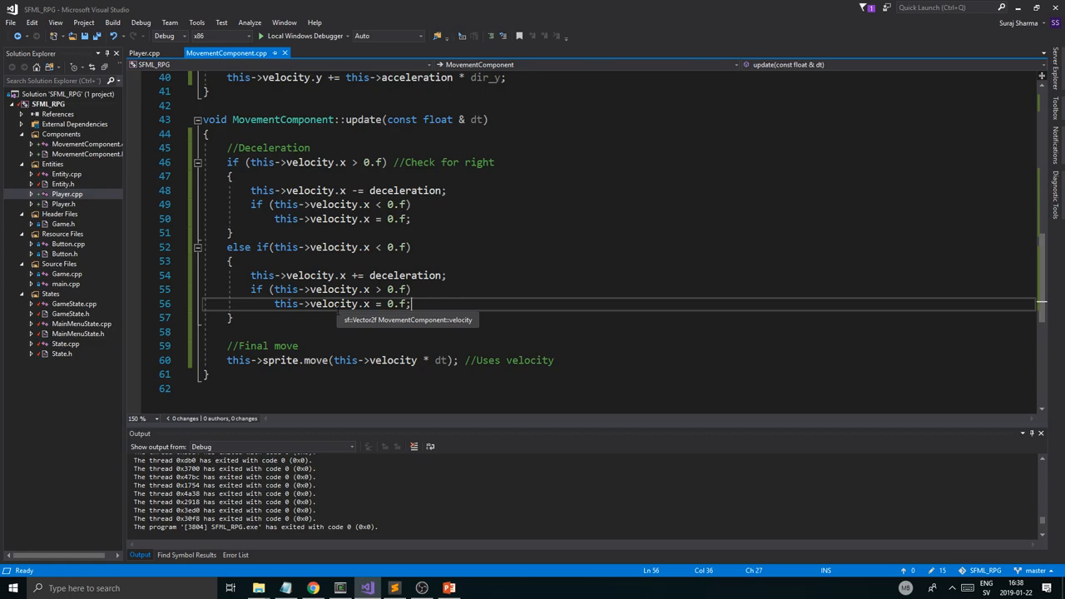
pyautogui.scroll(3)
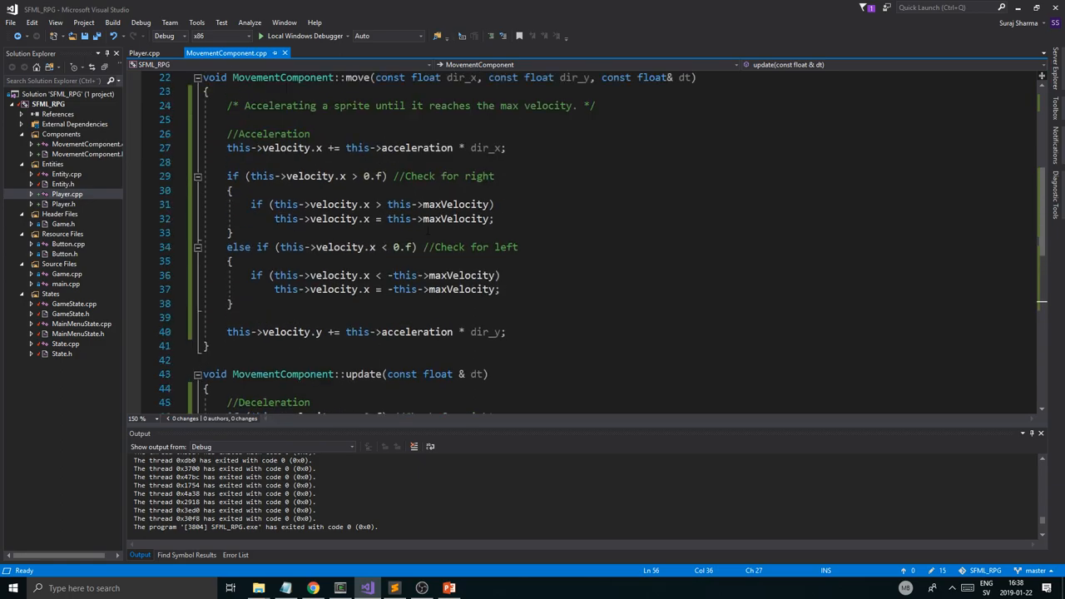
pyautogui.scroll(3)
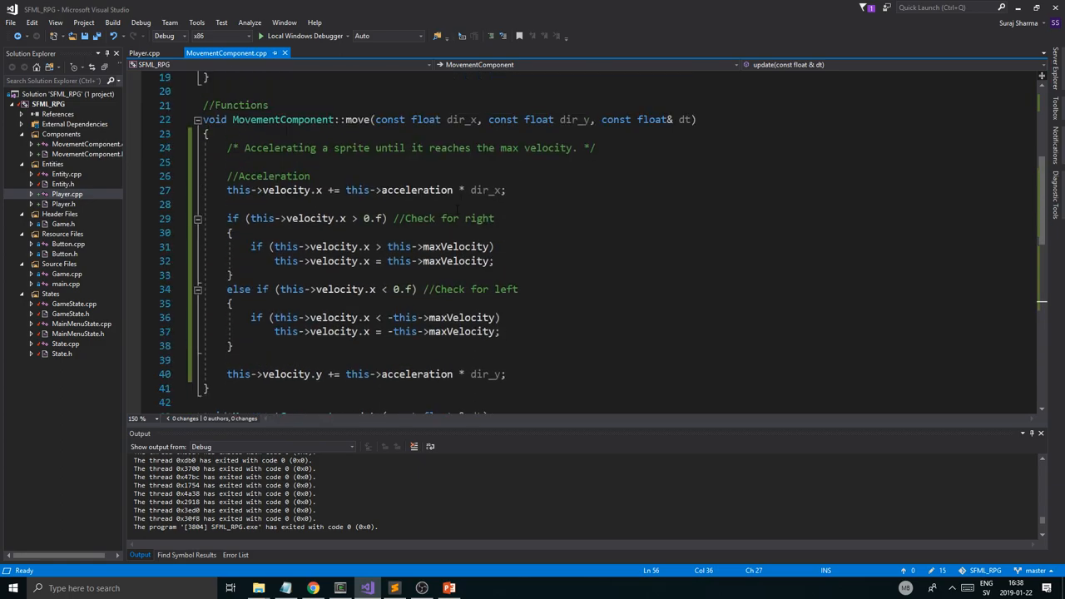
# Step: Highlight every use of acceleration and review the right/left max-velocity clamps in move()
pyautogui.click(323, 190)
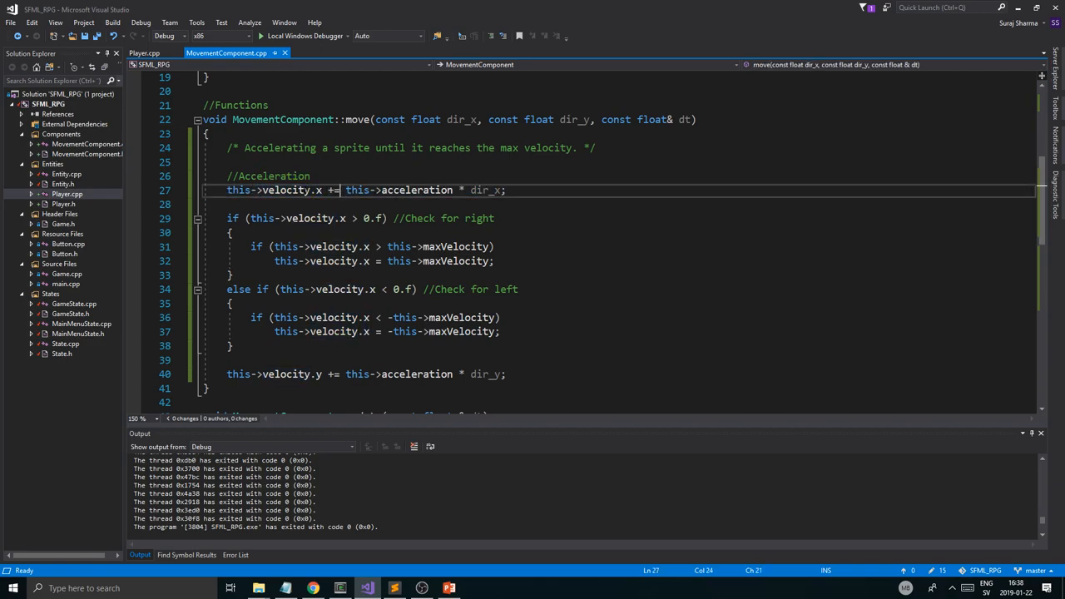
pyautogui.doubleClick(416, 190)
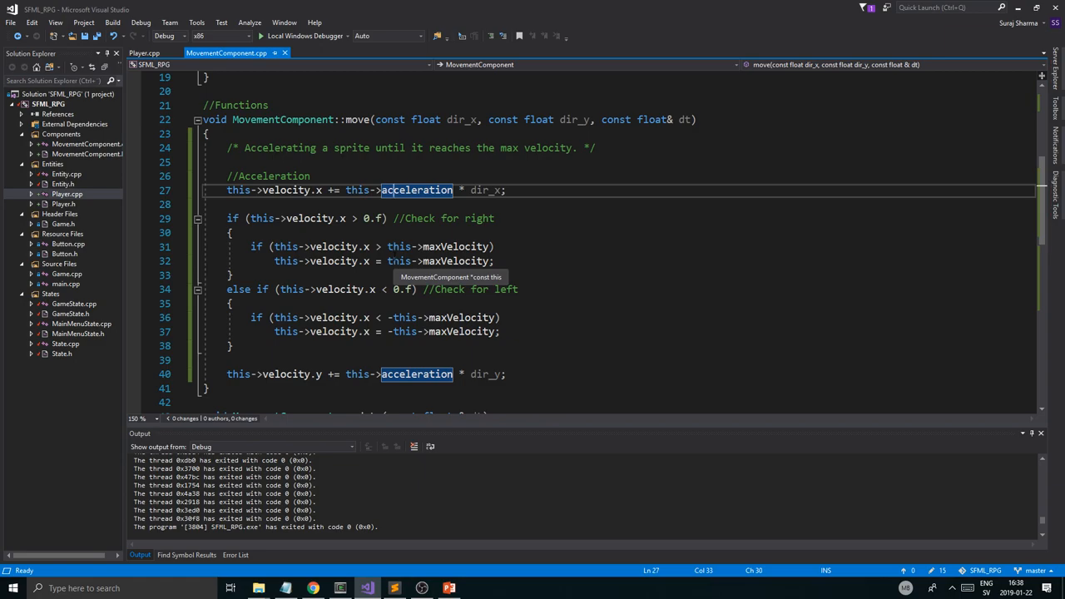
pyautogui.click(233, 274)
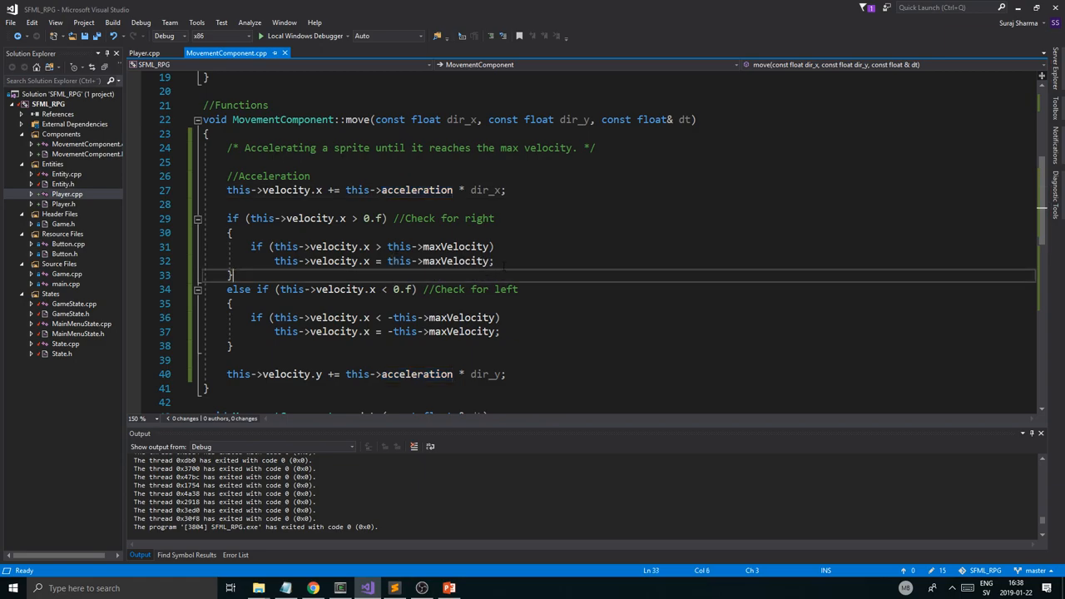
pyautogui.click(496, 259)
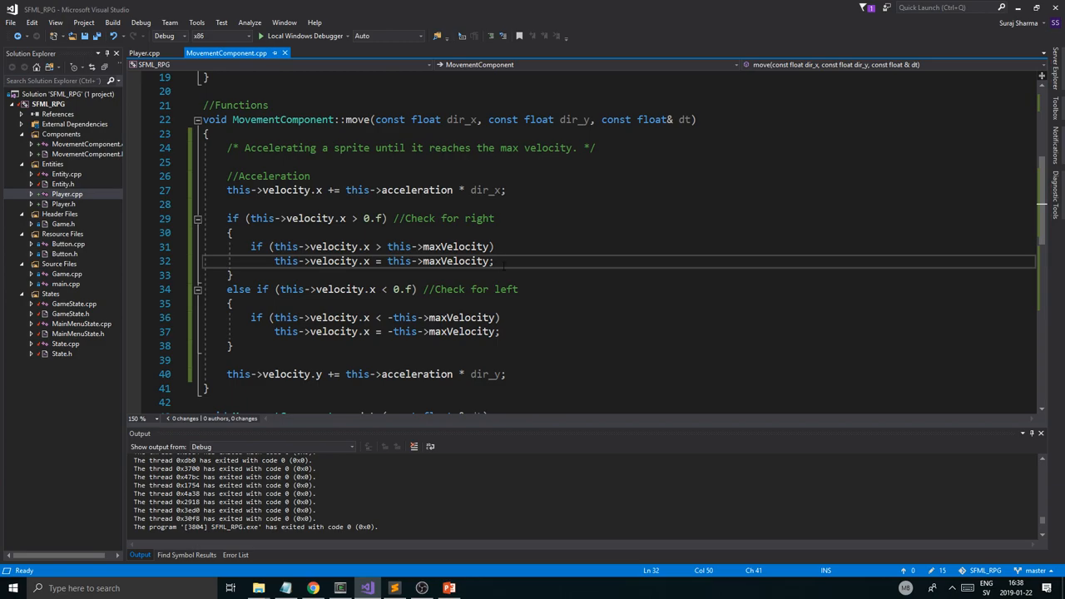